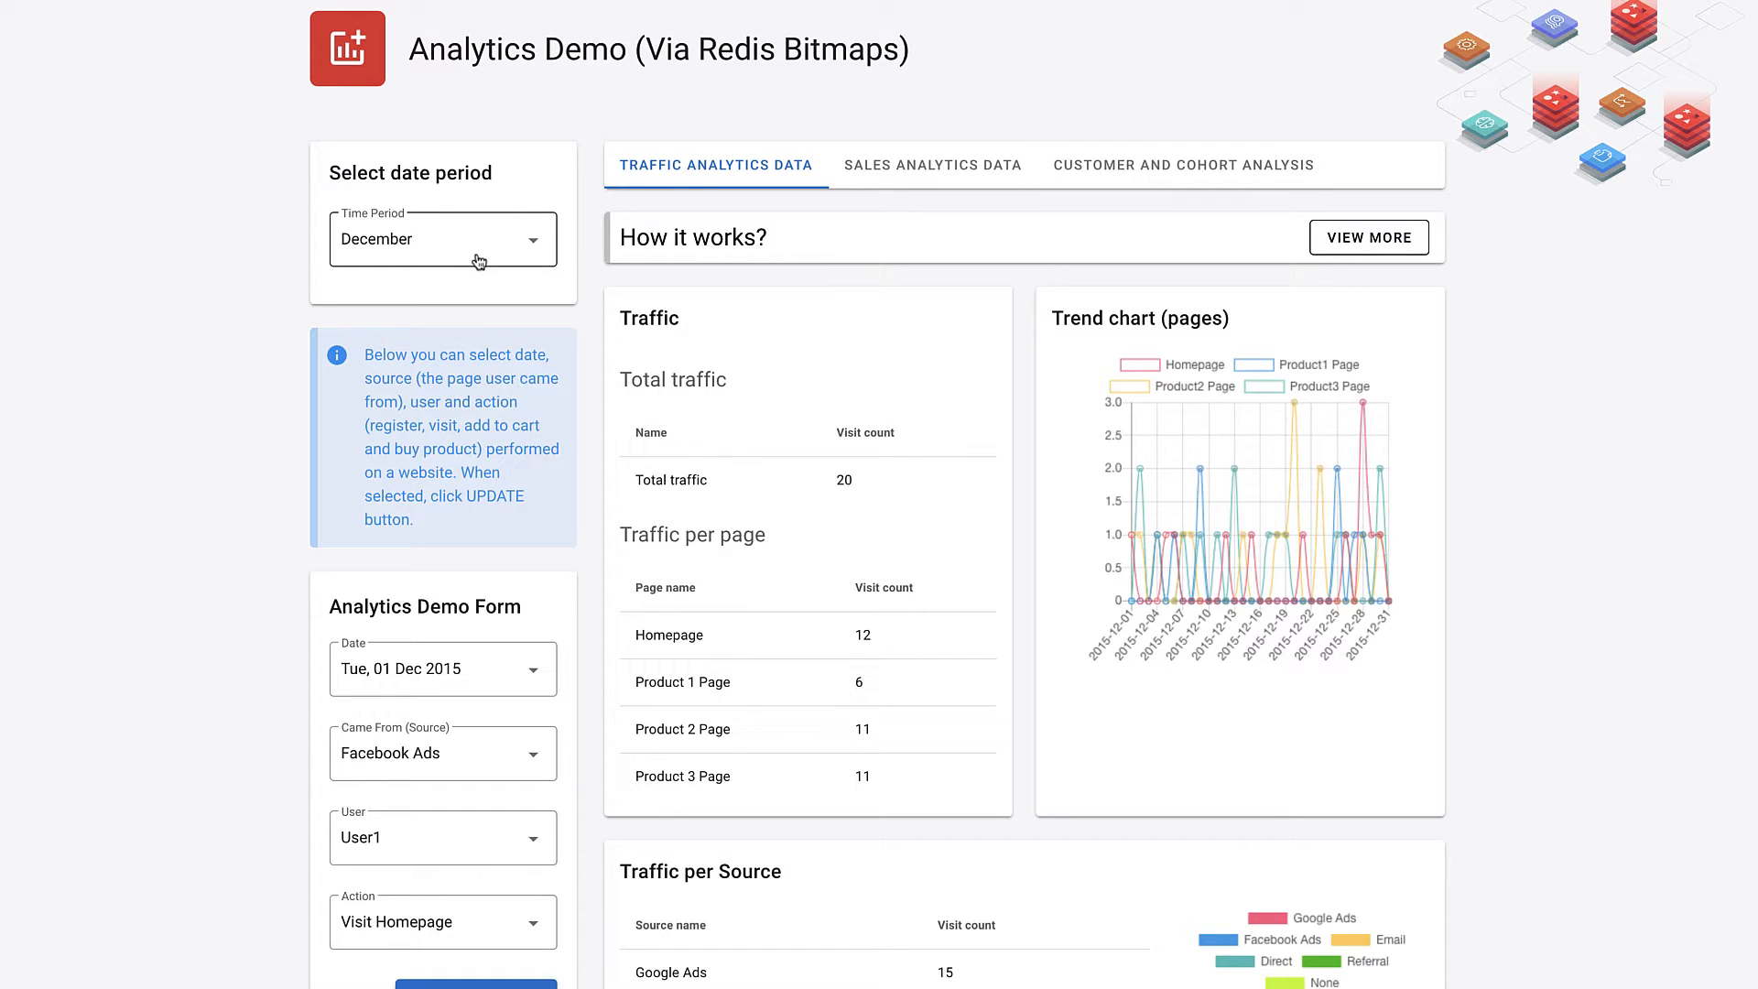
{"action": "mouse_move", "coordinate": [1012, 485]}
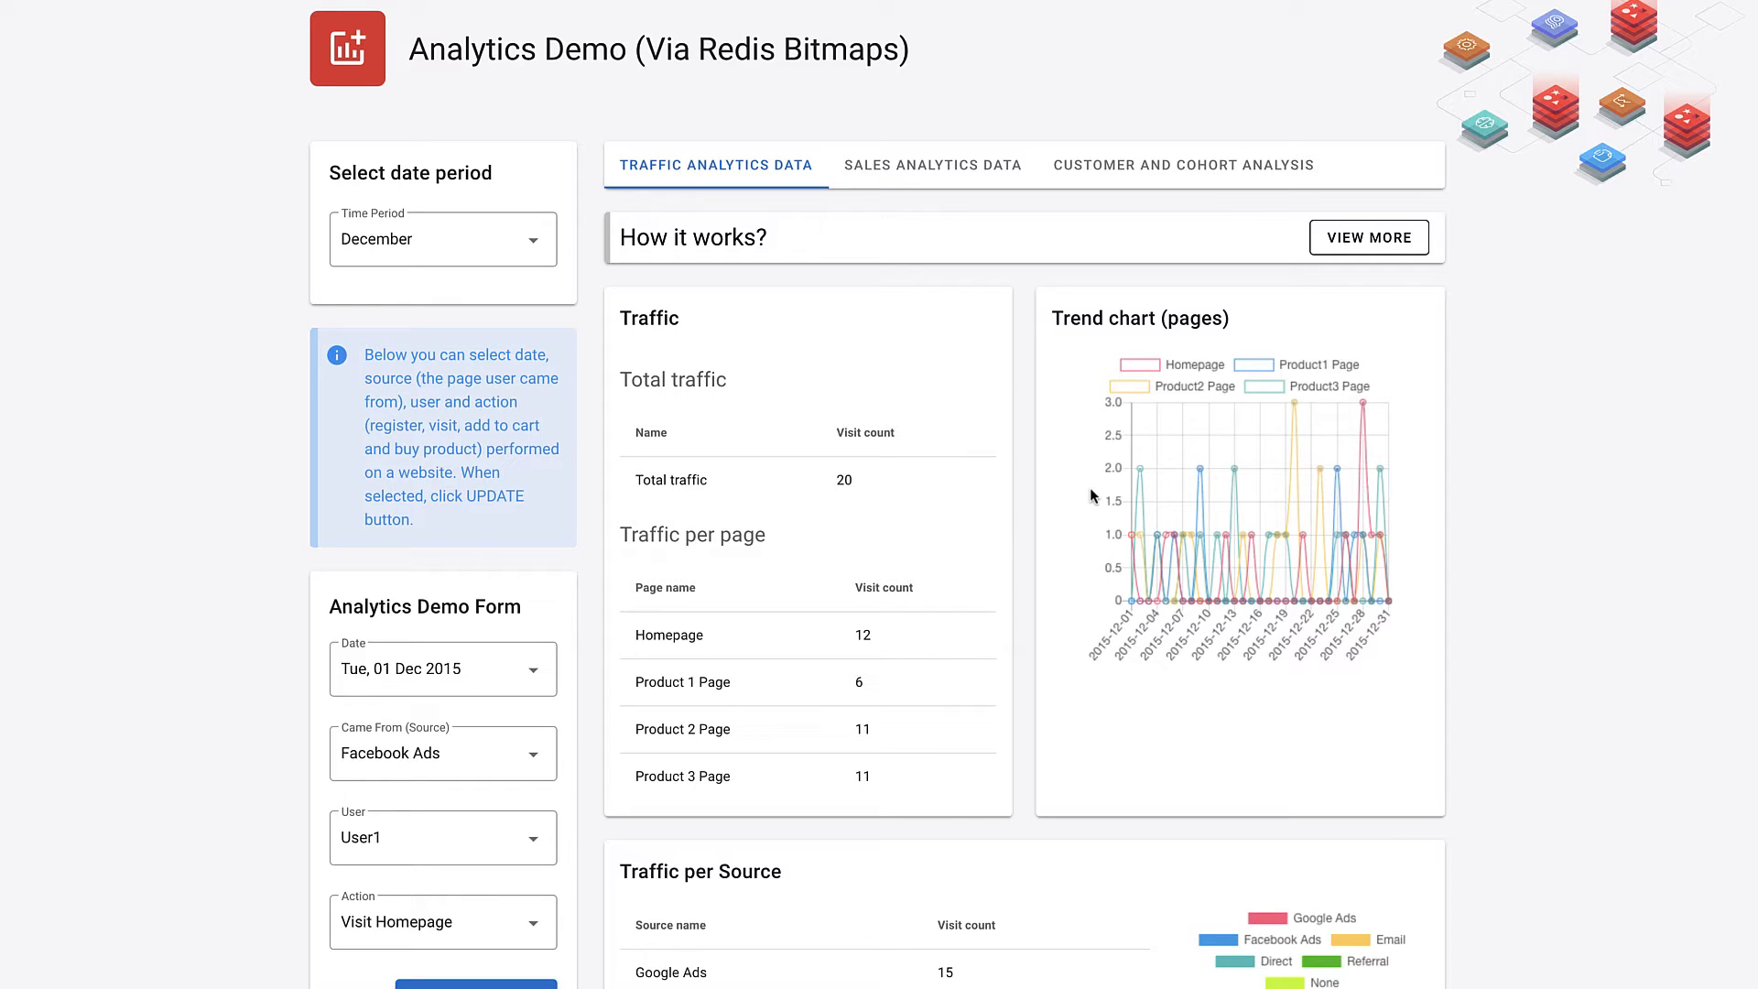
{"action": "mouse_move", "coordinate": [1142, 480]}
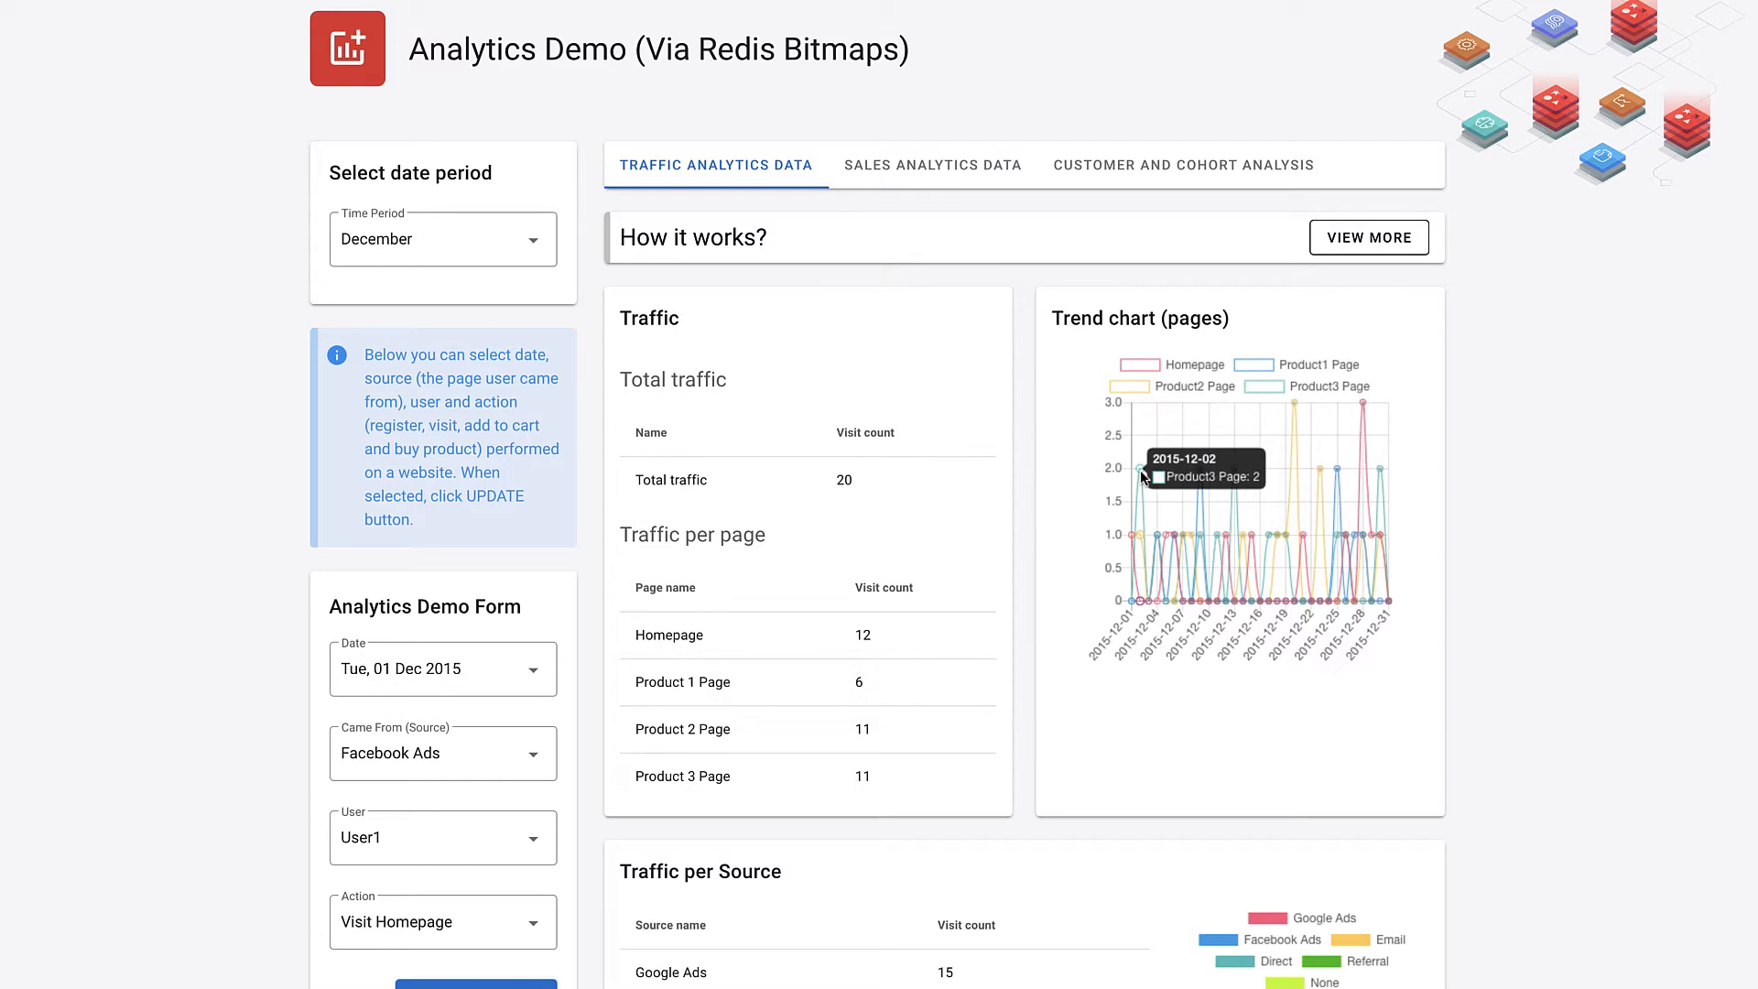
{"action": "mouse_move", "coordinate": [1198, 476]}
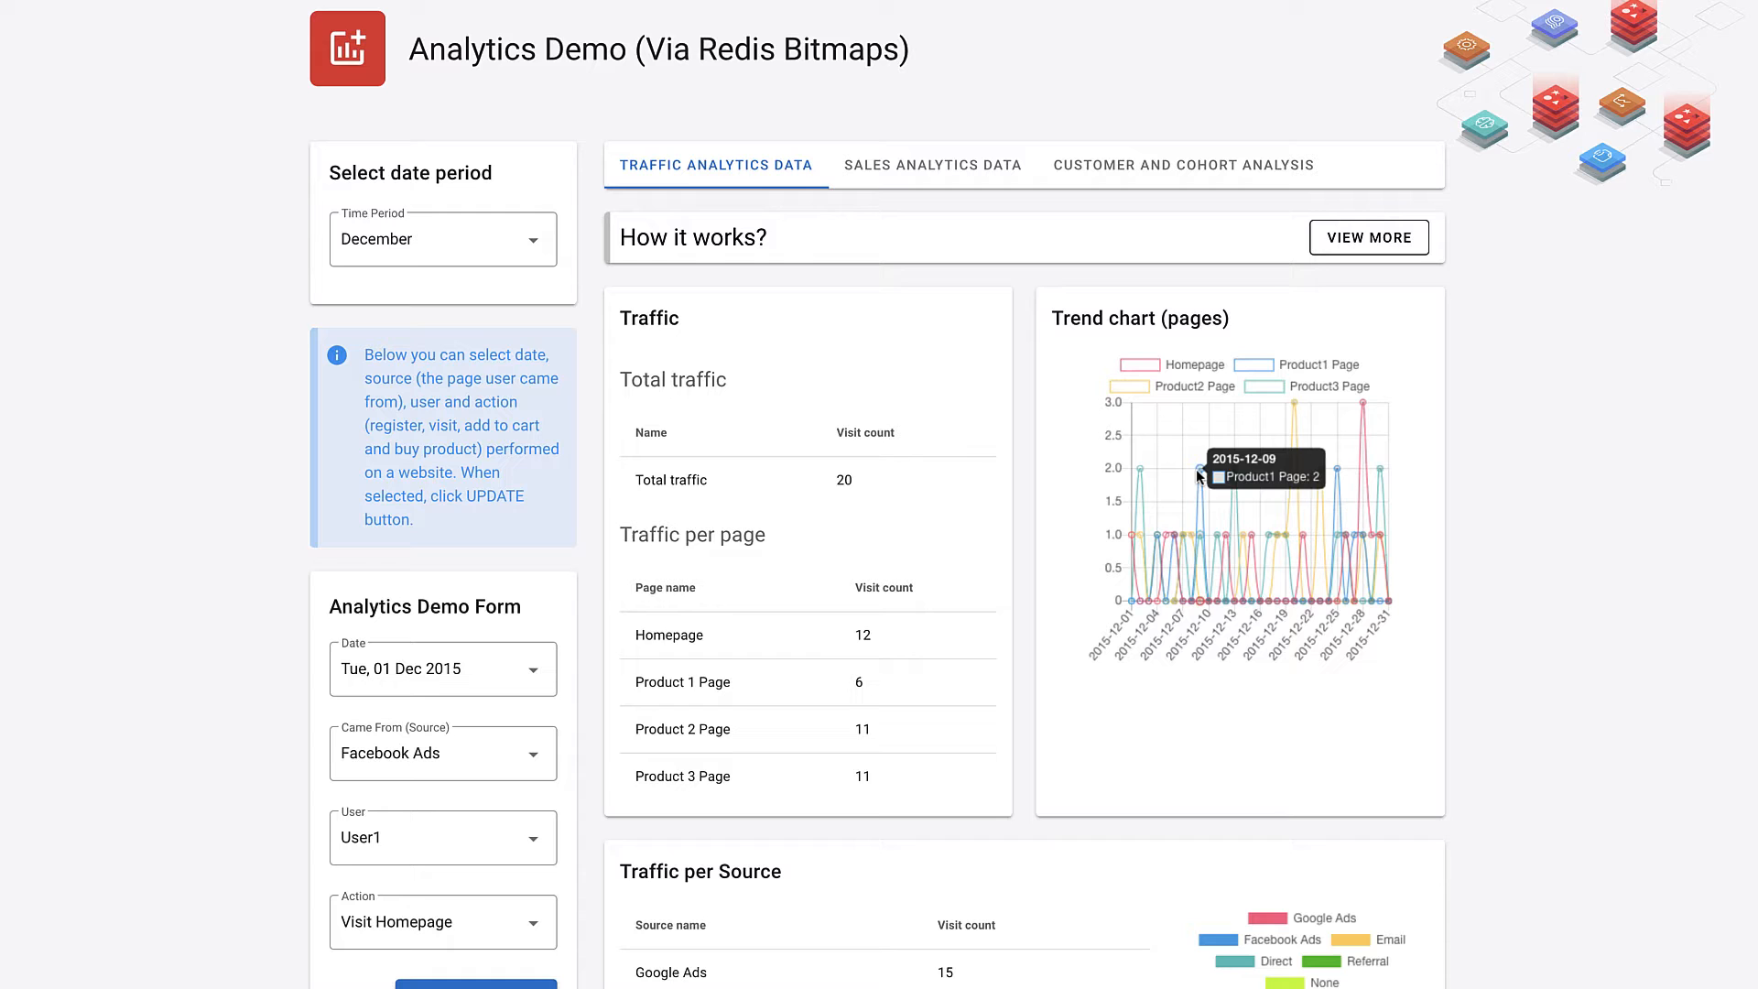
{"action": "mouse_move", "coordinate": [1024, 574]}
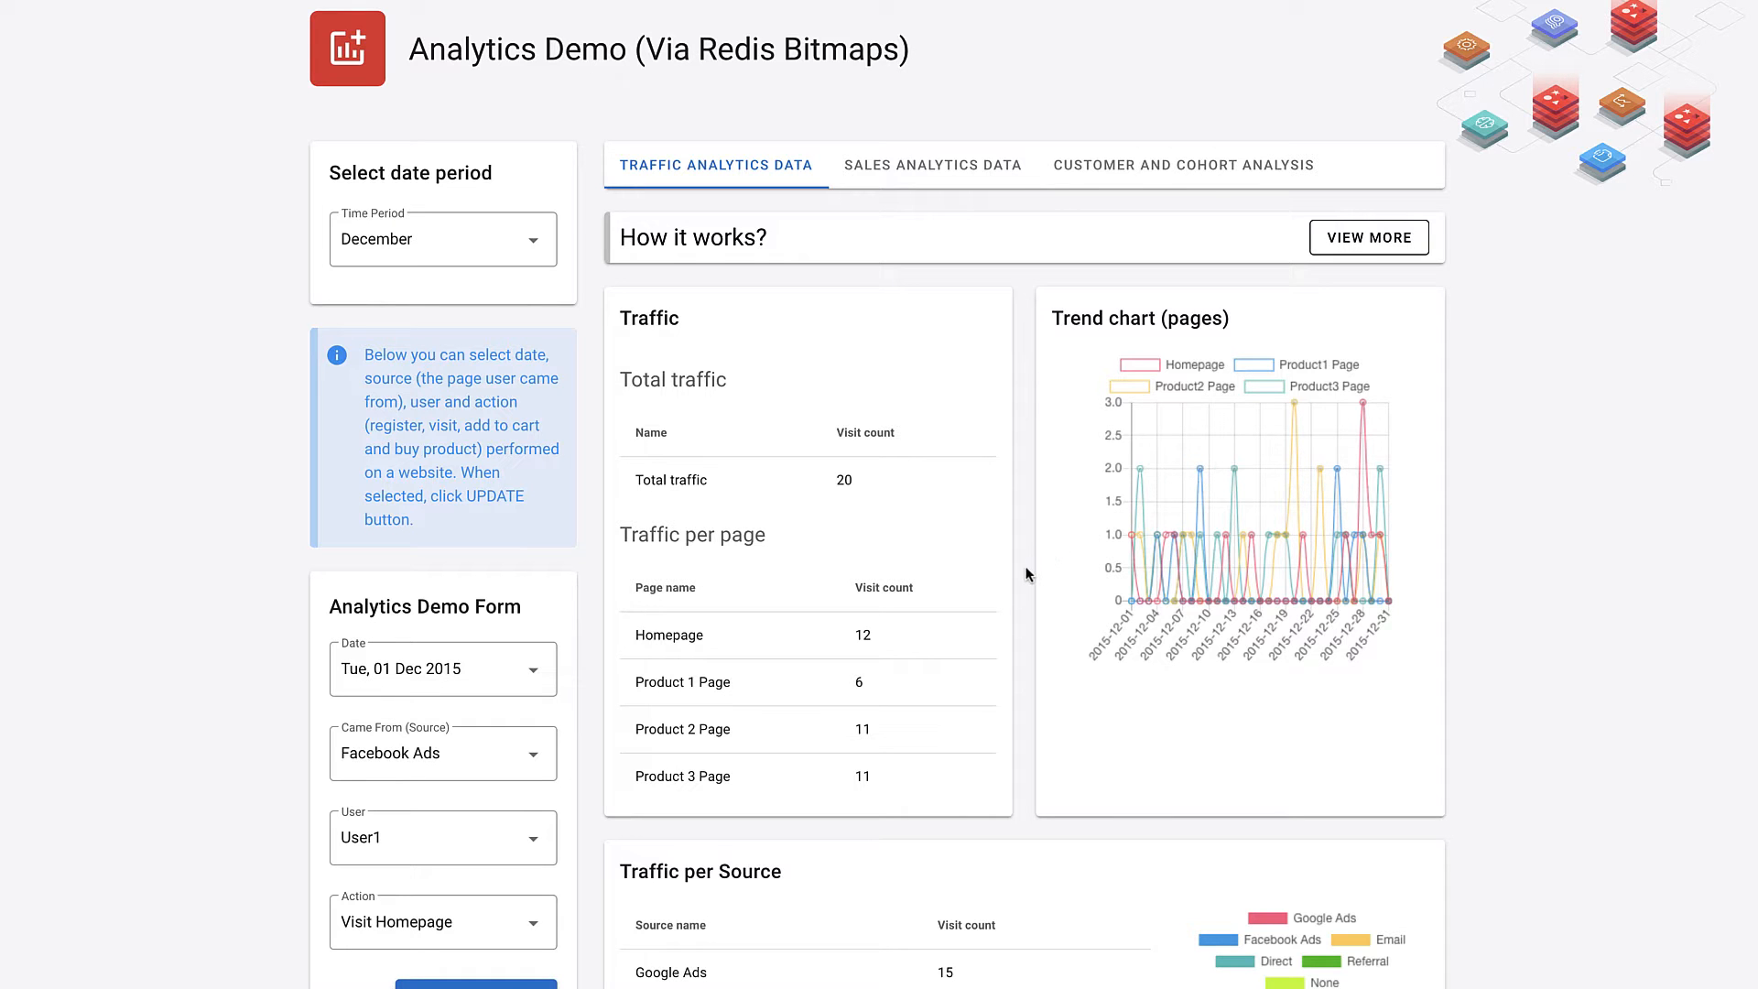
- Move the traffic period to December's 1st week, then 2nd week, and view sales analytics
{"action": "scroll", "scroll_direction": "down", "scroll_amount": 3}
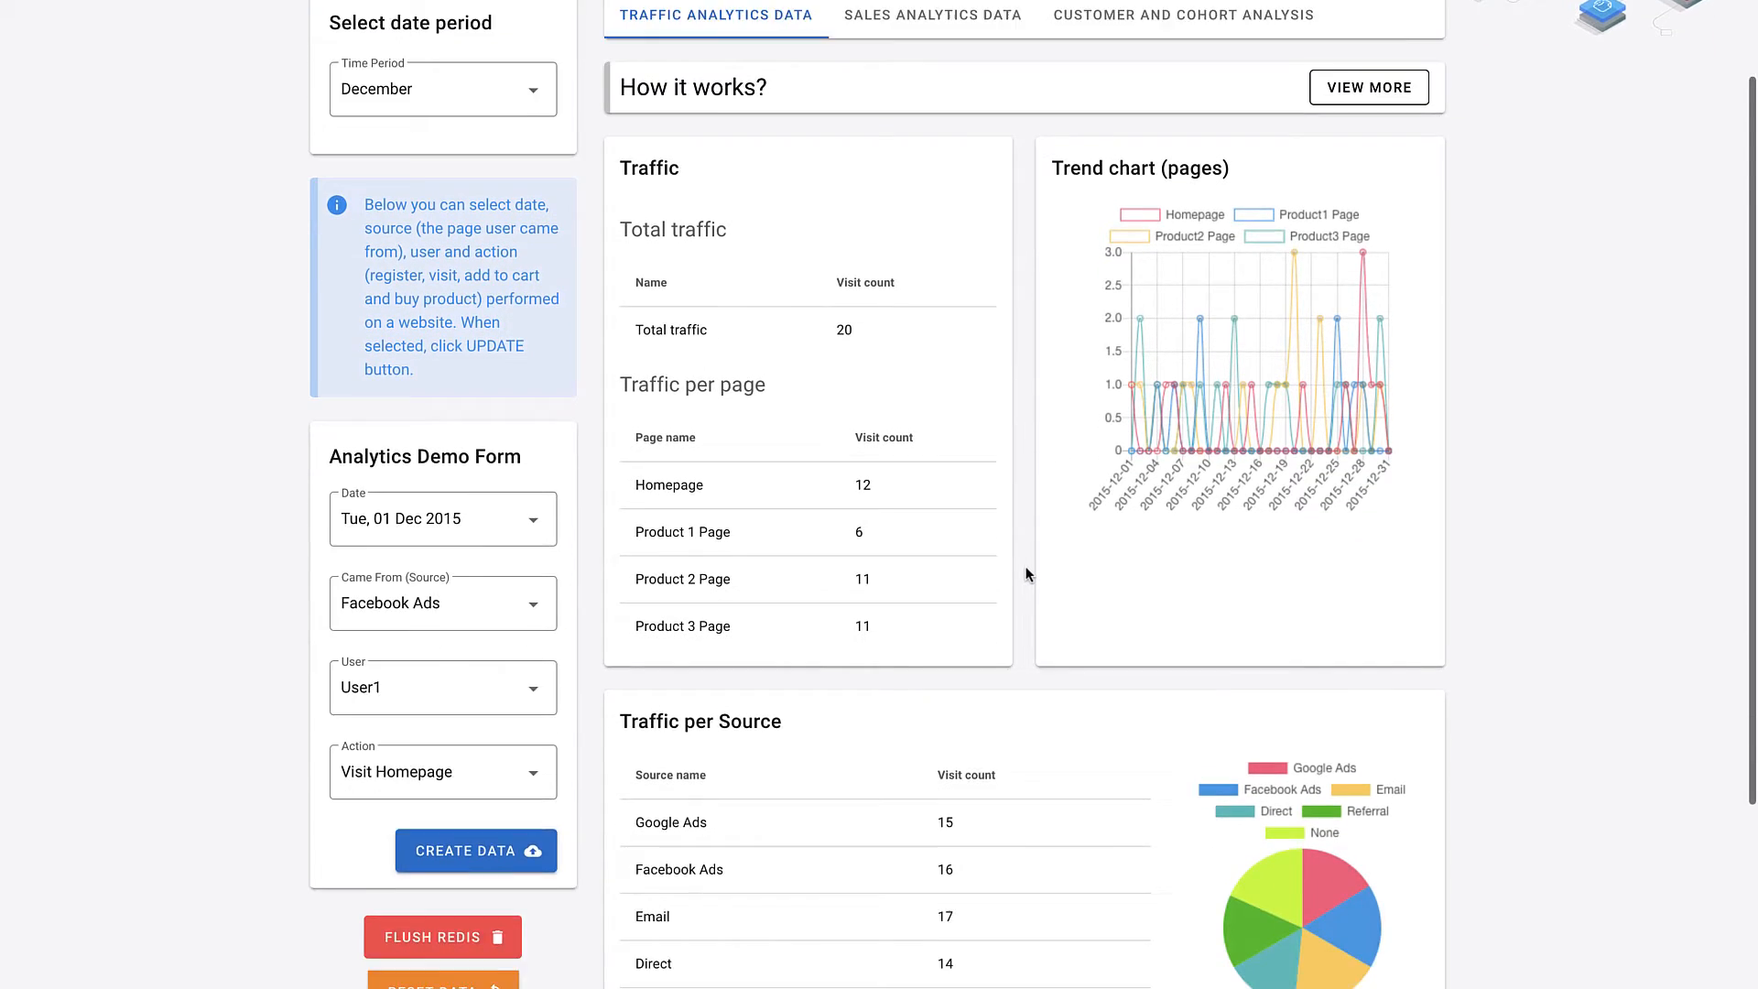
{"action": "scroll", "scroll_direction": "down", "scroll_amount": 3}
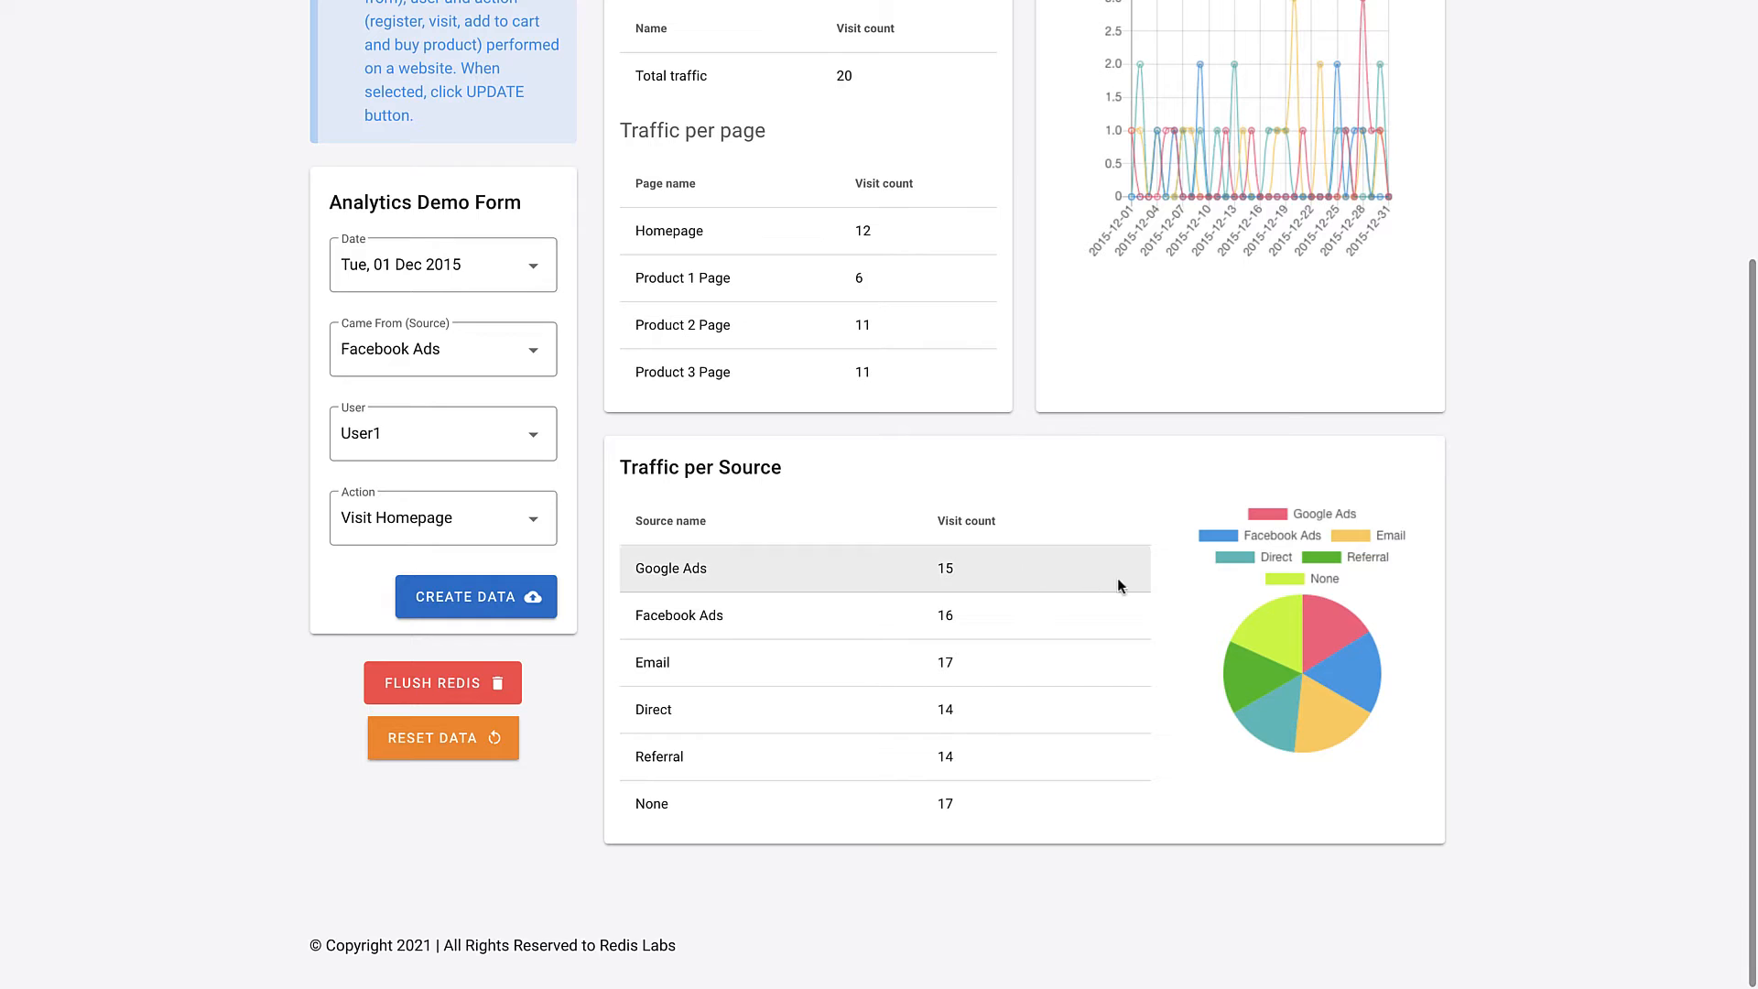
{"action": "mouse_move", "coordinate": [1273, 645]}
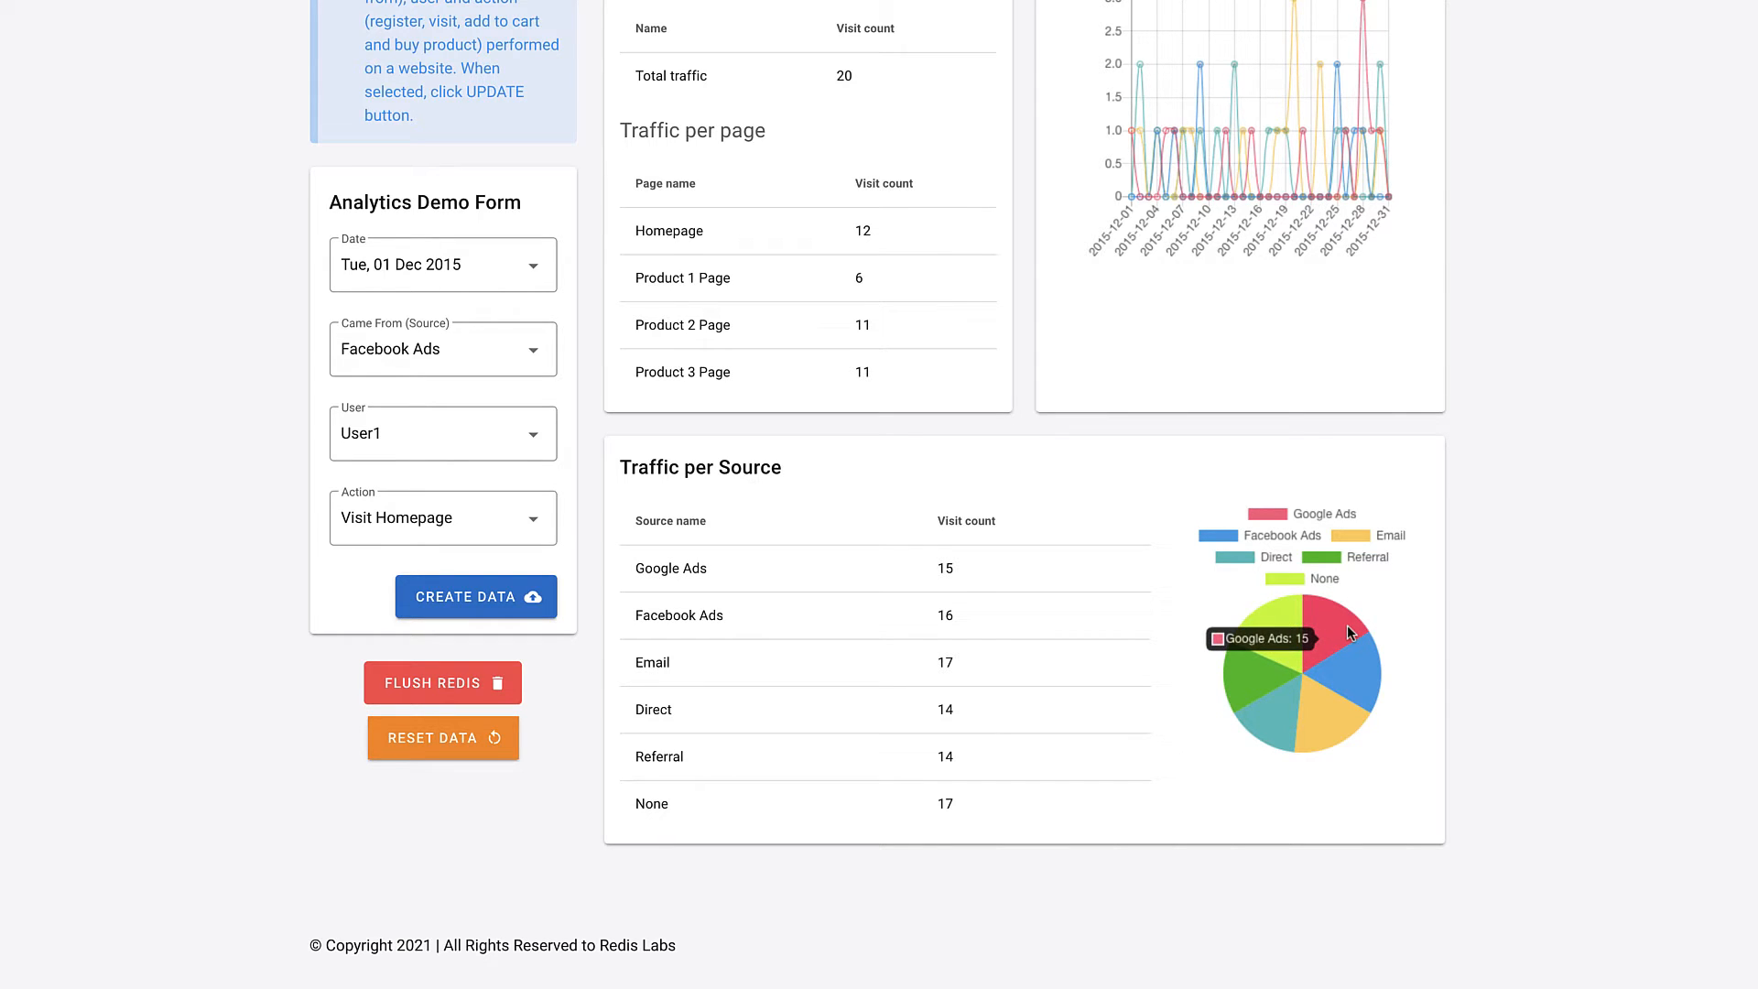
{"action": "mouse_move", "coordinate": [1357, 680]}
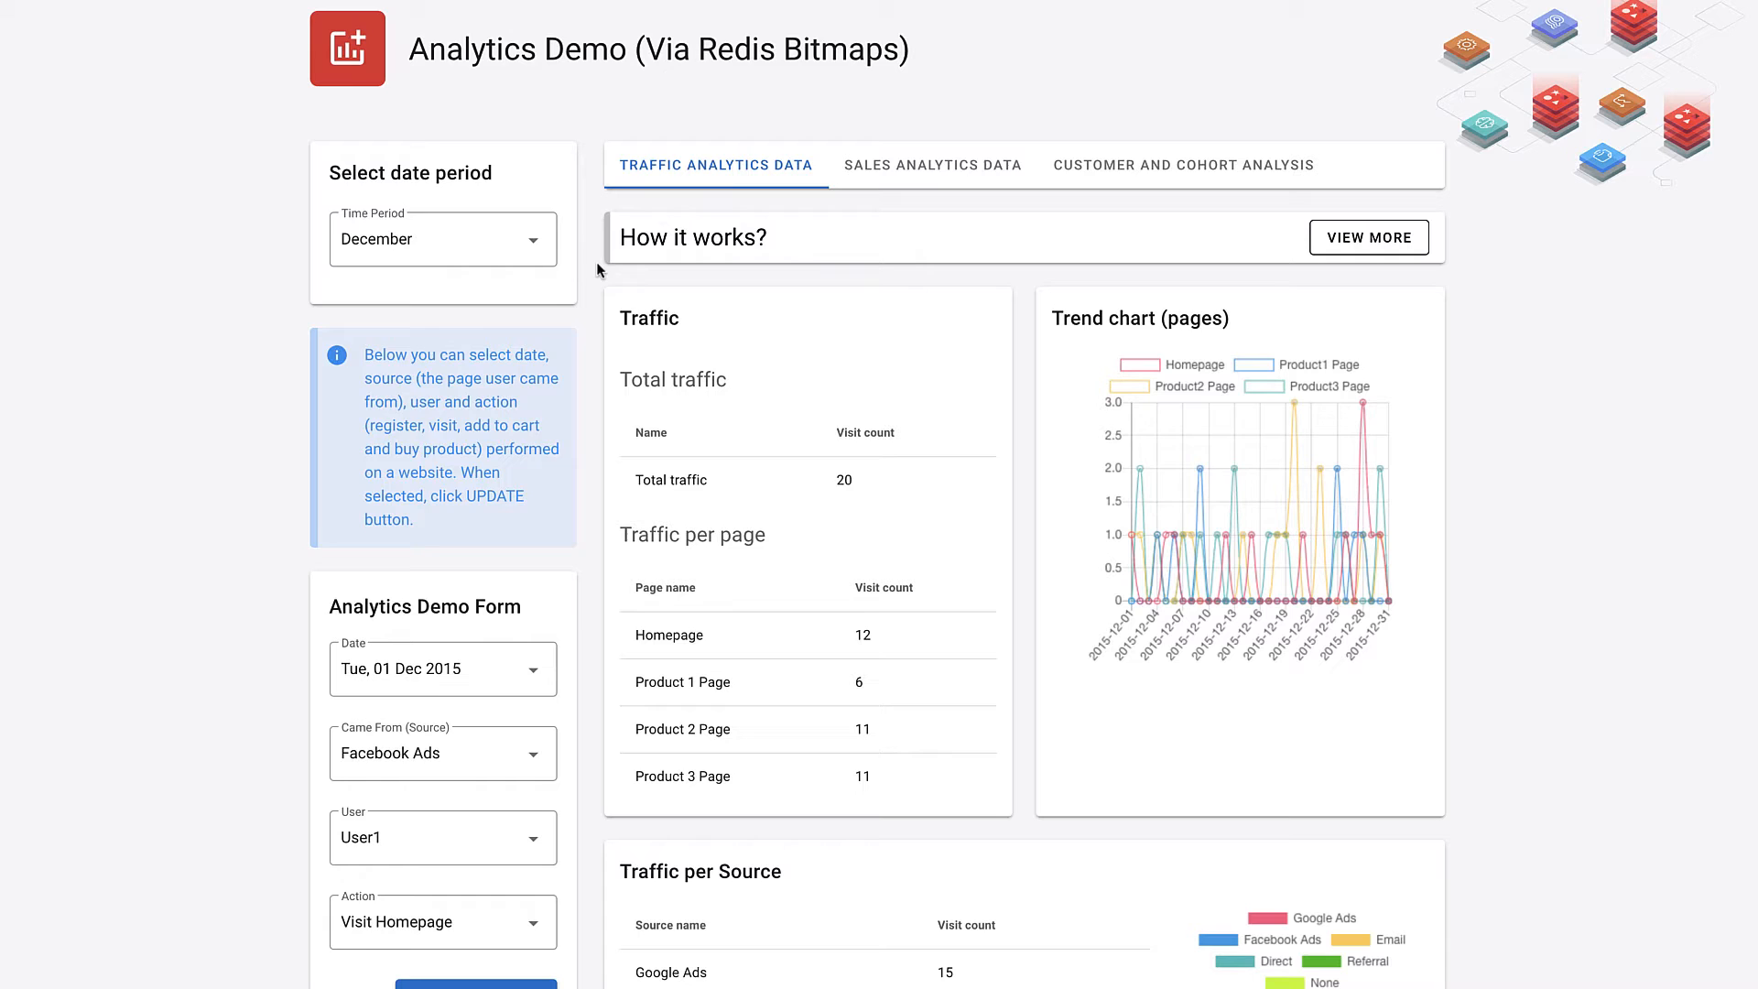
{"action": "left_click", "coordinate": [441, 239]}
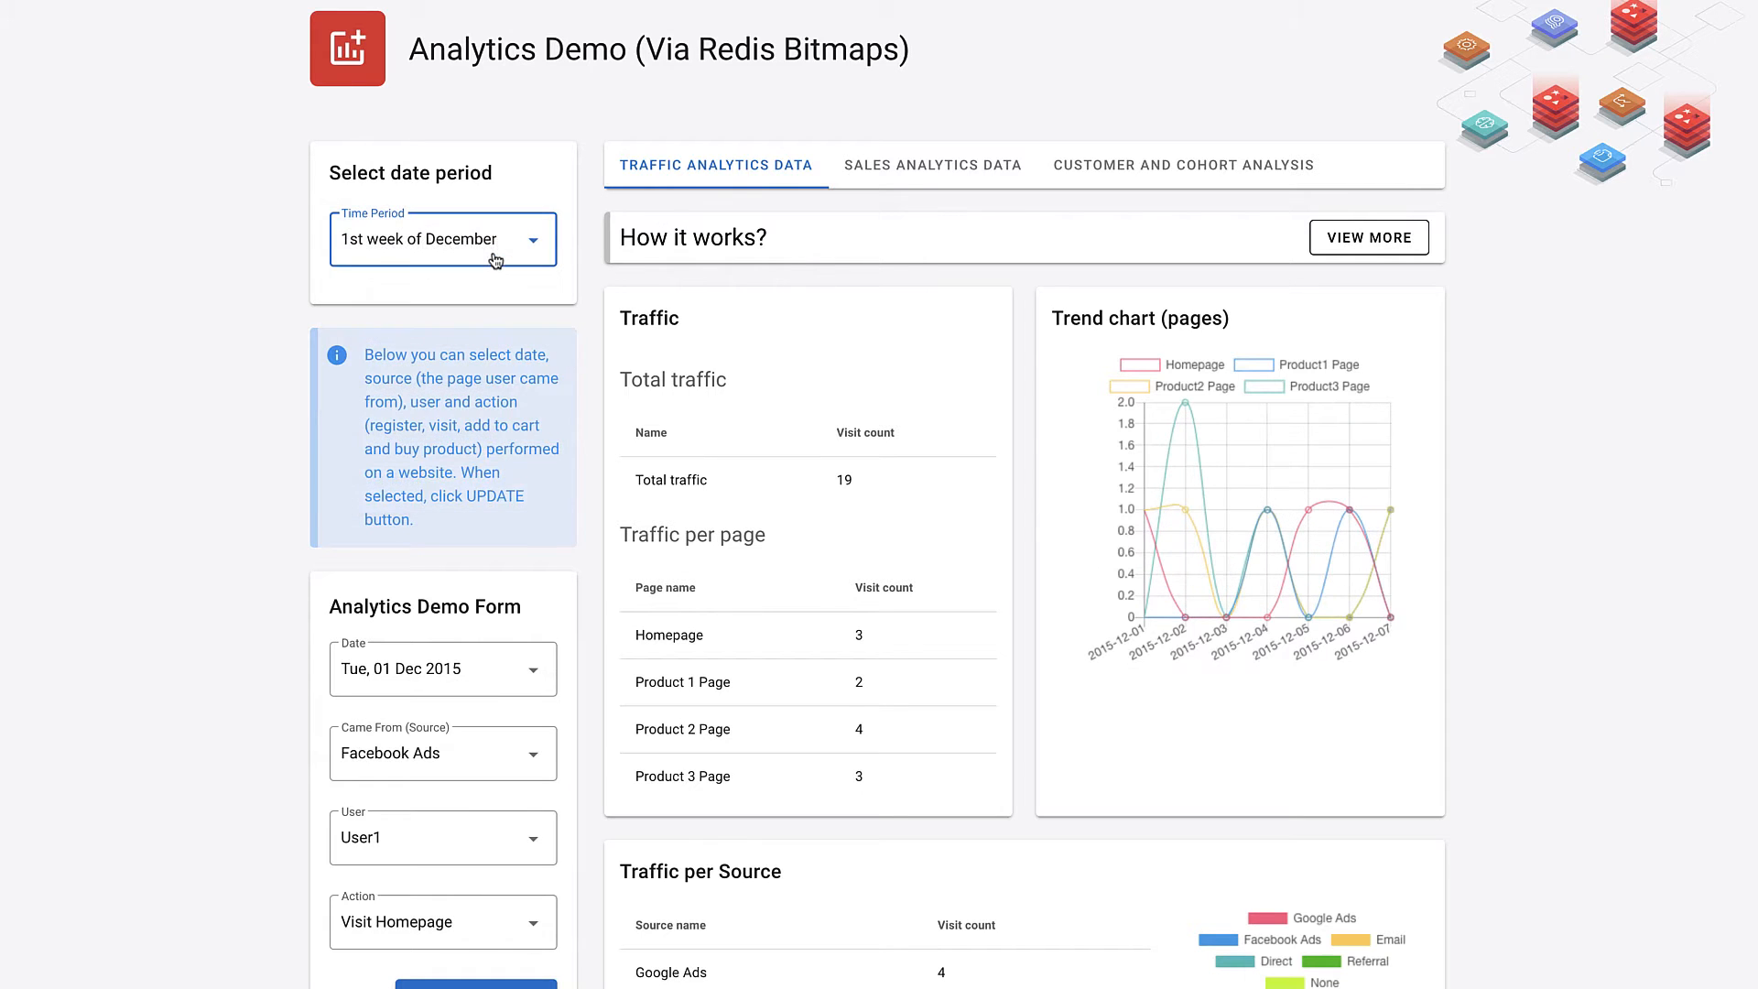
{"action": "left_click", "coordinate": [441, 239]}
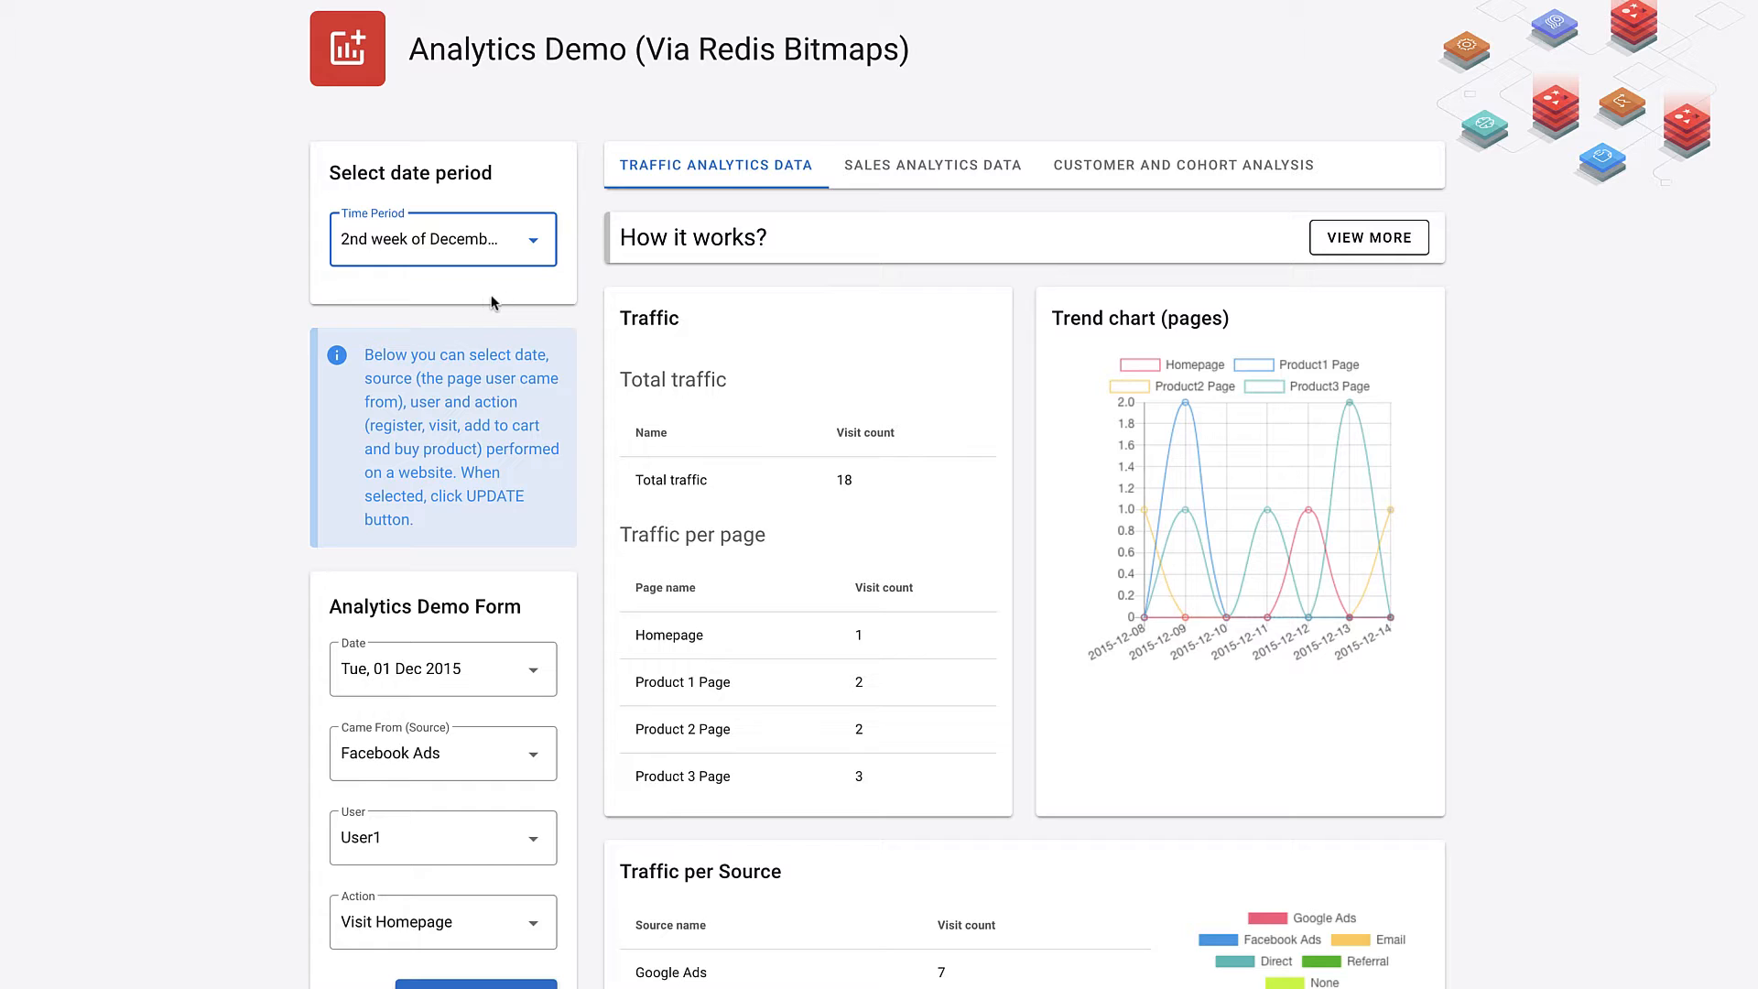
{"action": "left_click", "coordinate": [932, 165]}
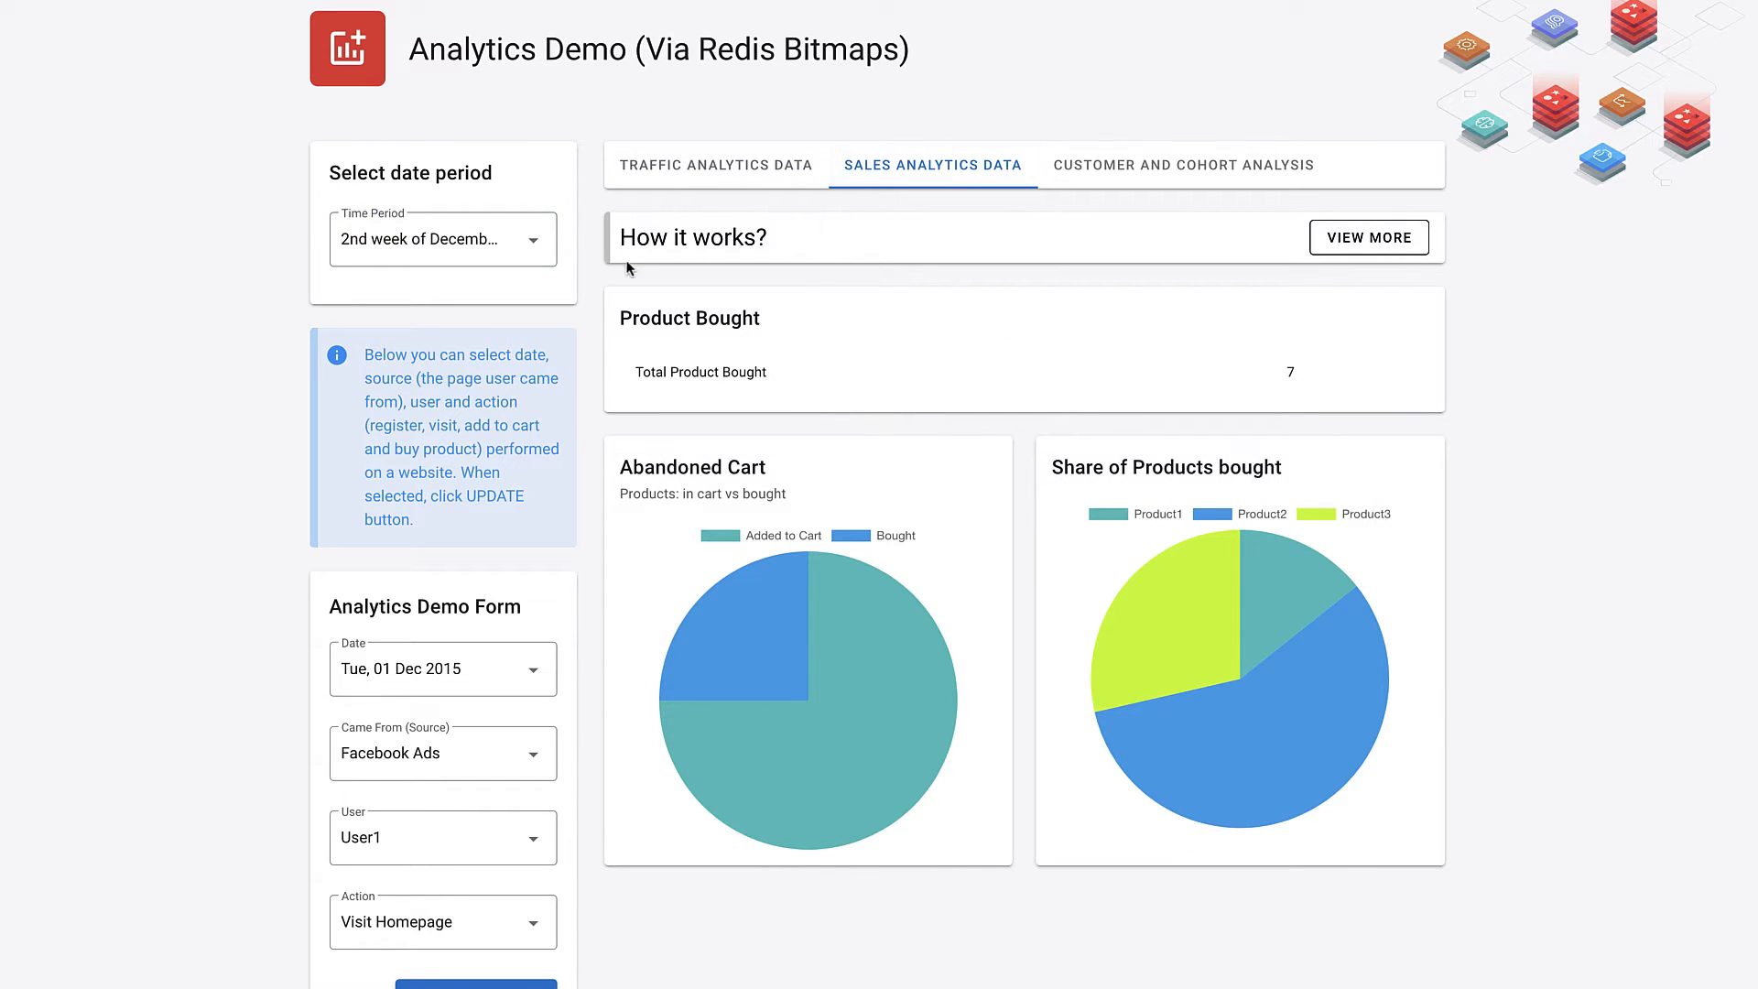
- Set the sales period to all of December, then the 4th week, and view cohort analysis
{"action": "left_click", "coordinate": [442, 239]}
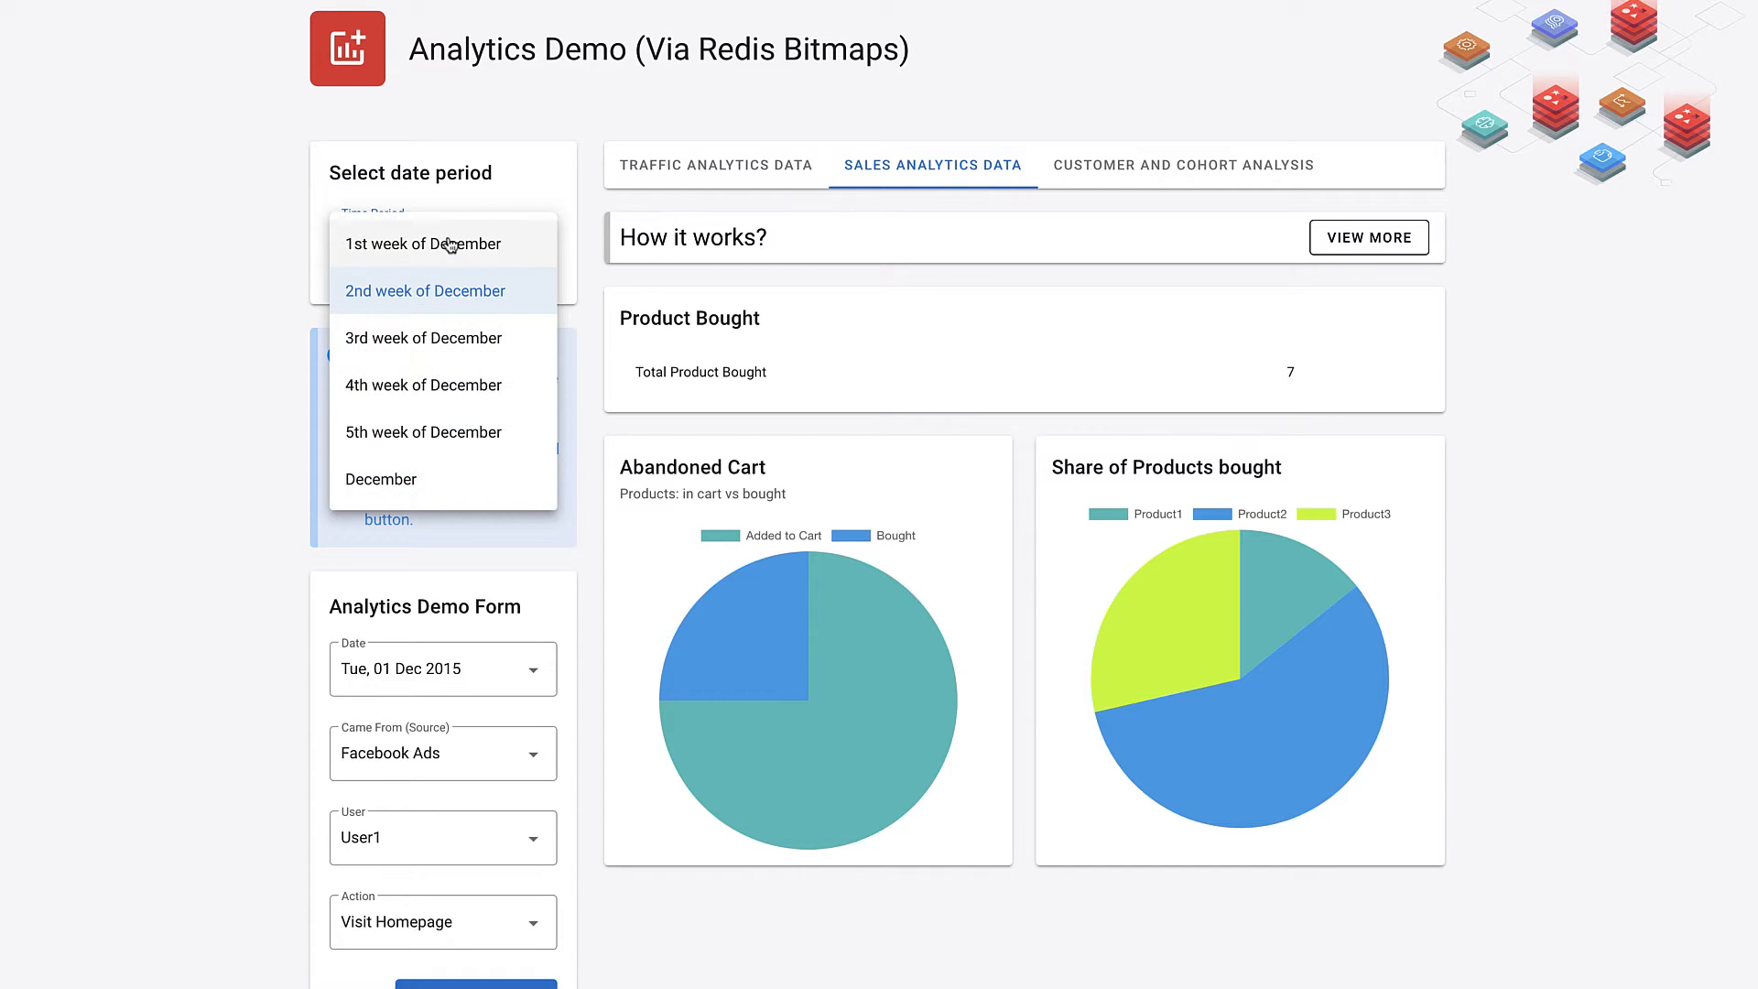
{"action": "left_click", "coordinate": [380, 479]}
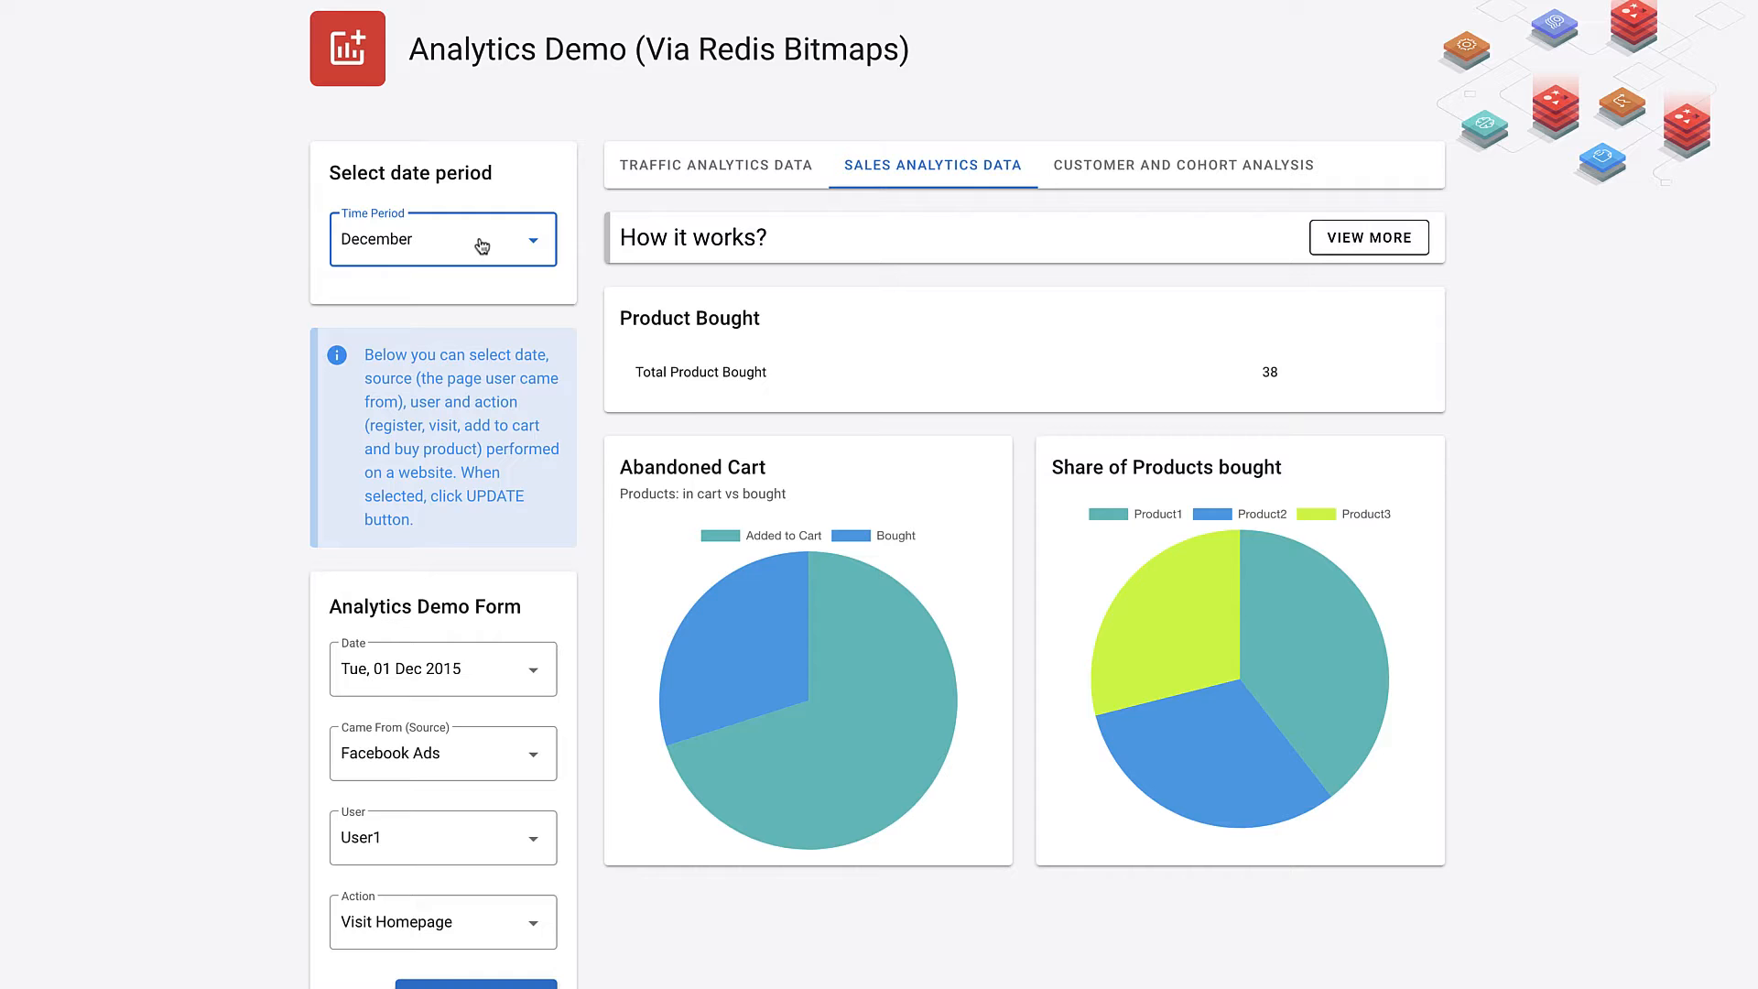
{"action": "left_click", "coordinate": [441, 239]}
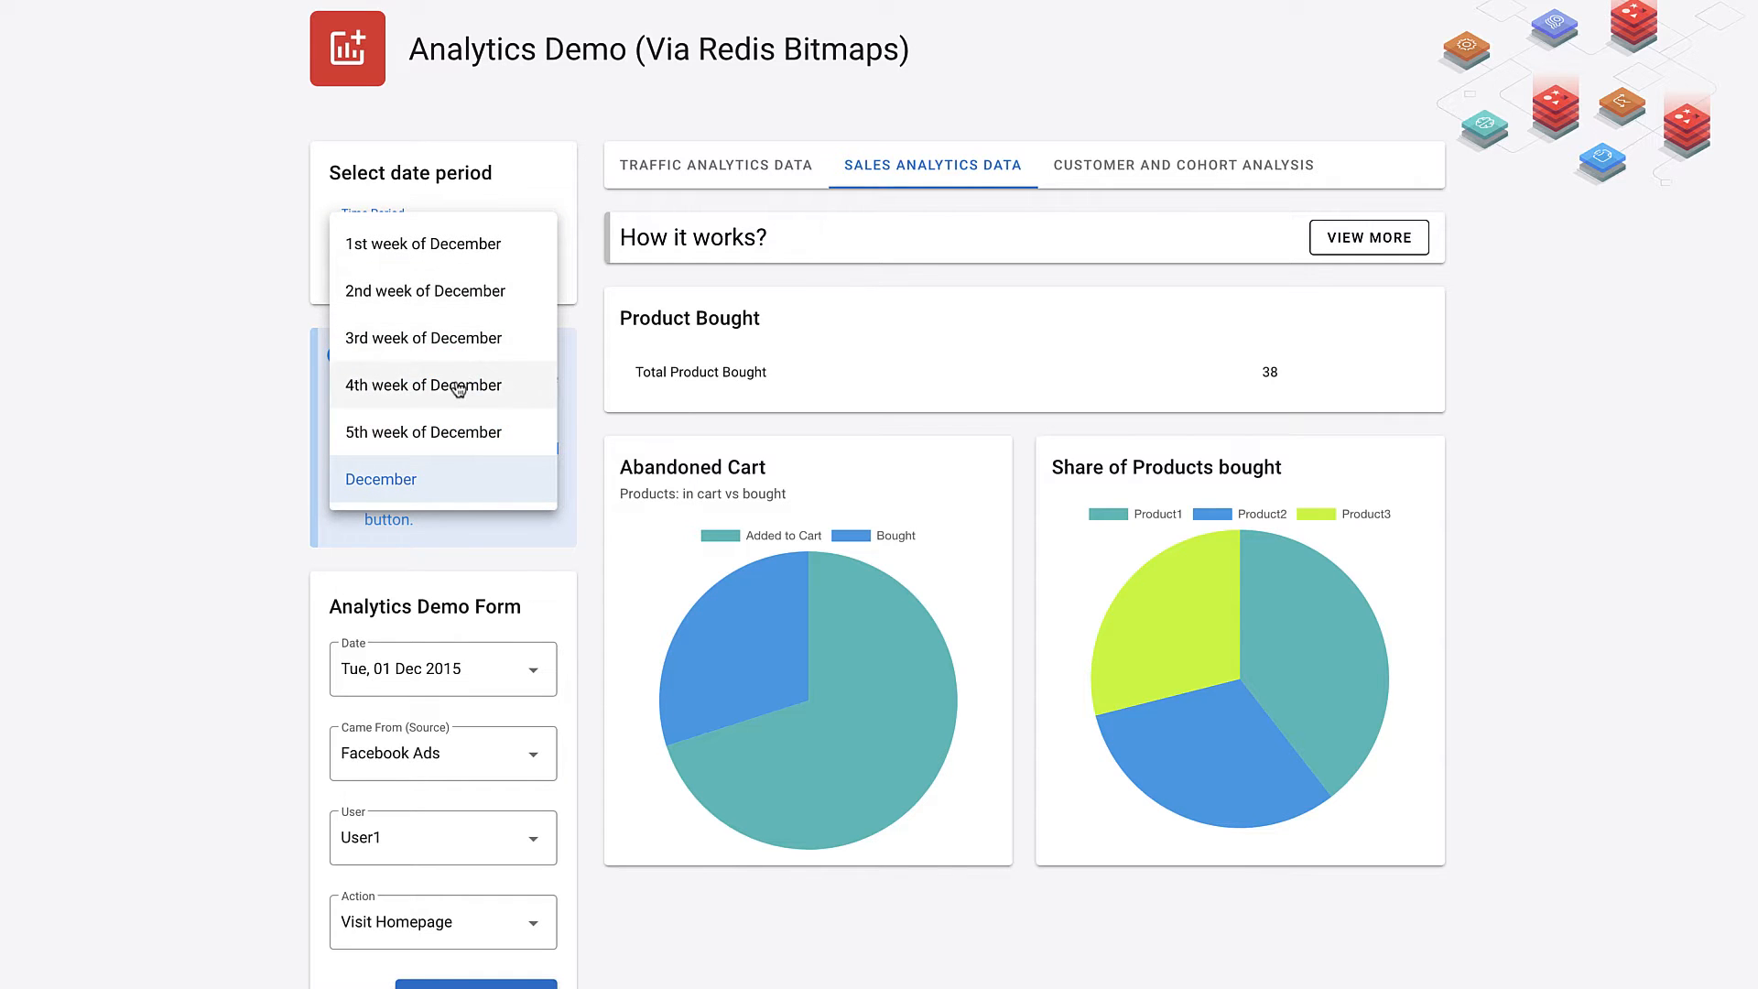
{"action": "left_click", "coordinate": [424, 385]}
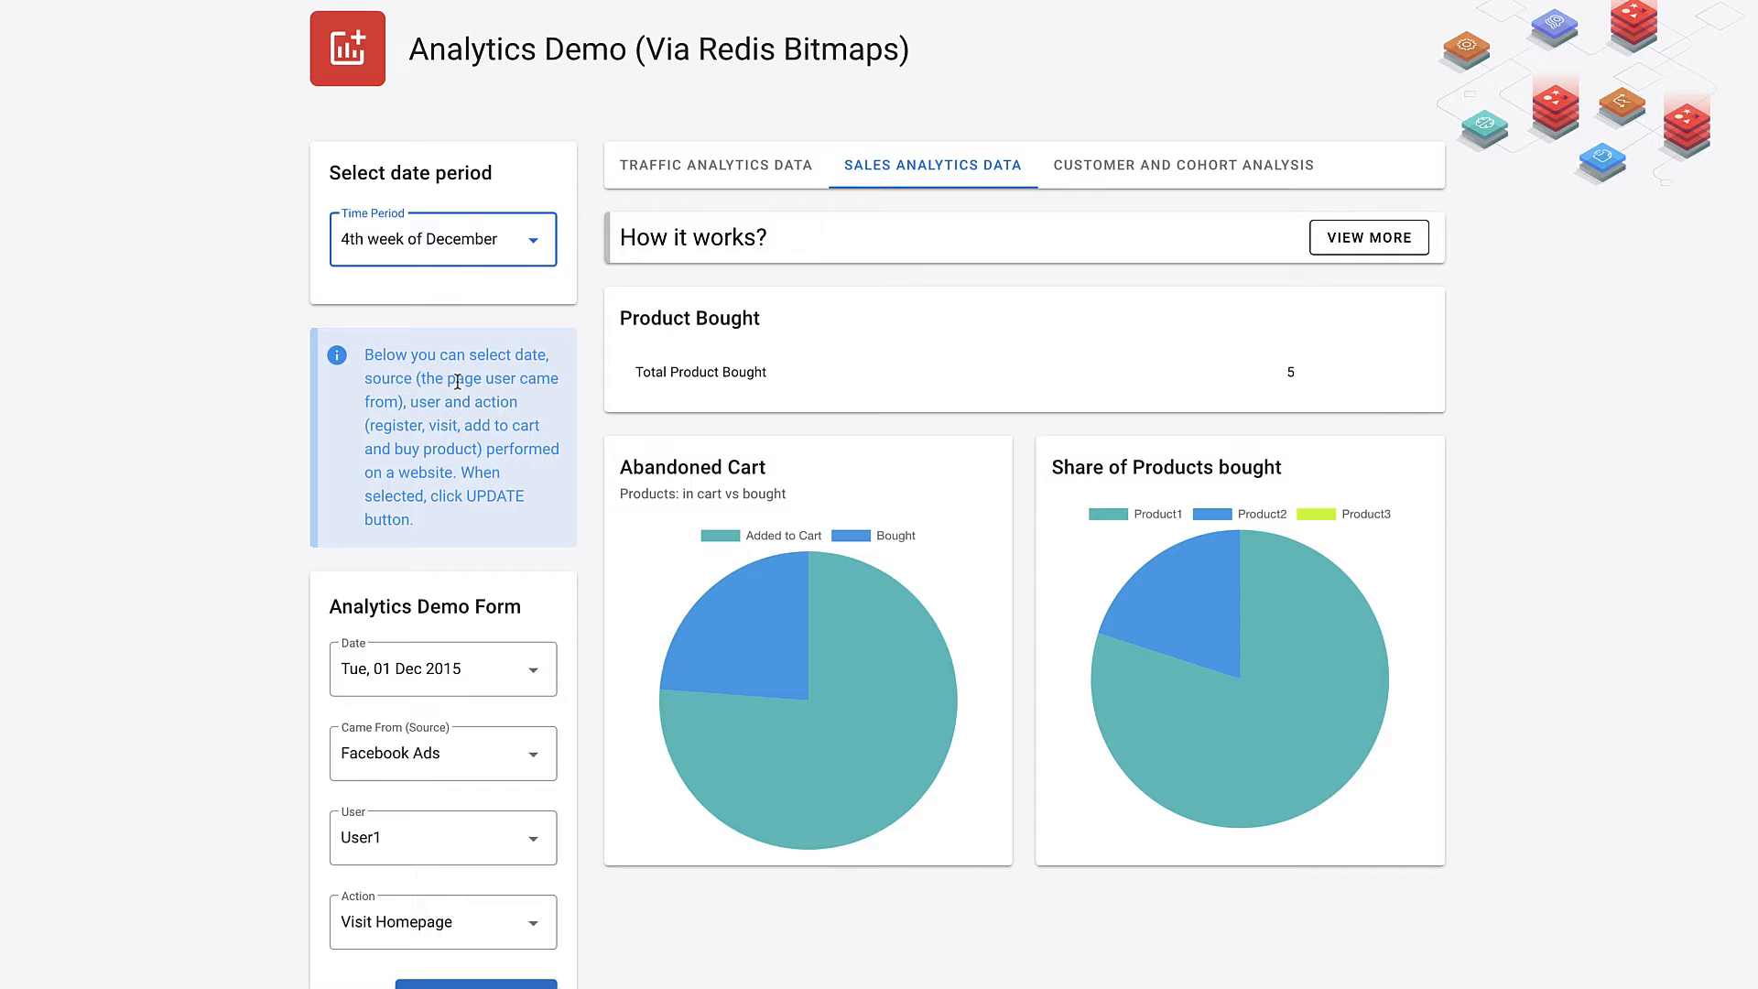
{"action": "mouse_move", "coordinate": [1070, 211]}
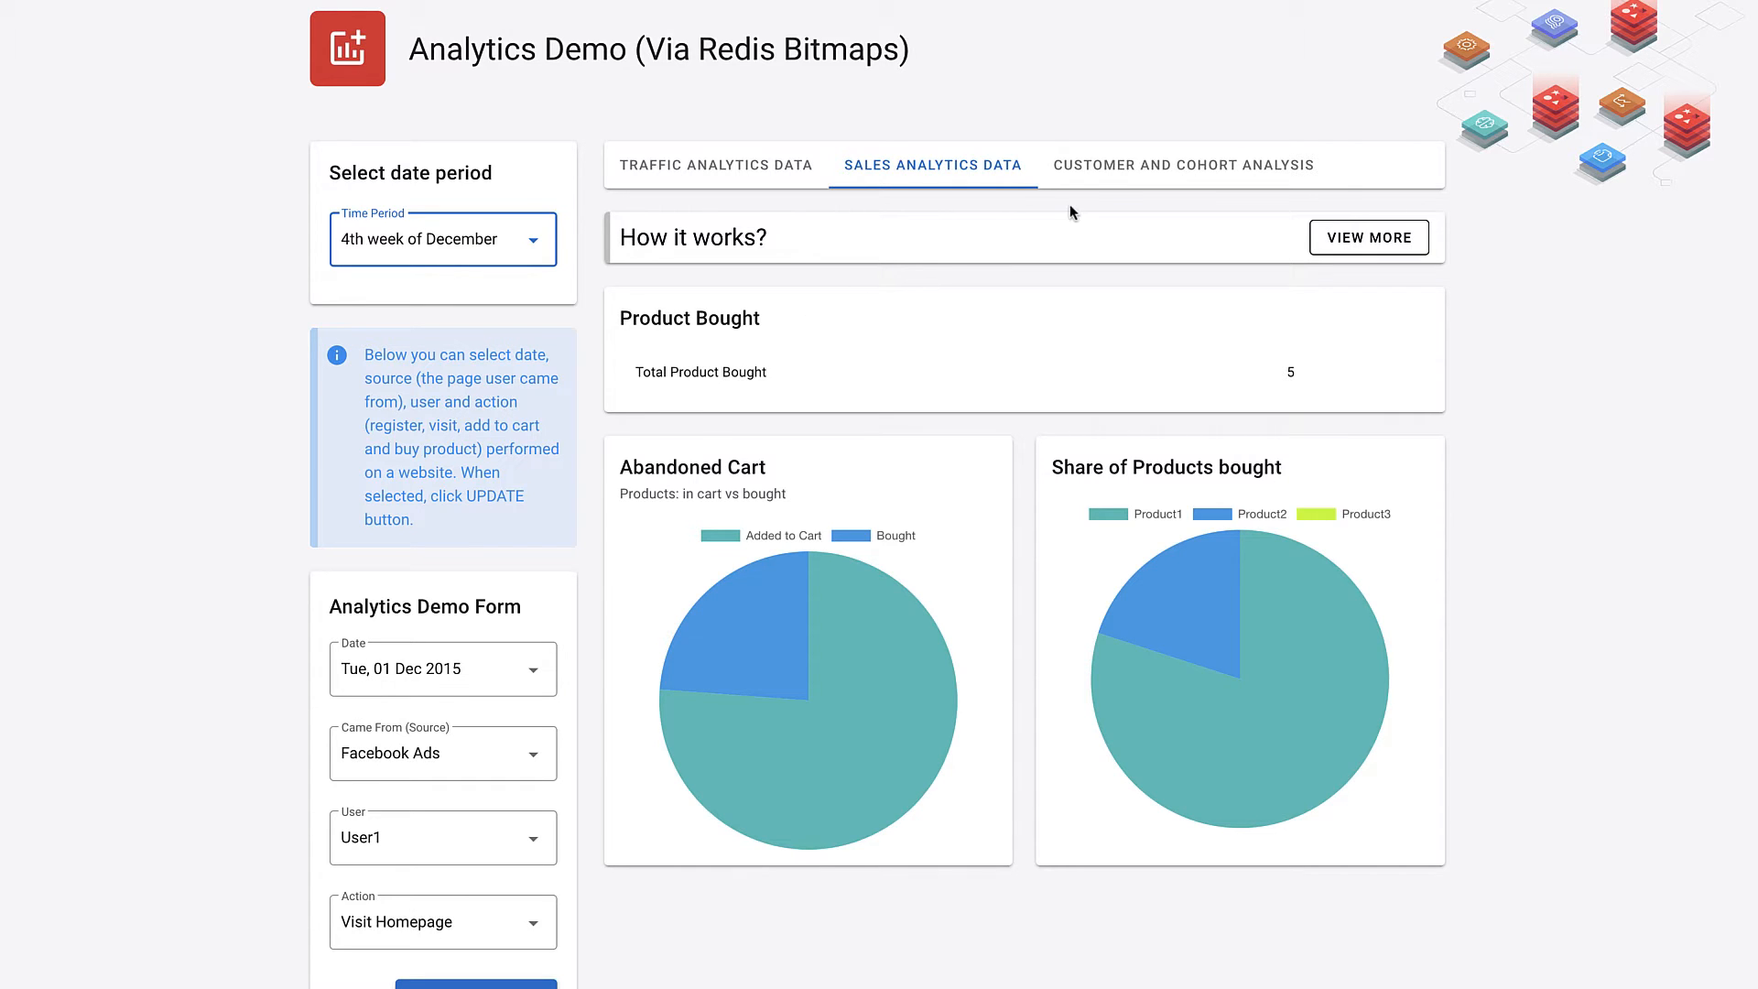
{"action": "left_click", "coordinate": [1180, 165]}
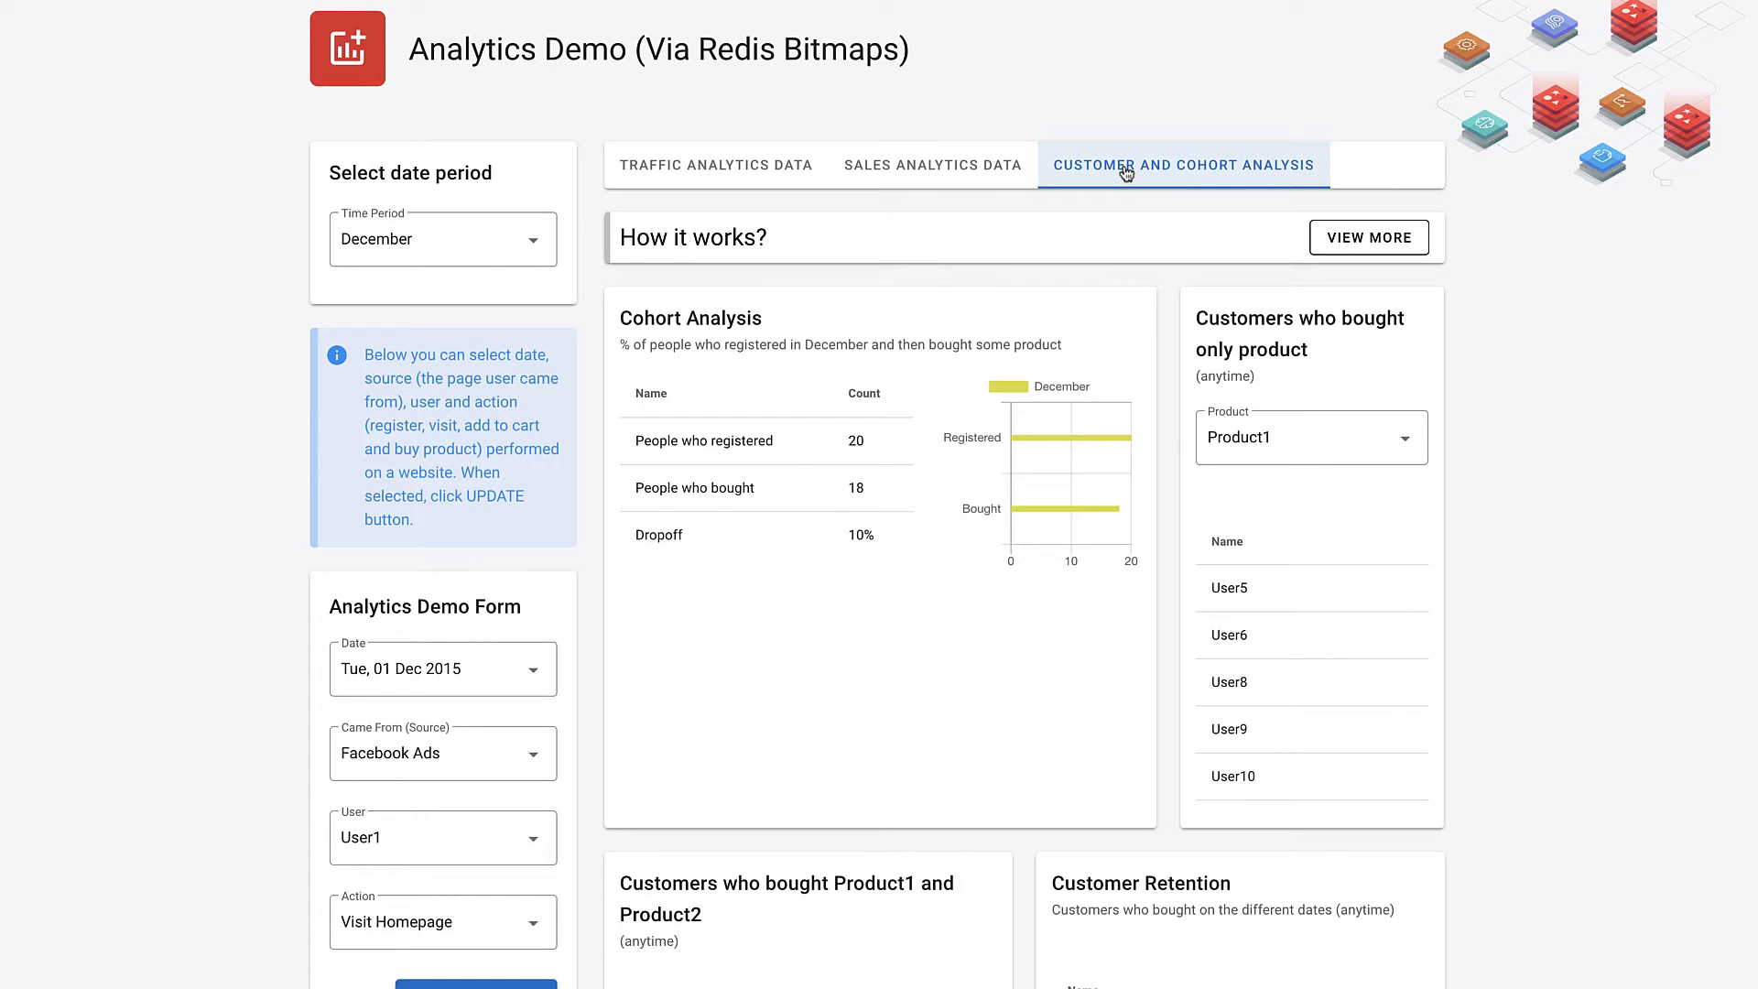
- Show customers who bought only Product3 and scroll through the lists
{"action": "left_click", "coordinate": [1310, 437]}
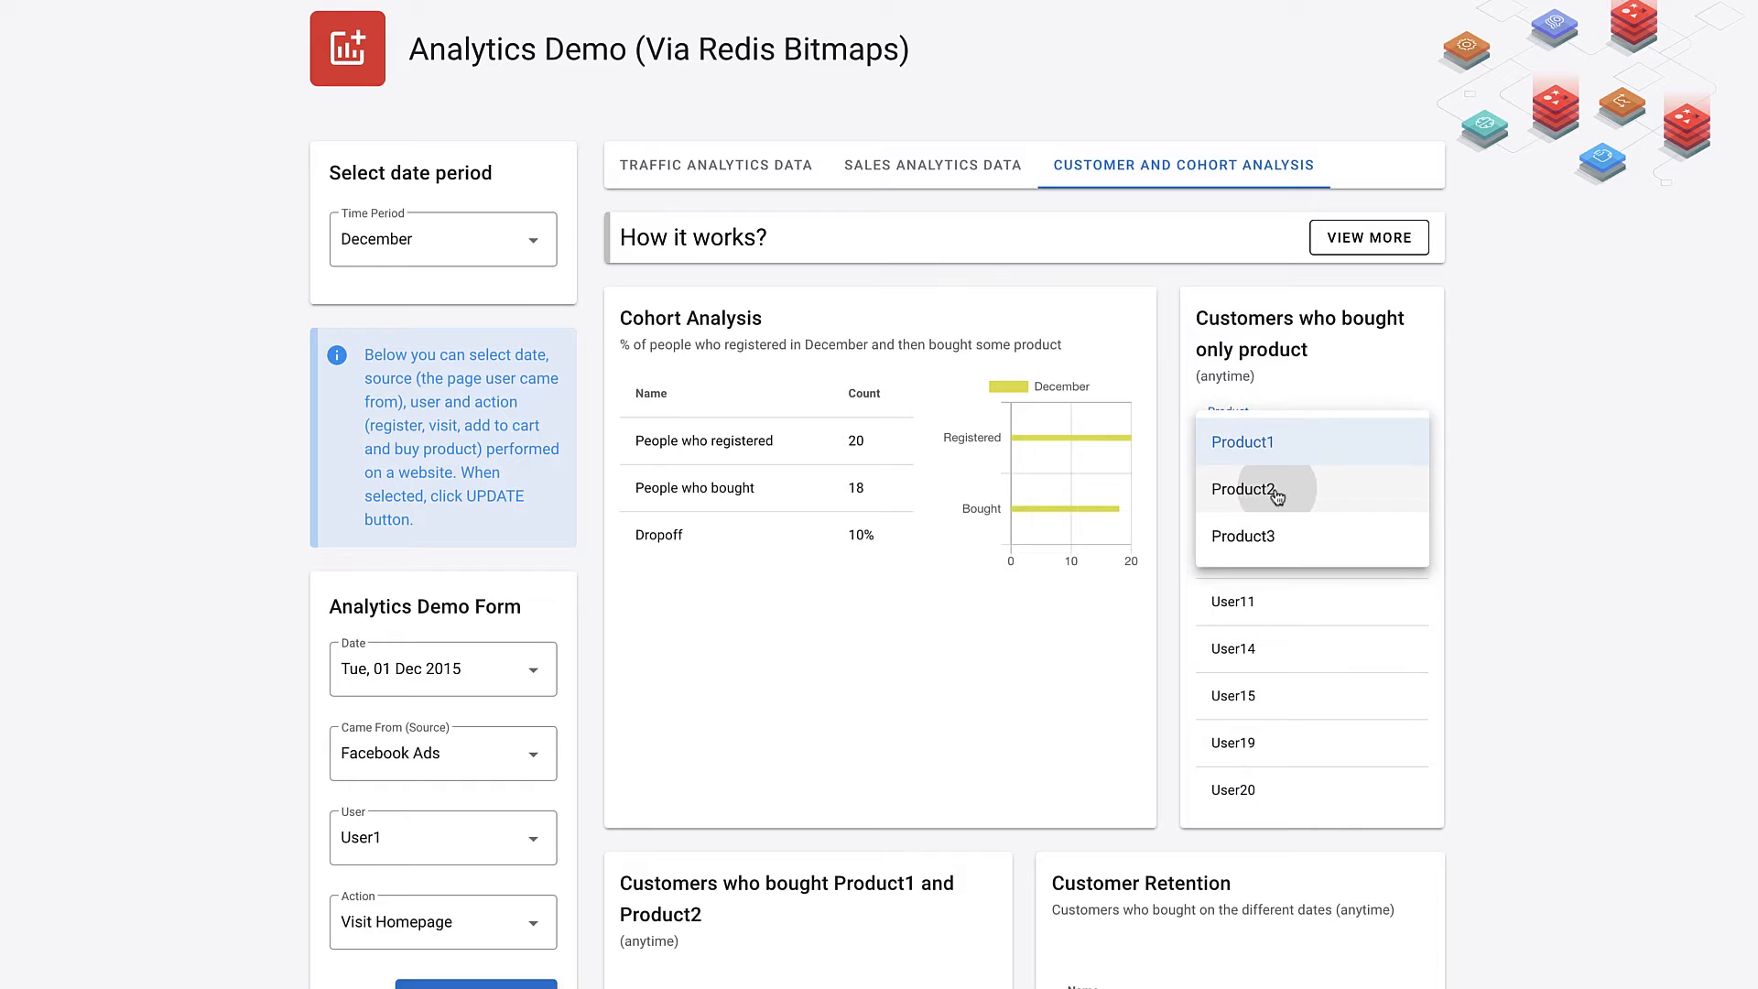
{"action": "left_click", "coordinate": [1243, 536]}
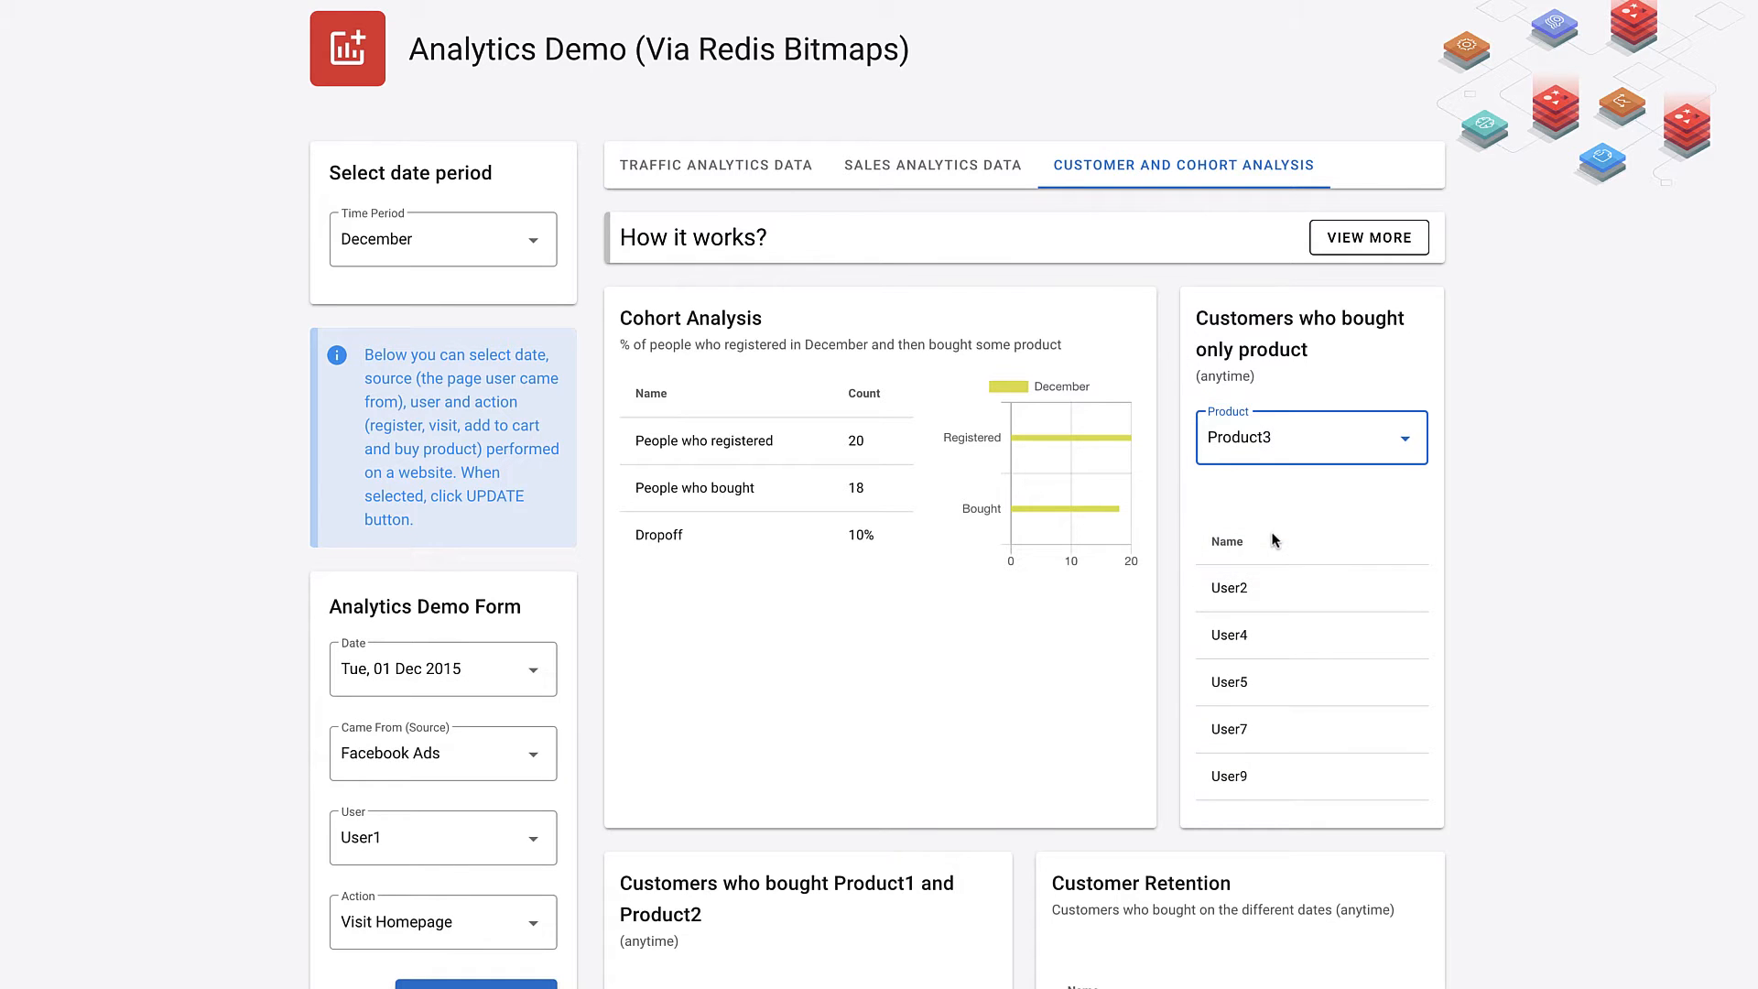
{"action": "scroll", "scroll_direction": "down", "scroll_amount": 3}
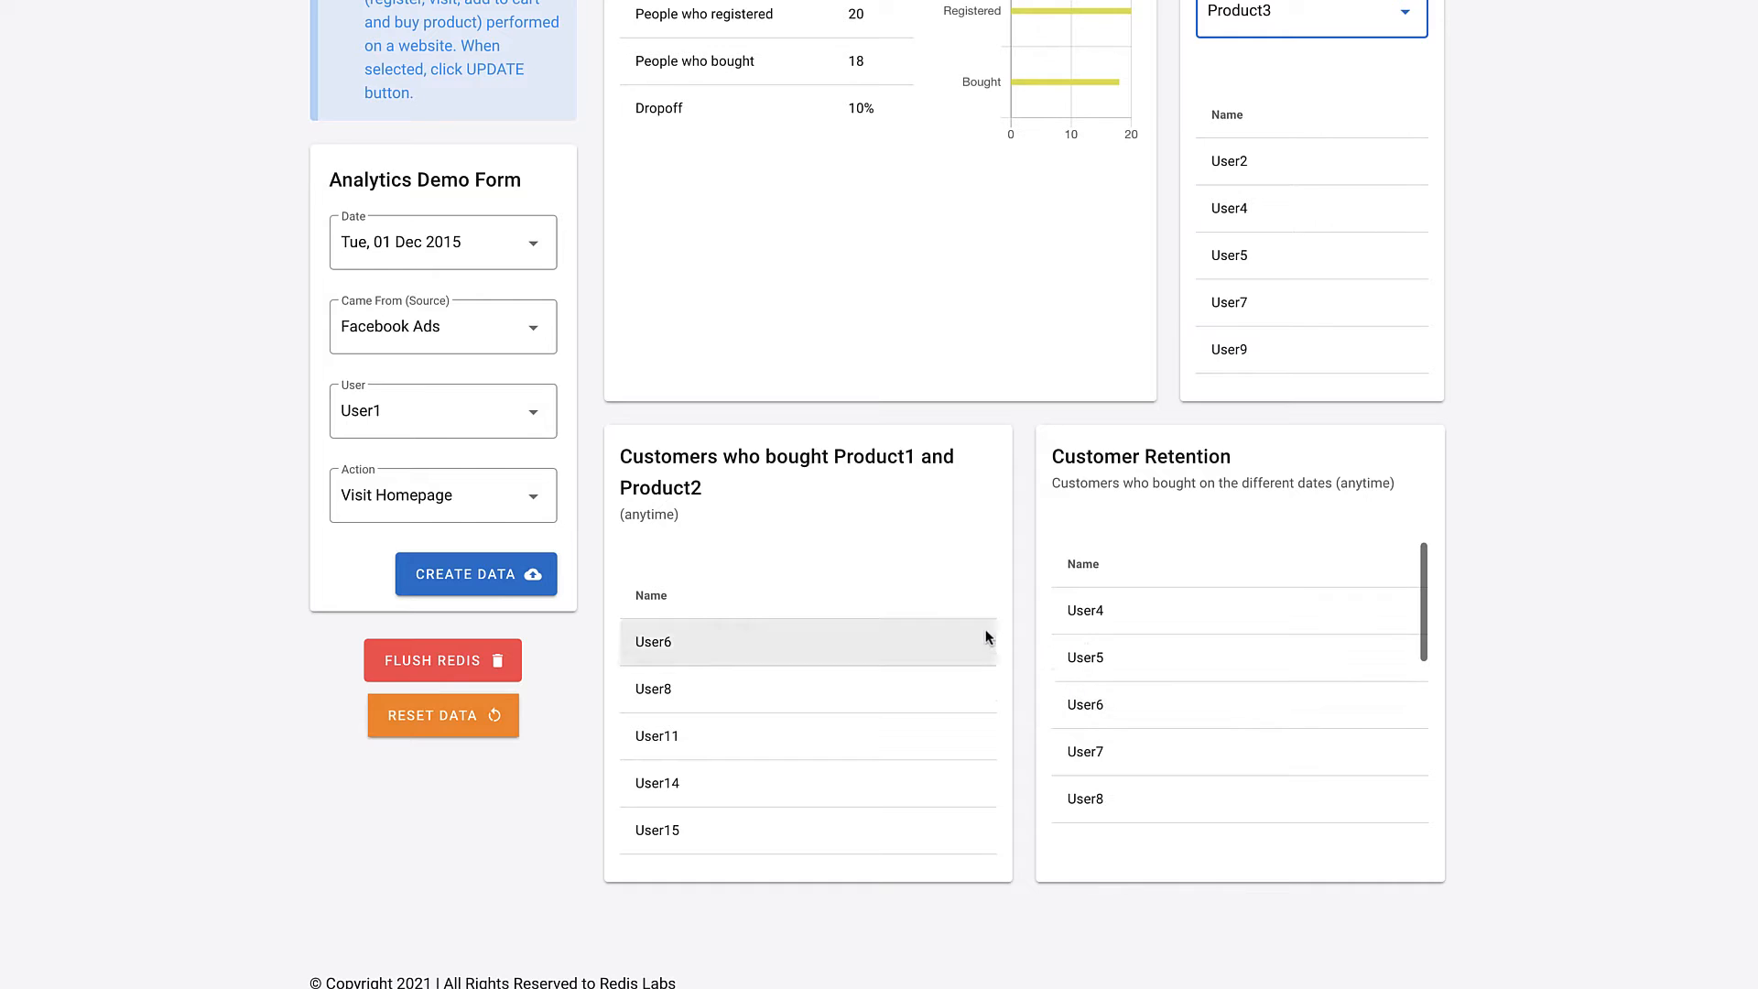
{"action": "scroll", "scroll_direction": "down", "scroll_amount": 3}
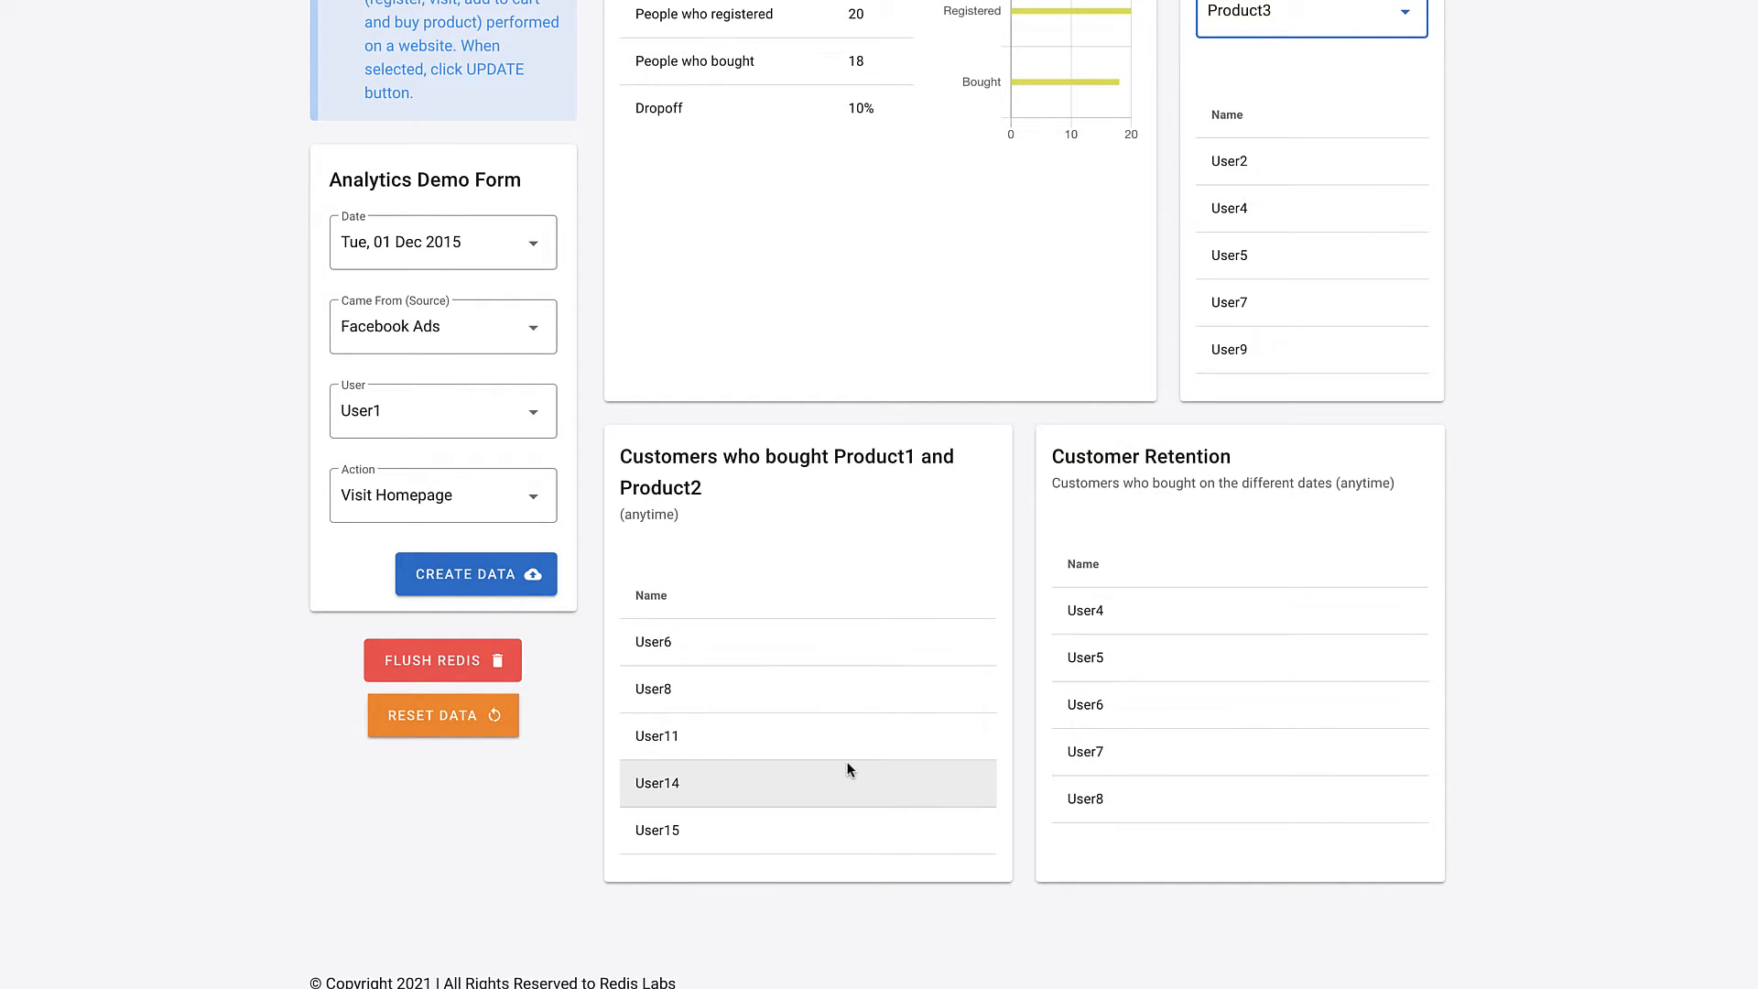
{"action": "mouse_move", "coordinate": [1129, 611]}
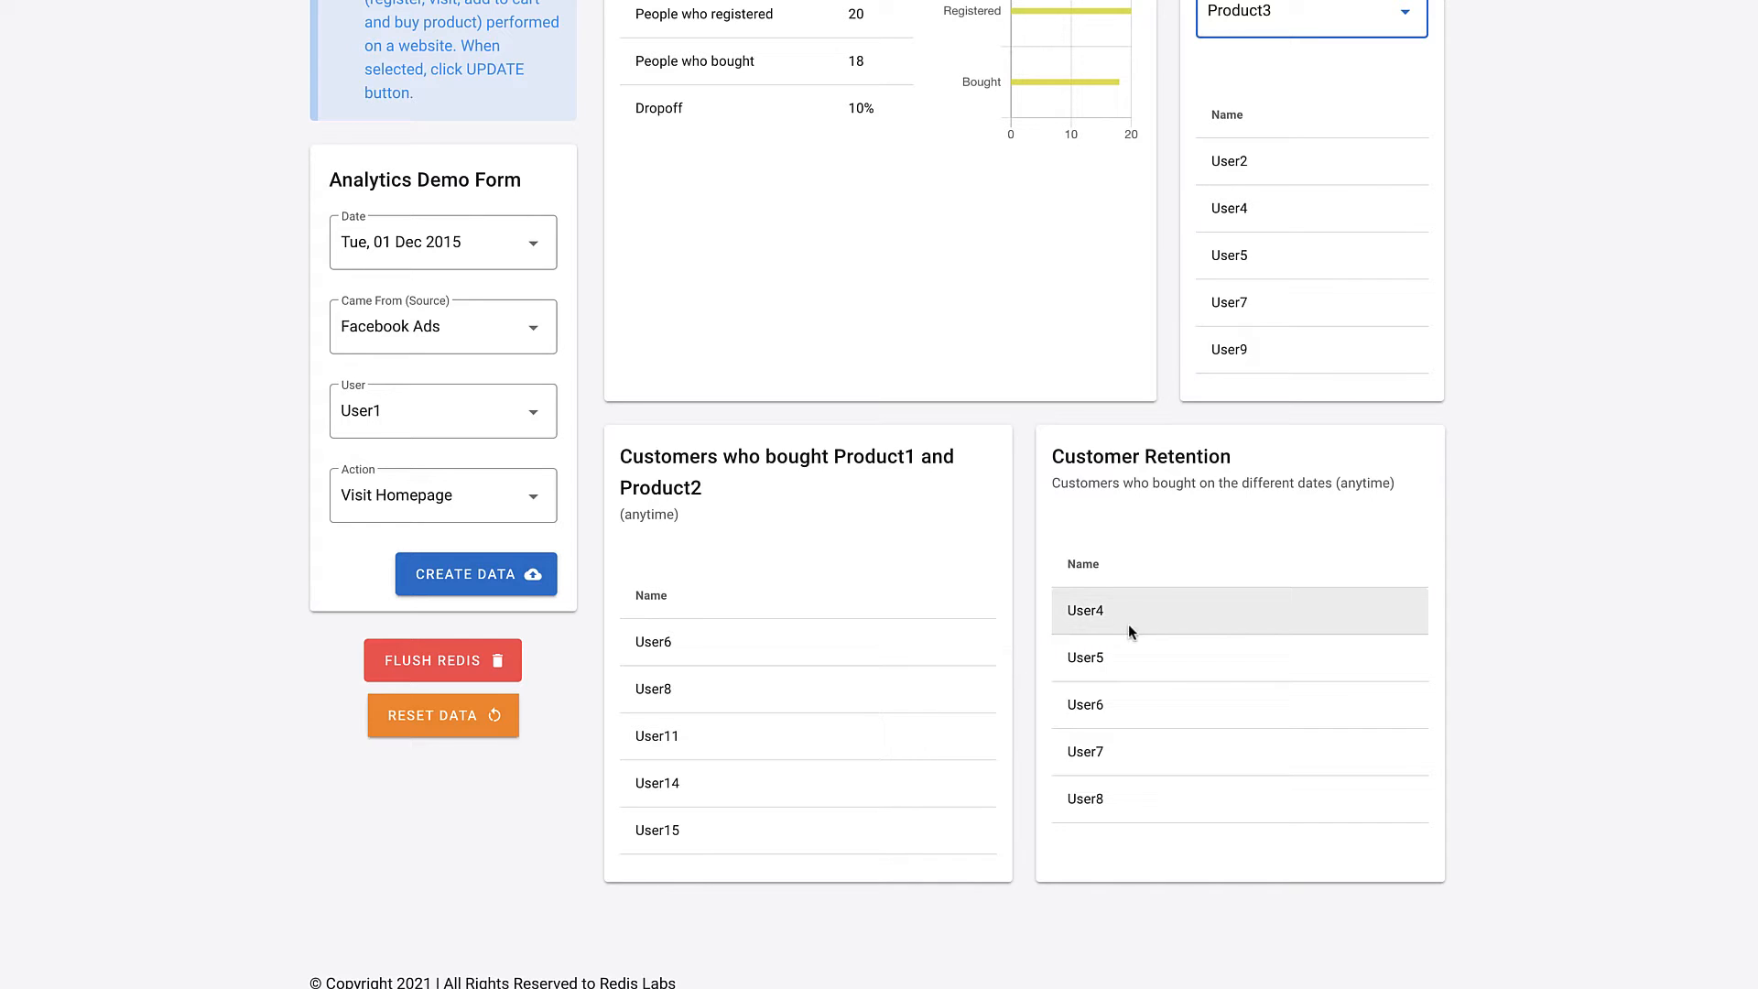
{"action": "mouse_move", "coordinate": [1137, 621]}
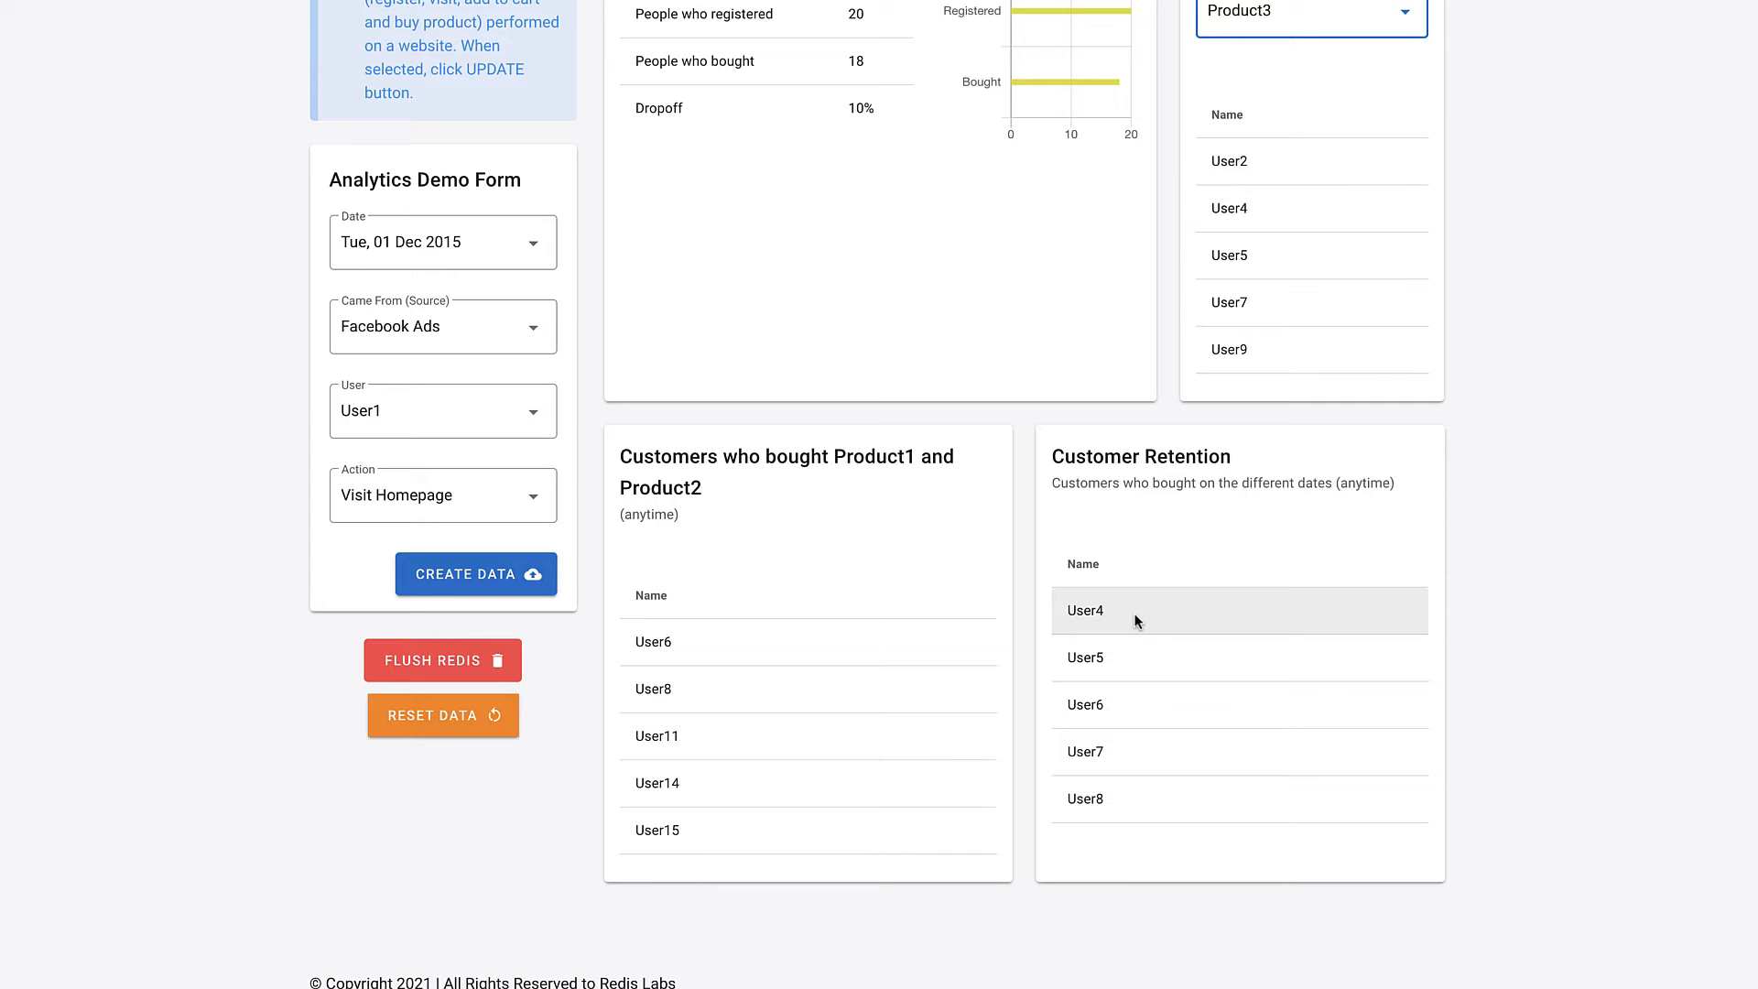
{"action": "scroll", "scroll_direction": "down", "scroll_amount": 3}
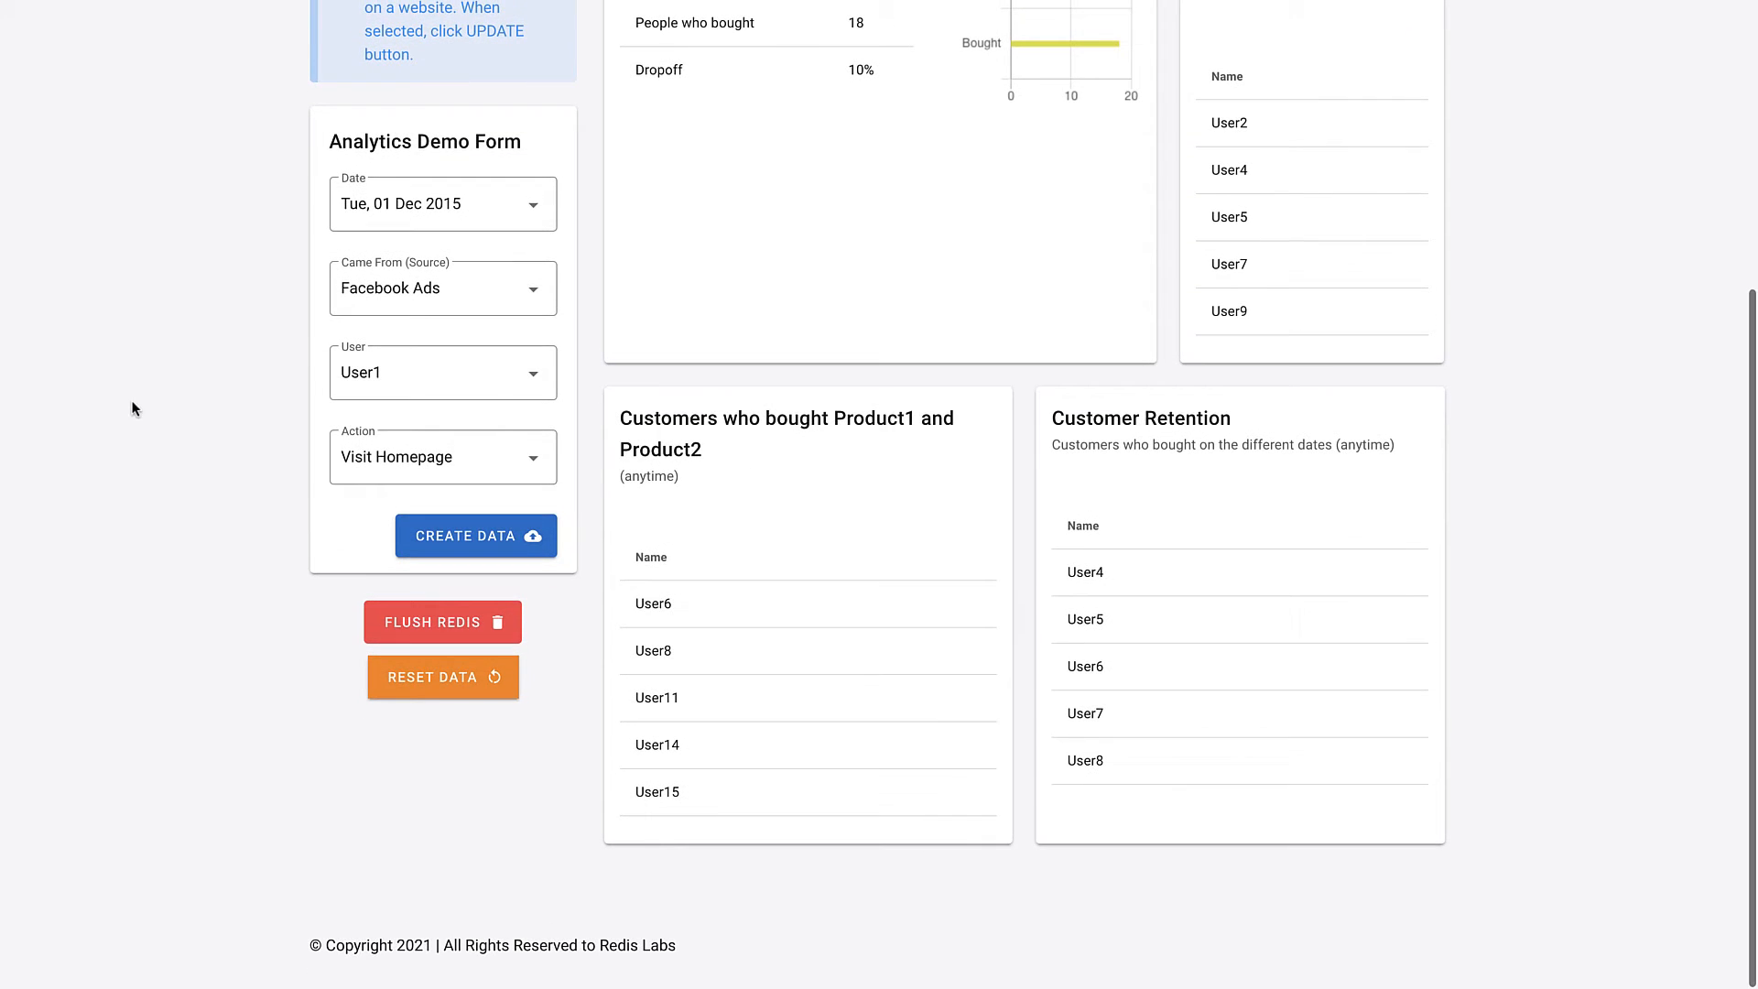
{"action": "mouse_move", "coordinate": [440, 628]}
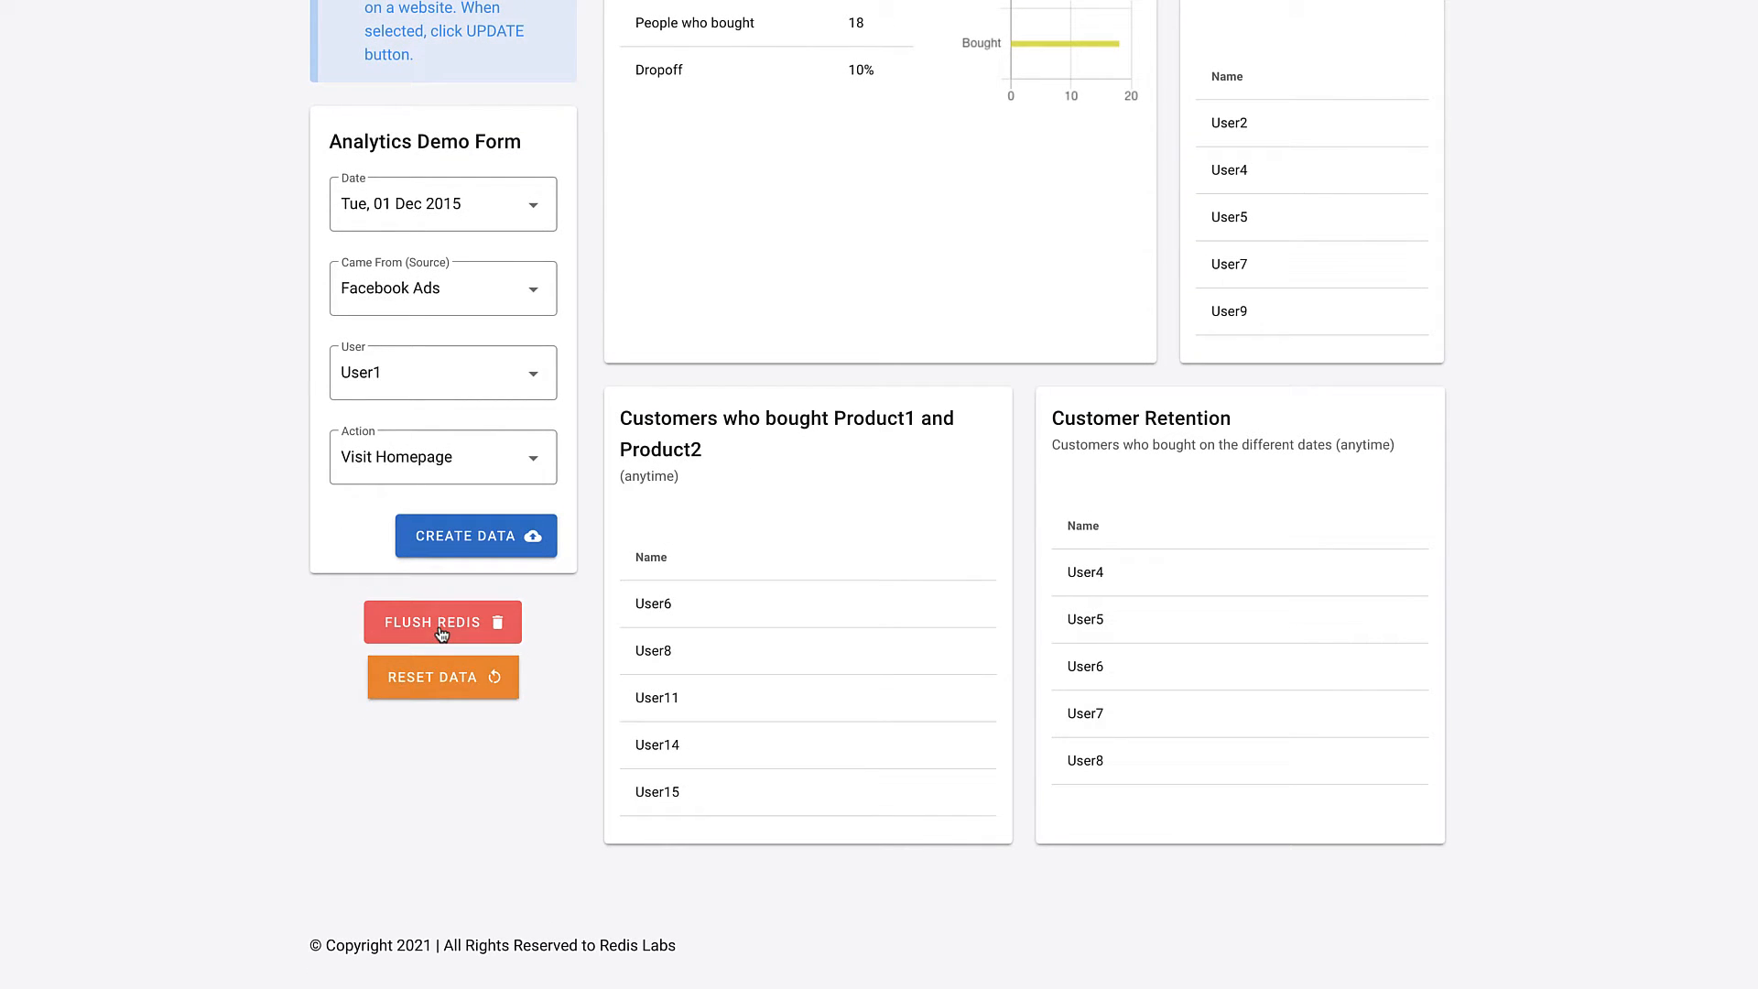
- Flush Redis, set the event date to Fri, 04 Dec 2015, and pick a user
{"action": "left_click", "coordinate": [440, 621]}
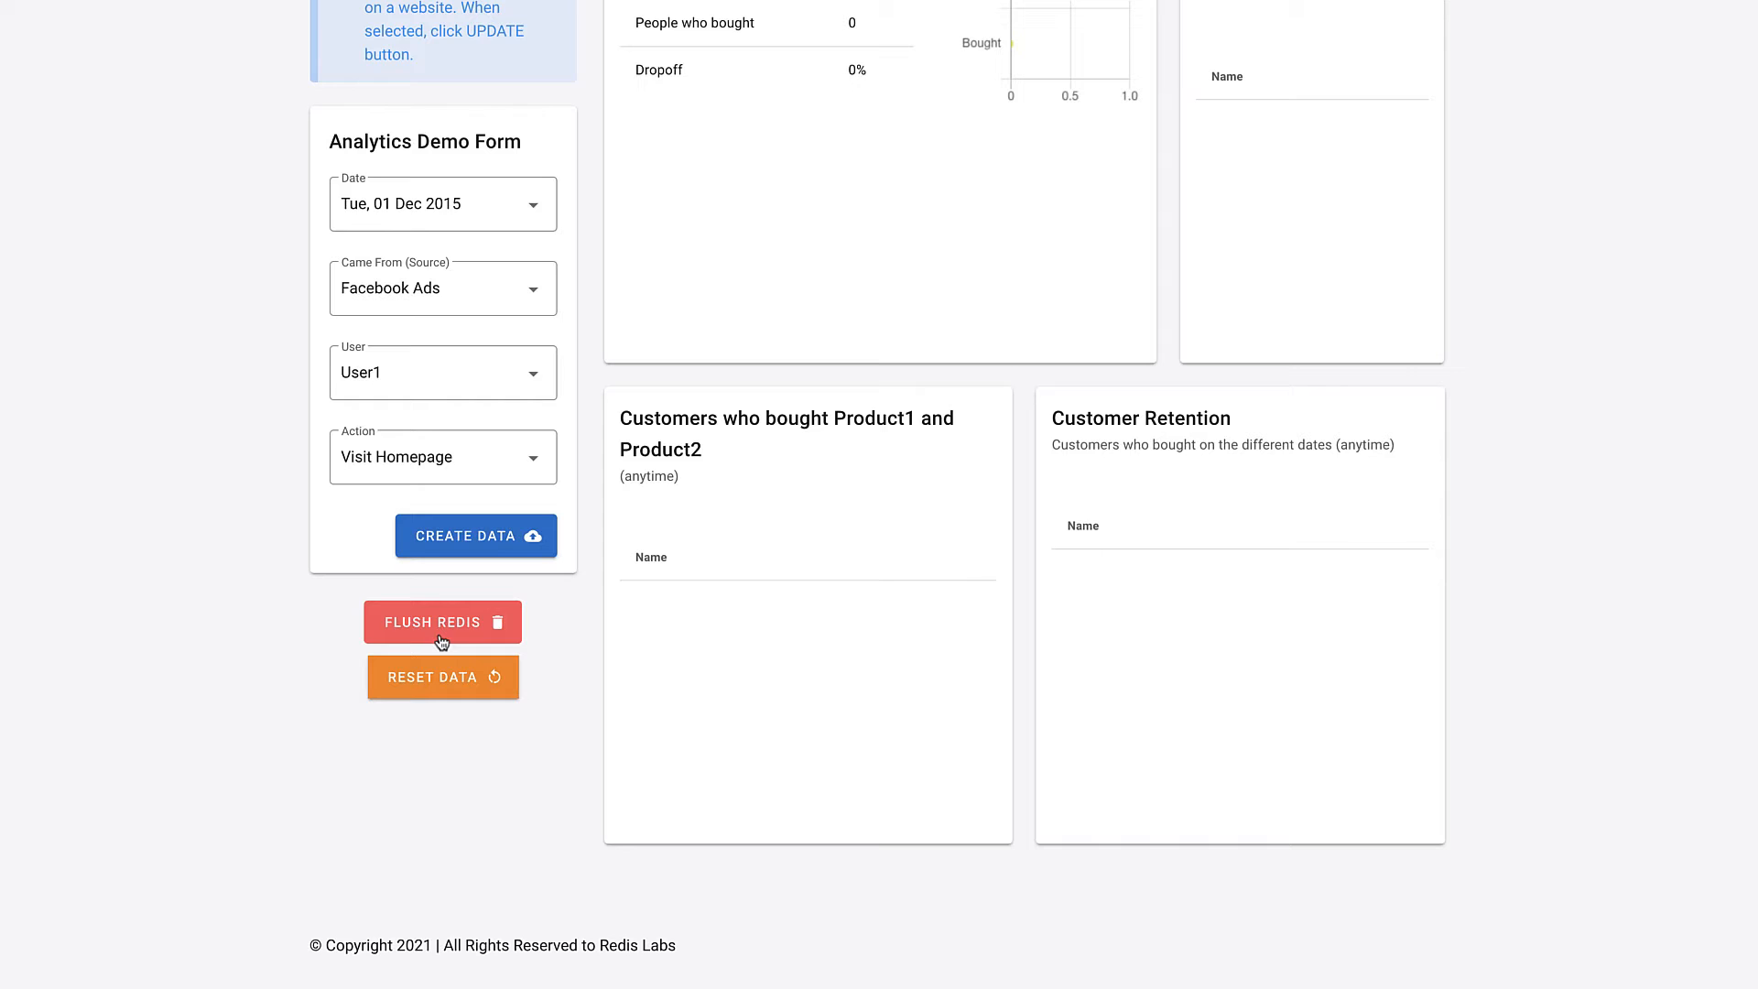
{"action": "left_click", "coordinate": [441, 204]}
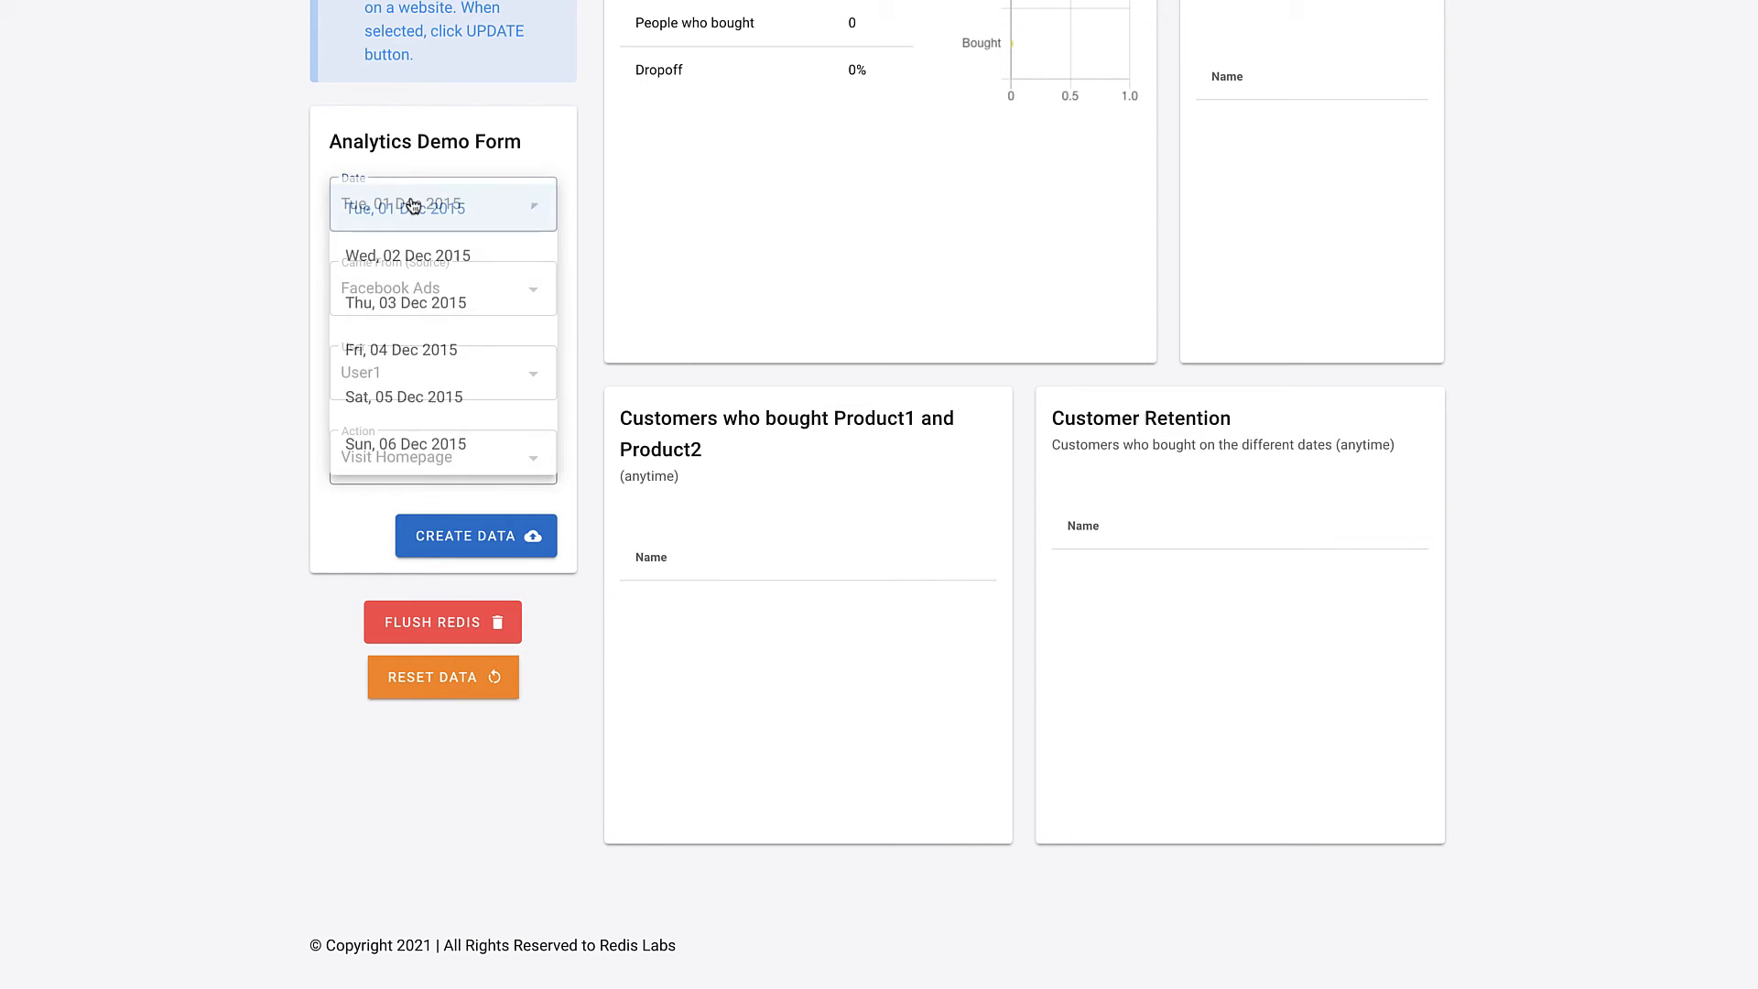
{"action": "left_click", "coordinate": [398, 349]}
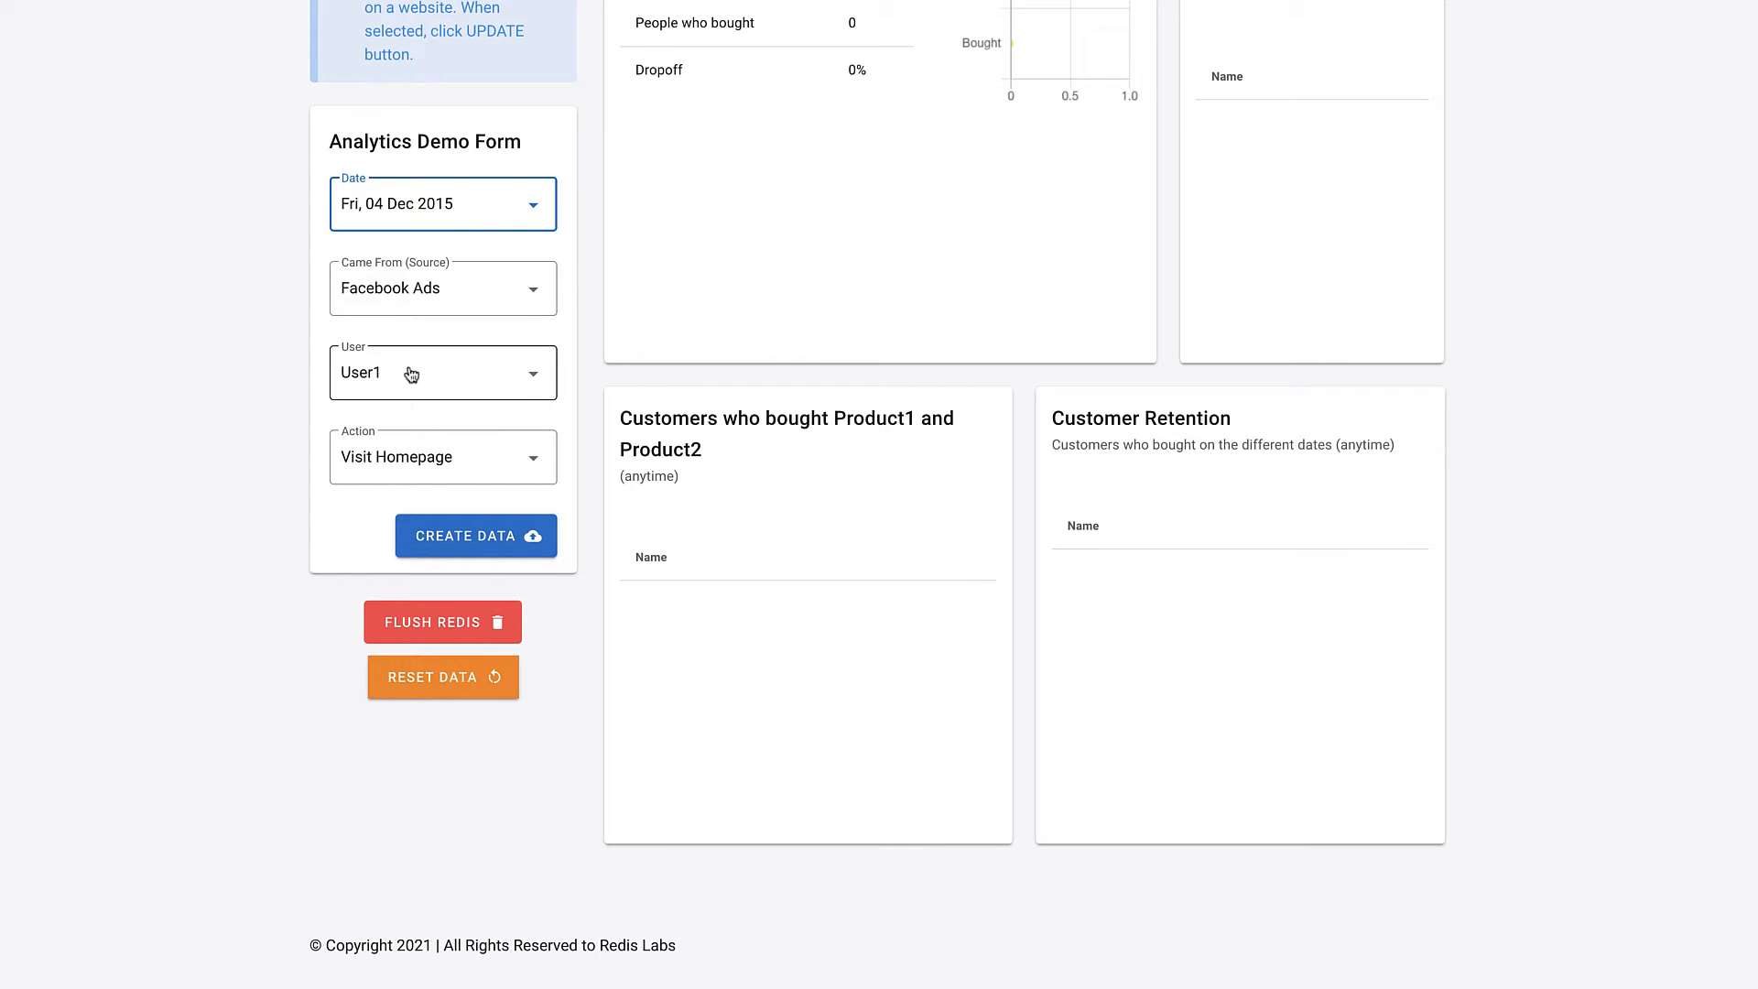
{"action": "left_click", "coordinate": [442, 372]}
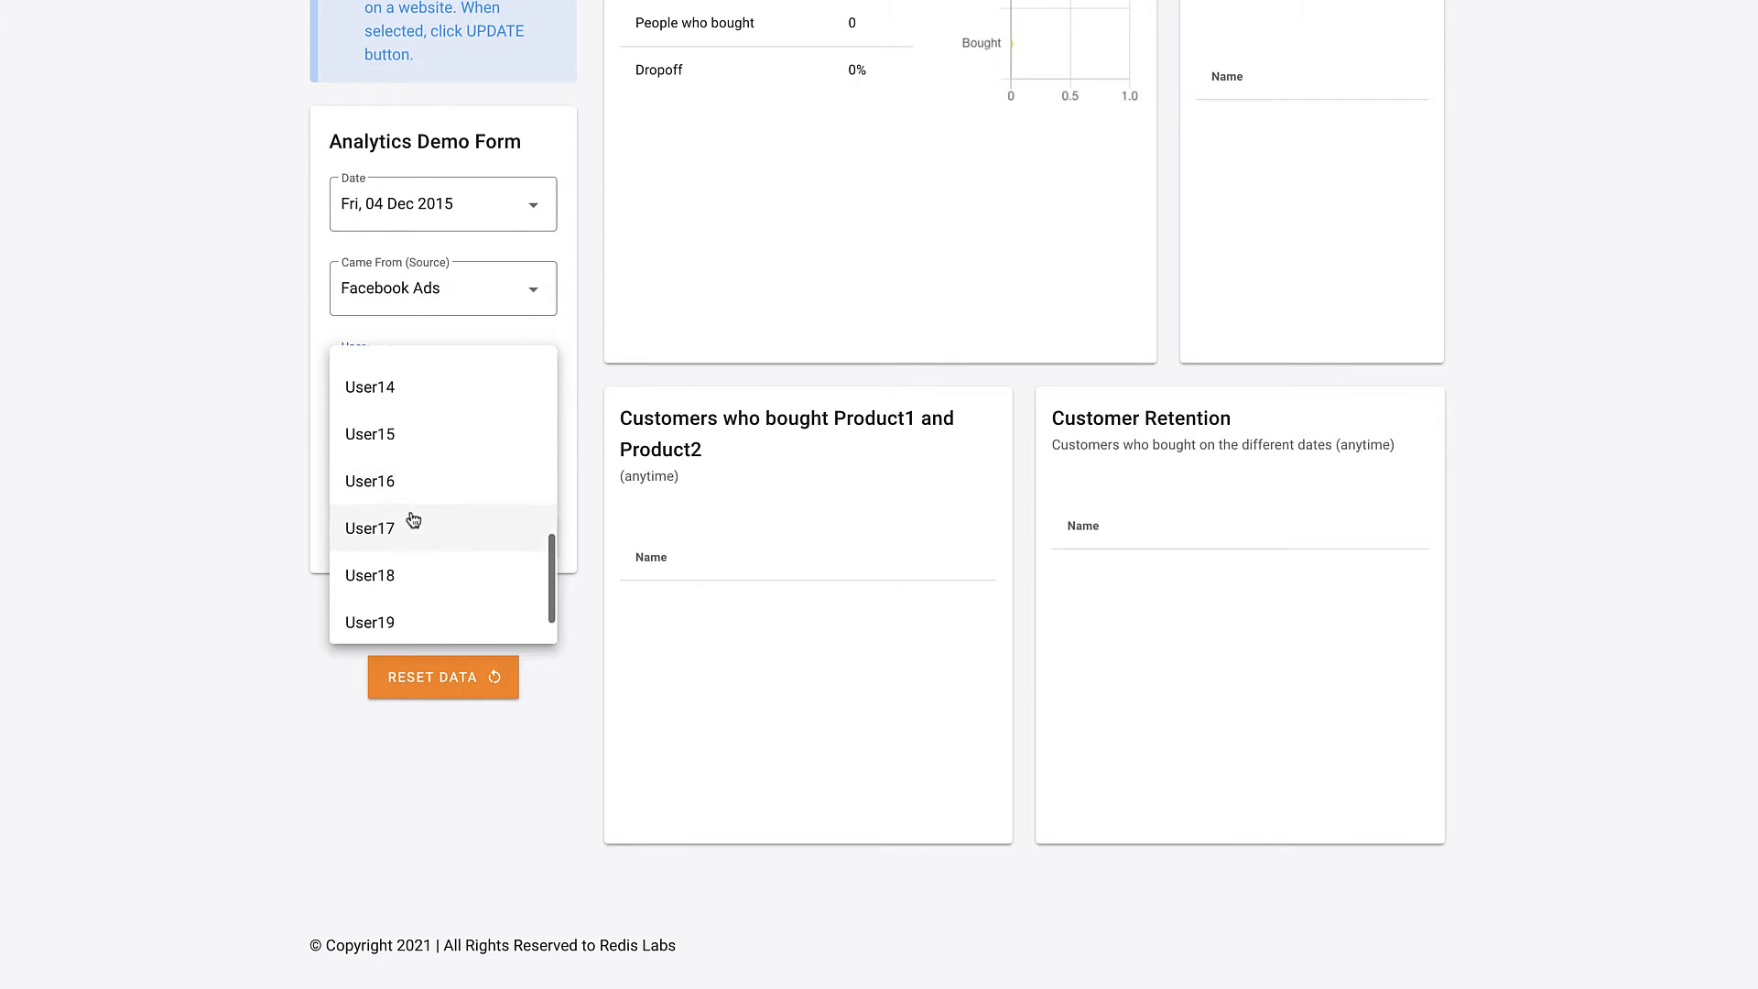
{"action": "left_click", "coordinate": [369, 528]}
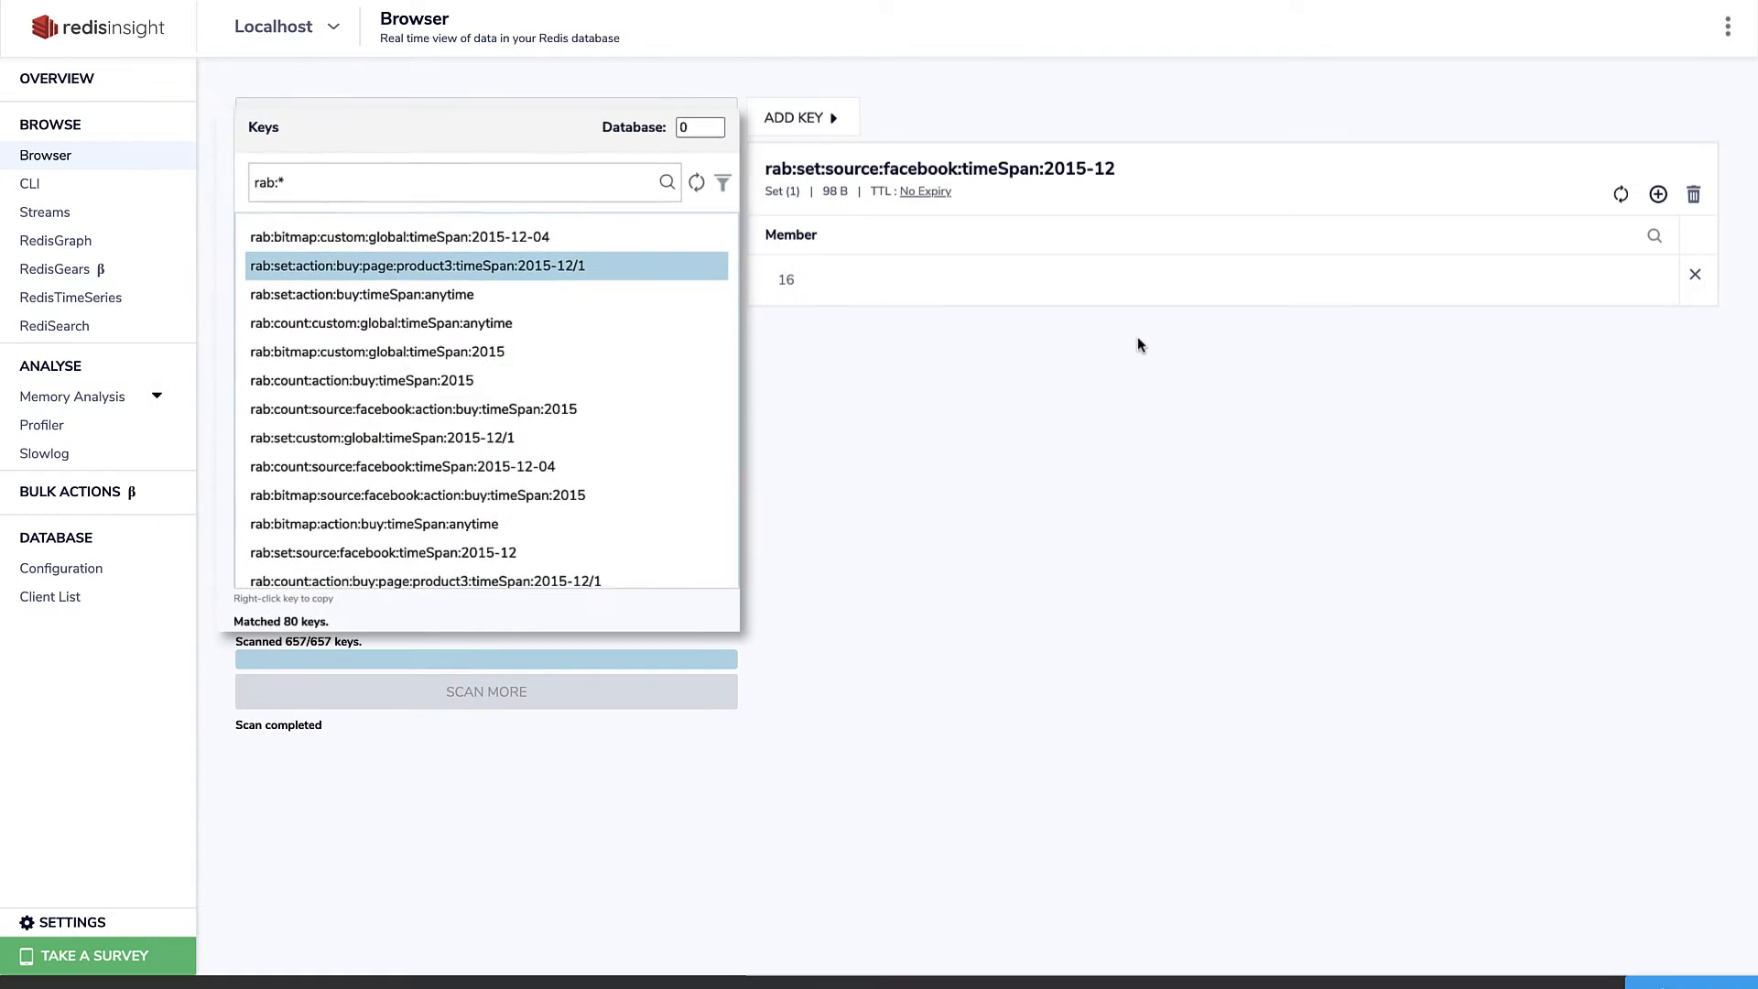
- Filter the RedisInsight key list with the pattern rab:set*product3*
{"action": "type", "text": "rab:set*product3*"}
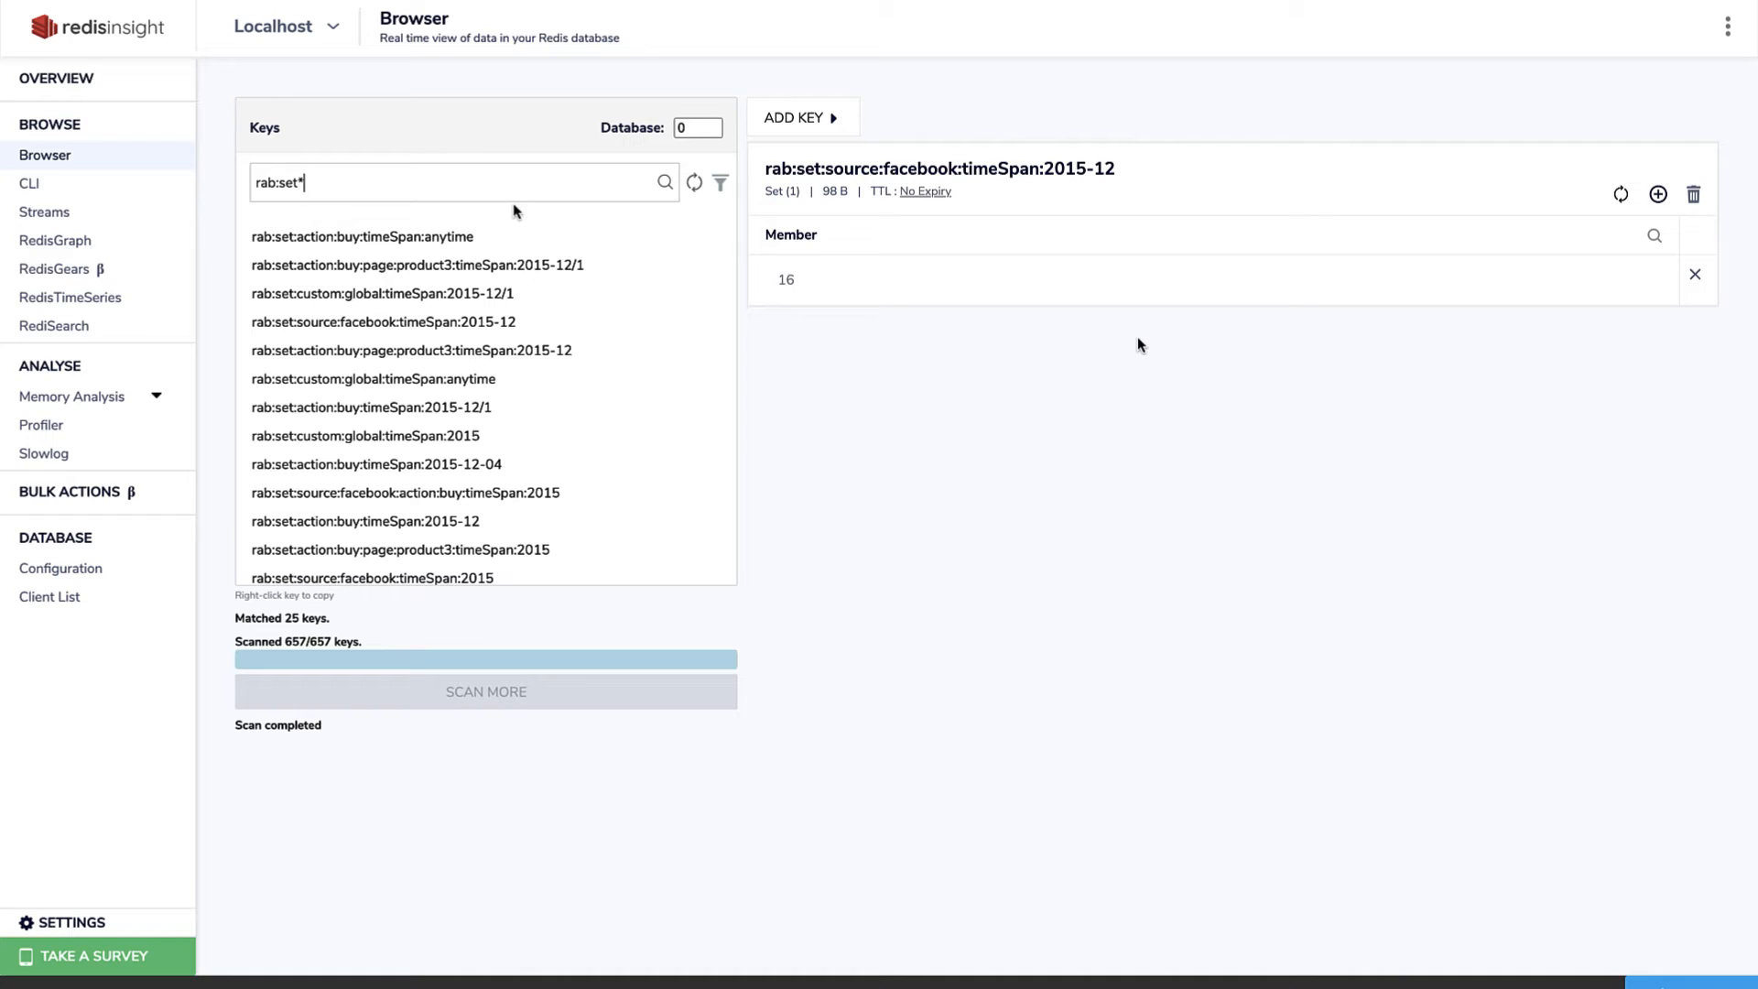
- Refine the key filter through product3, facebook and buy-action set patterns
{"action": "type", "text": "product3*"}
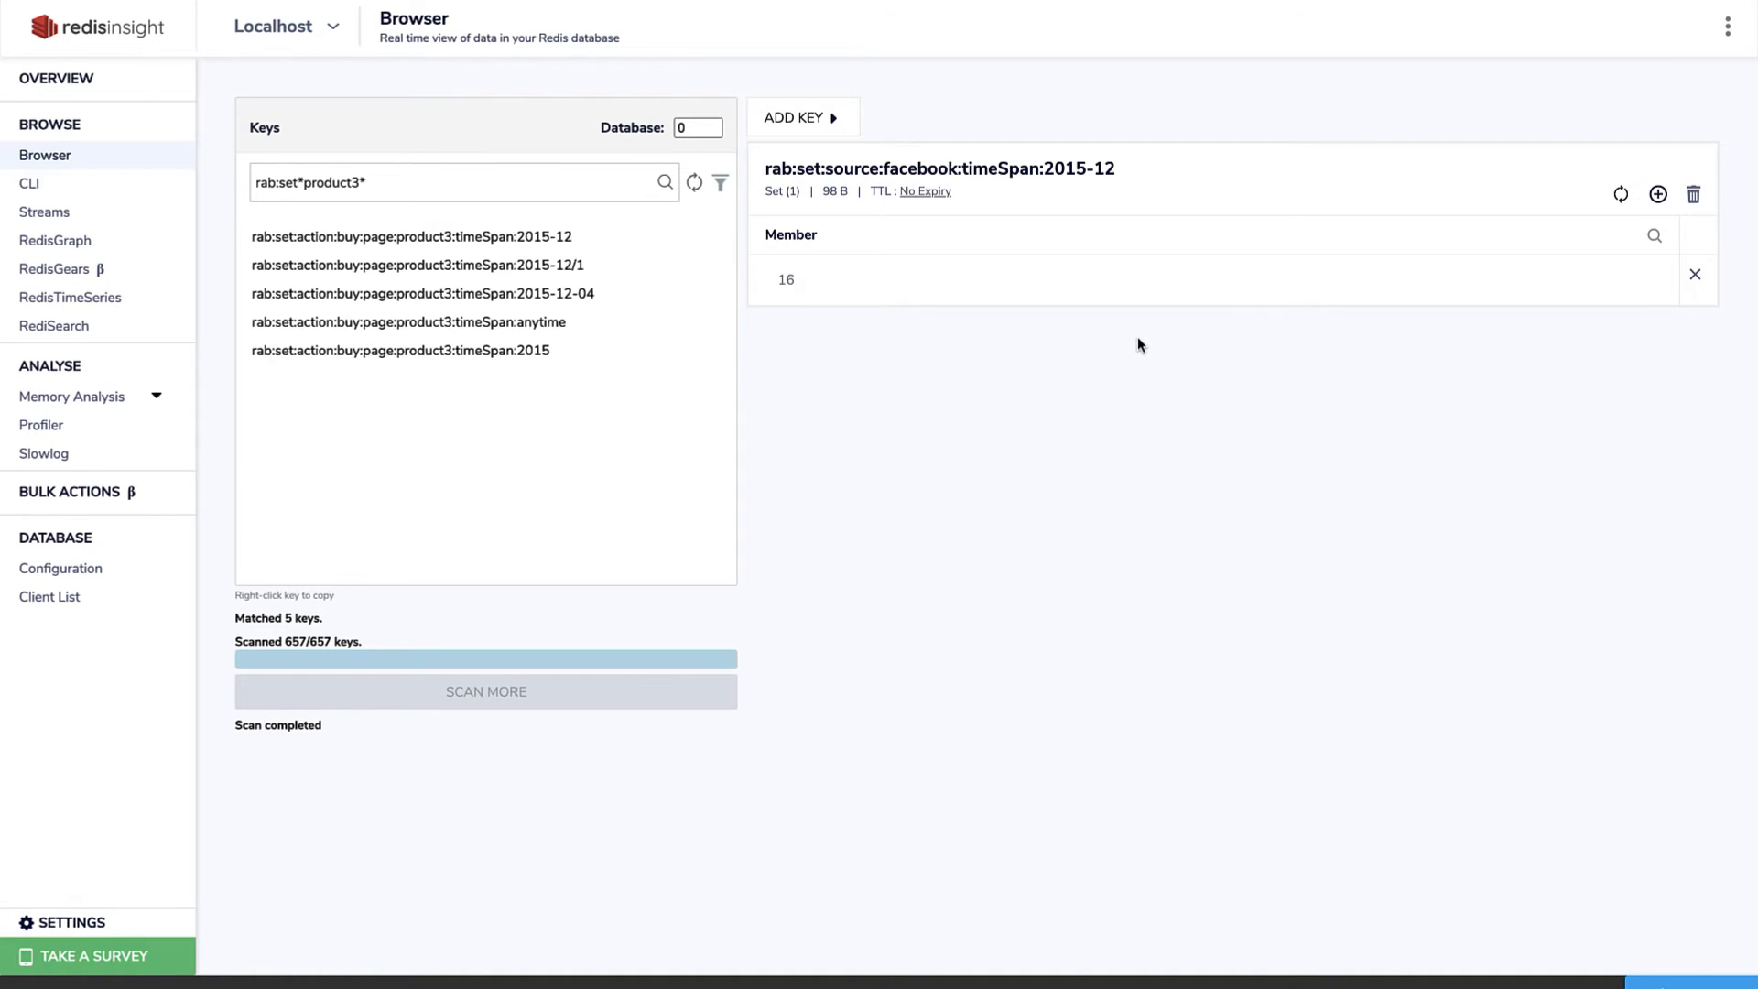
{"action": "mouse_move", "coordinate": [517, 211]}
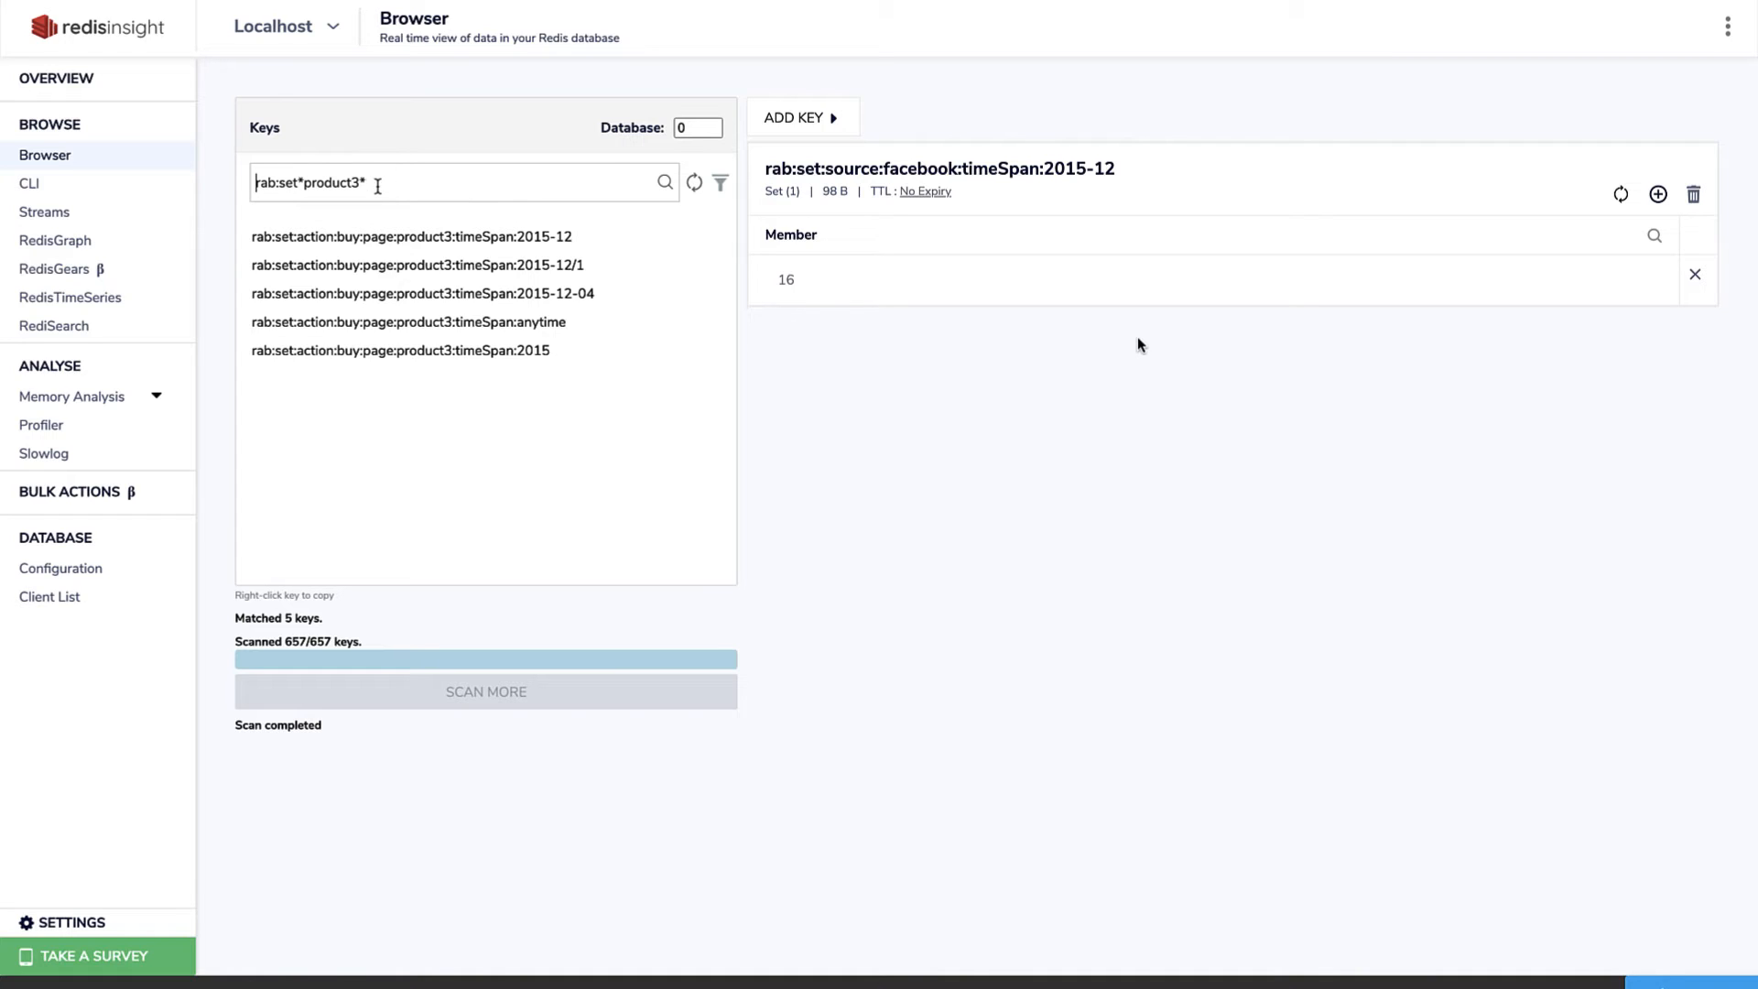
{"action": "type", "text": "rab:setf"}
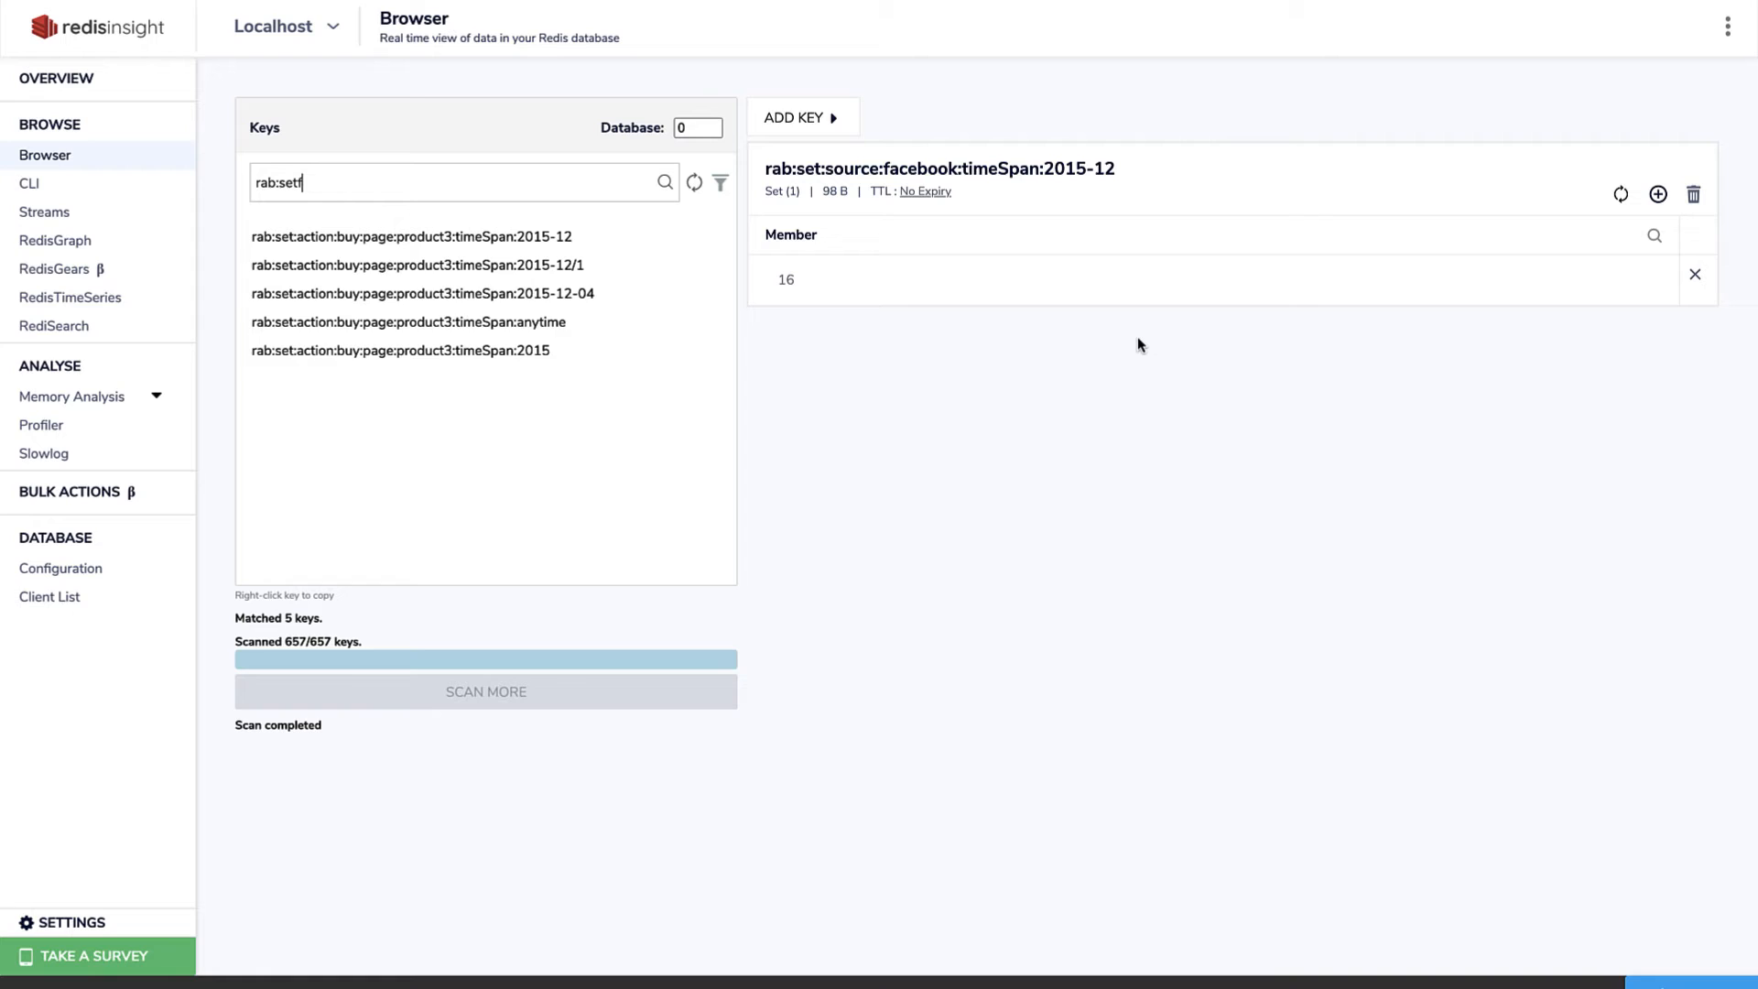
{"action": "type", "text": "rab:set:action:buy:timeSpan*"}
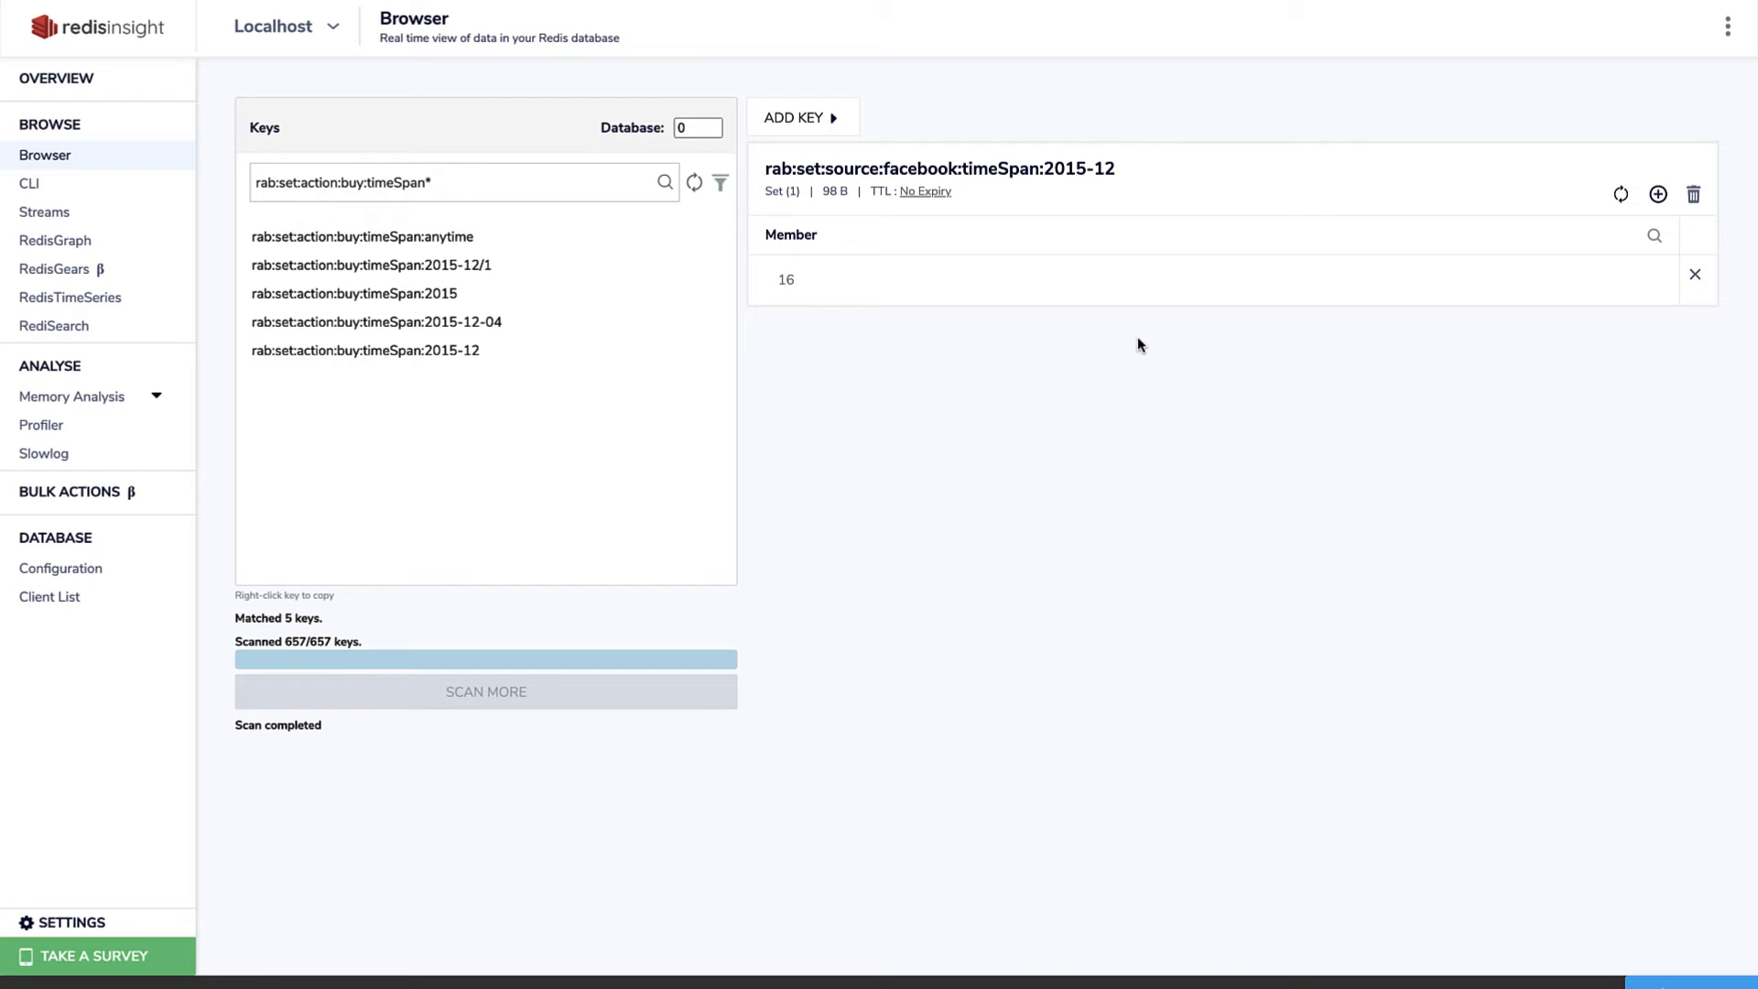
{"action": "mouse_move", "coordinate": [361, 237]}
{"action": "type", "text": "rab:set*facebook*"}
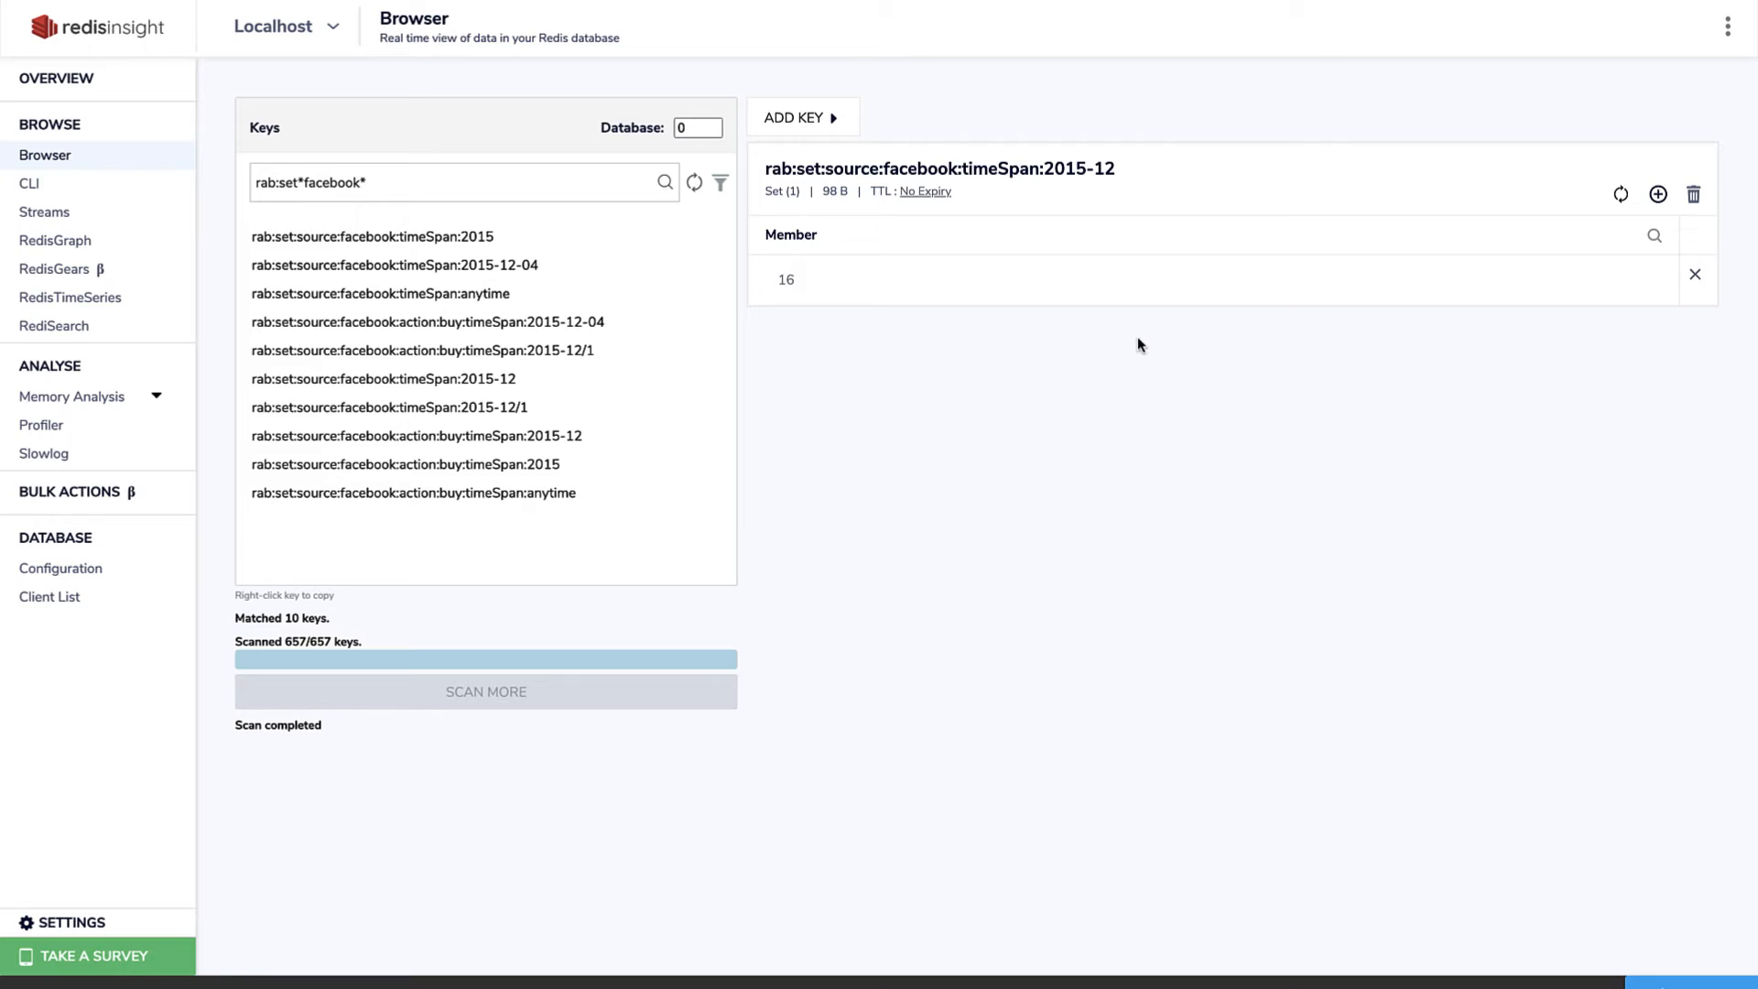
- Edit the key filter pattern, selecting the word timeSpan to replace it
{"action": "left_click", "coordinate": [370, 185]}
{"action": "type", "text": ":timeSpan"}
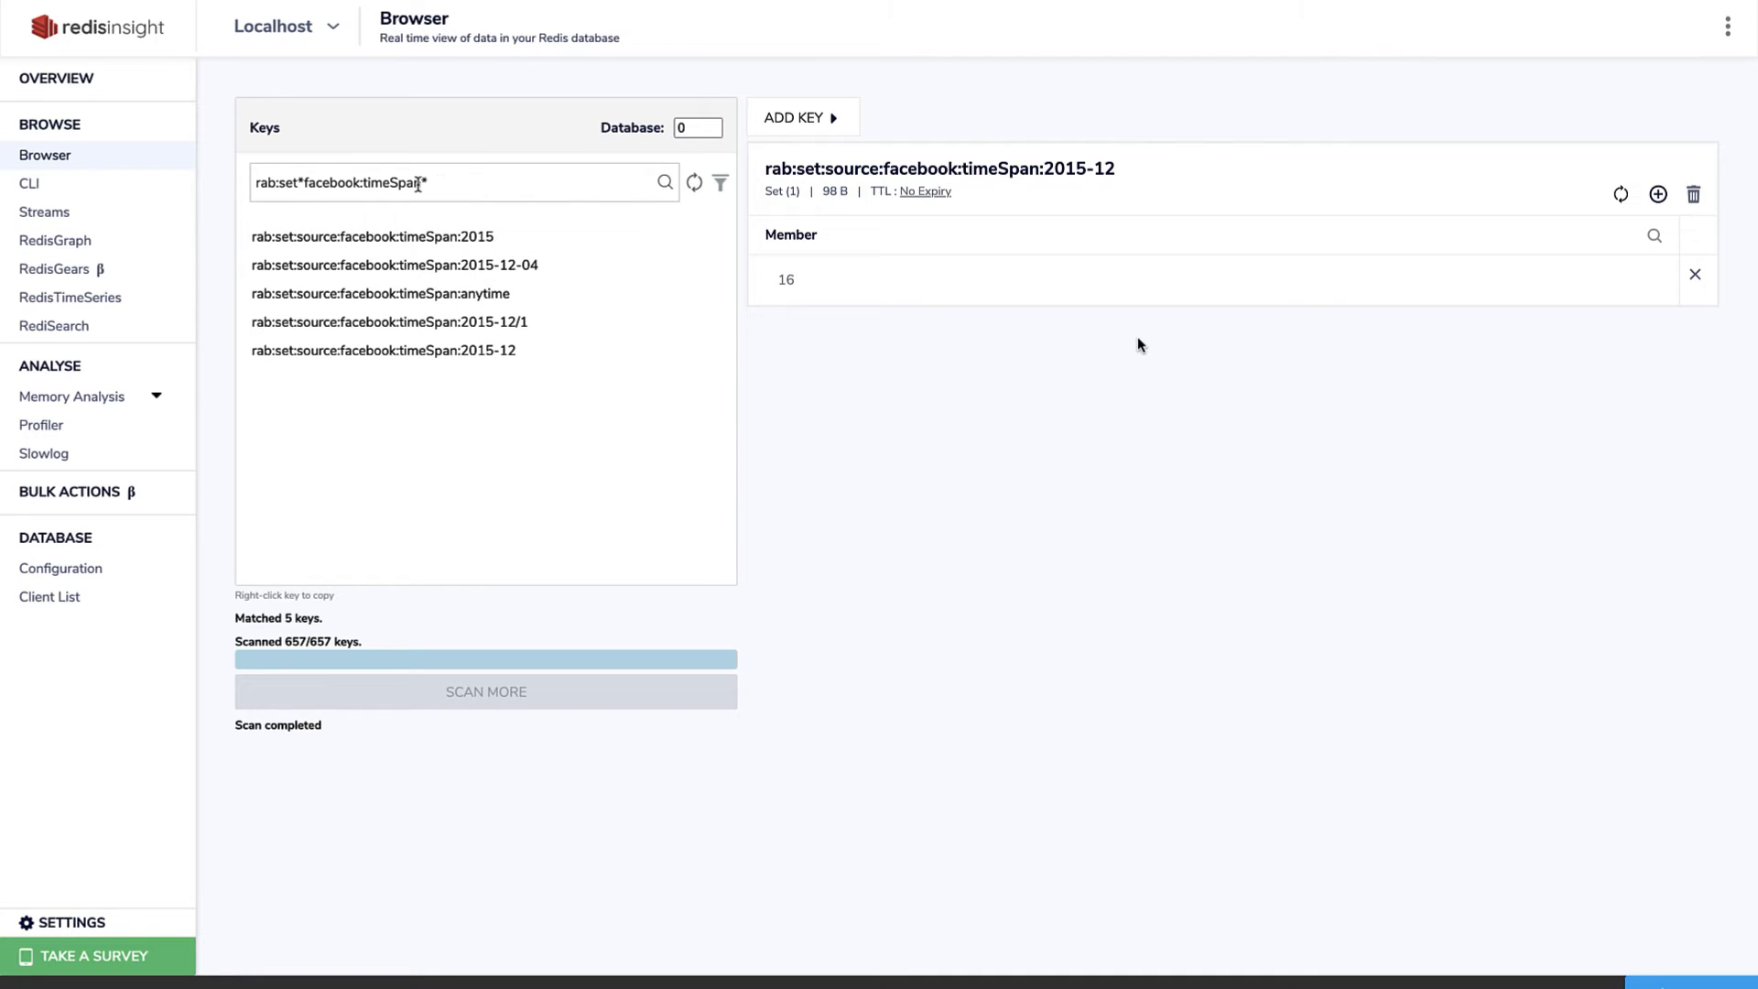
{"action": "double_click", "coordinate": [370, 181]}
{"action": "type", "text": "rab:set*global"}
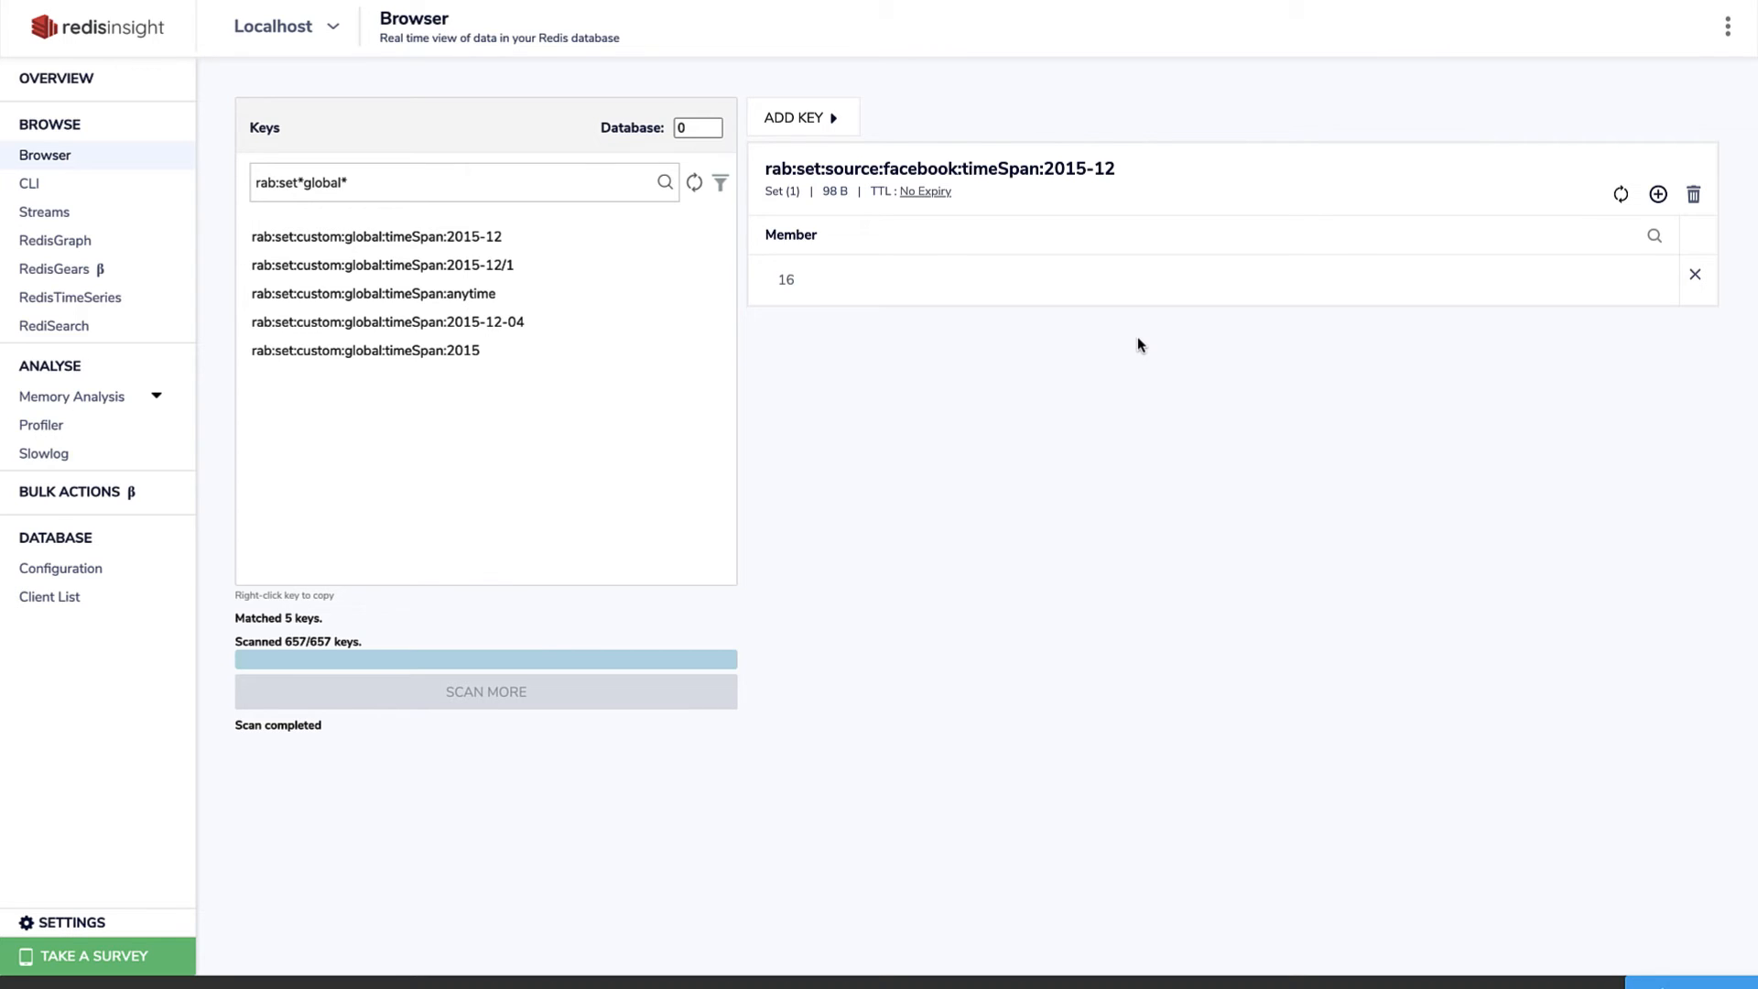
- View the global 2015-12 and 2015 counters, then user 16's all-time purchase counter
{"action": "type", "text": "*count*global*"}
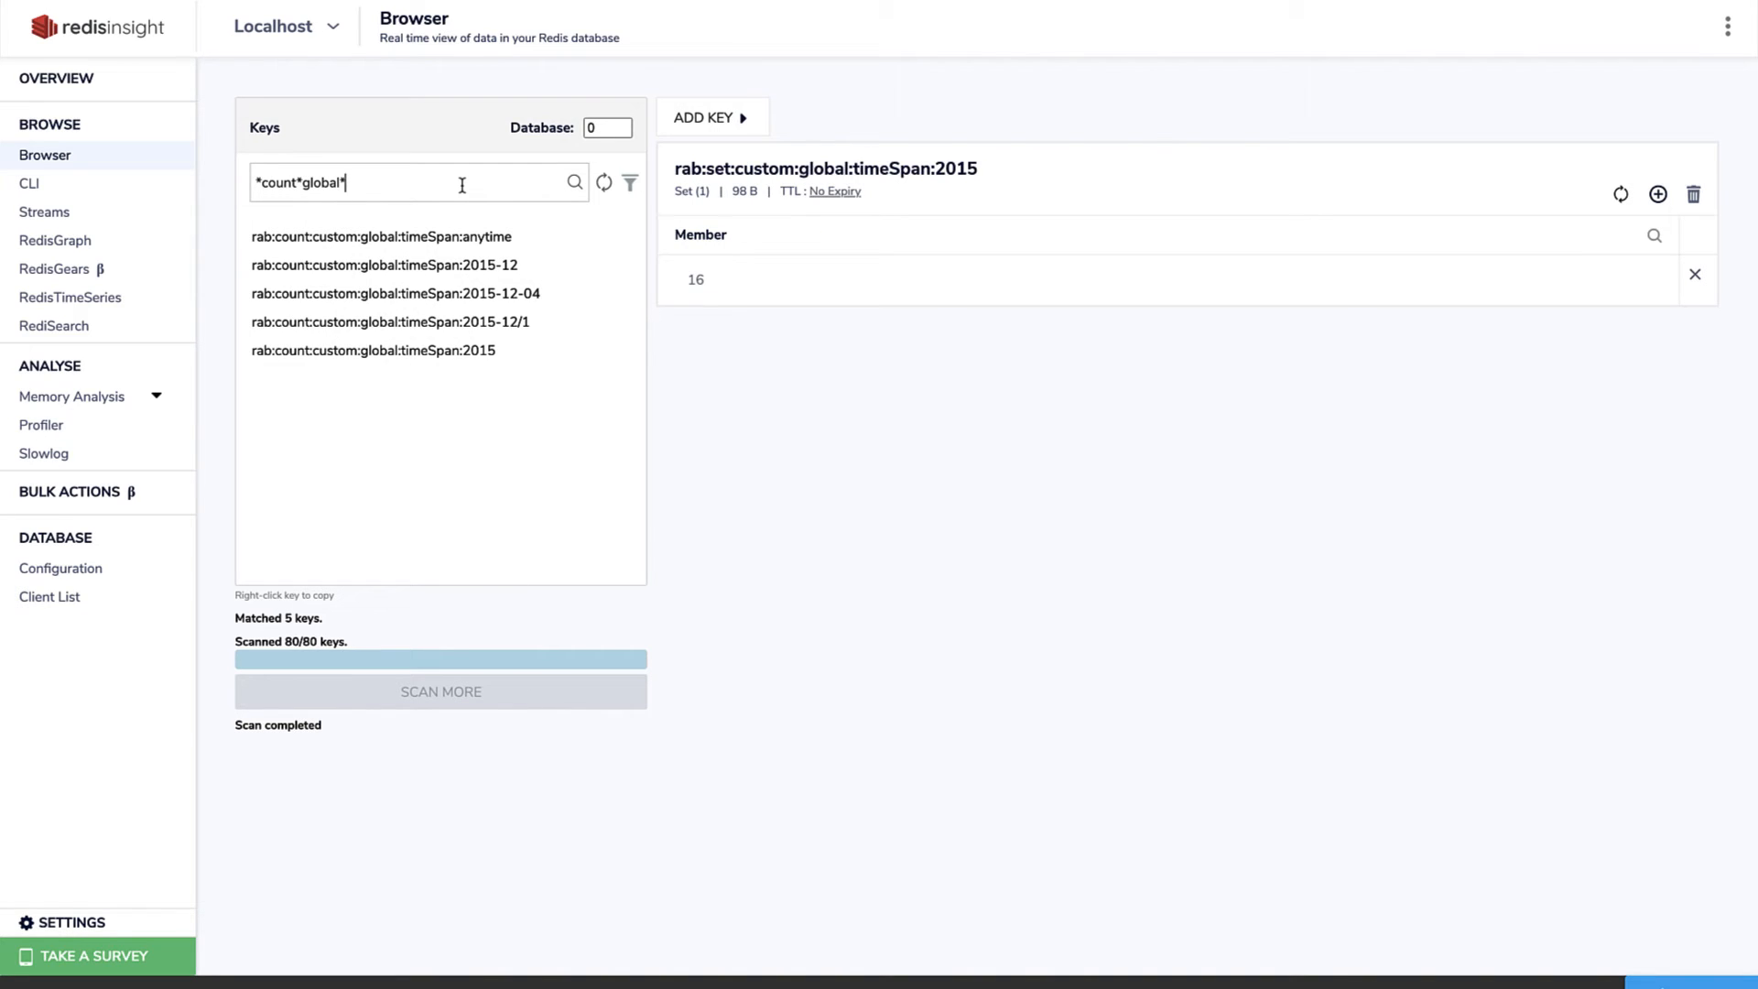
{"action": "left_click", "coordinate": [384, 265]}
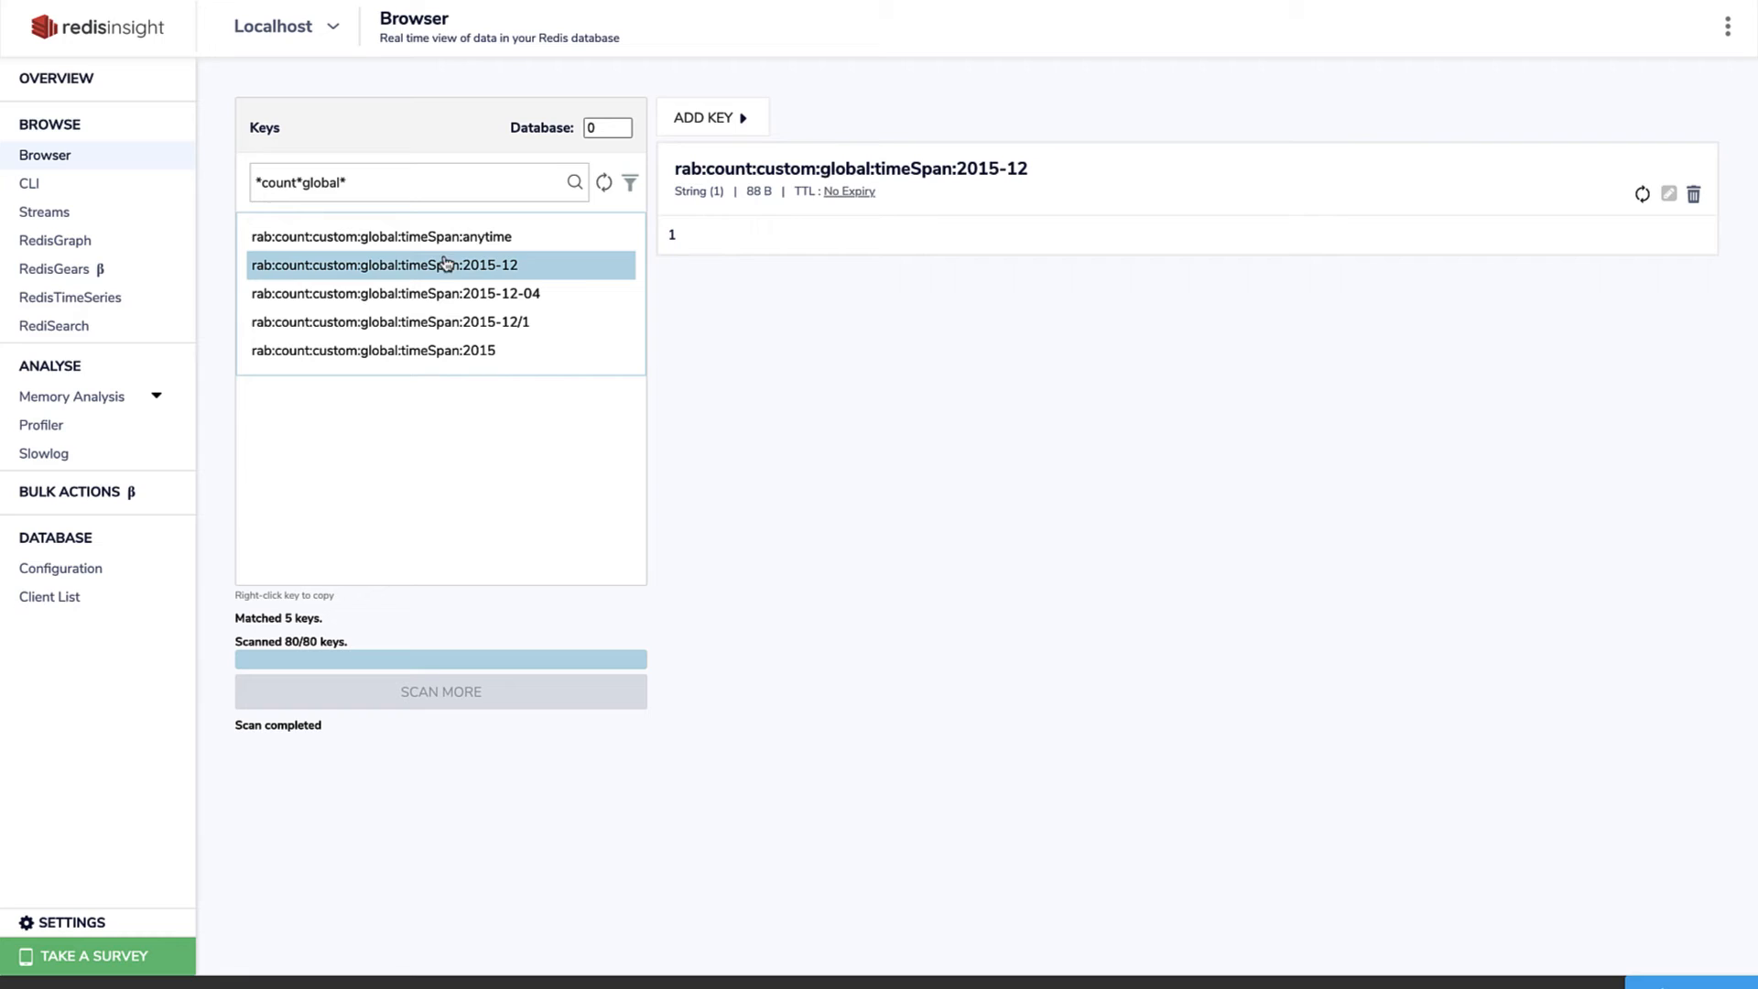
{"action": "left_click", "coordinate": [369, 349]}
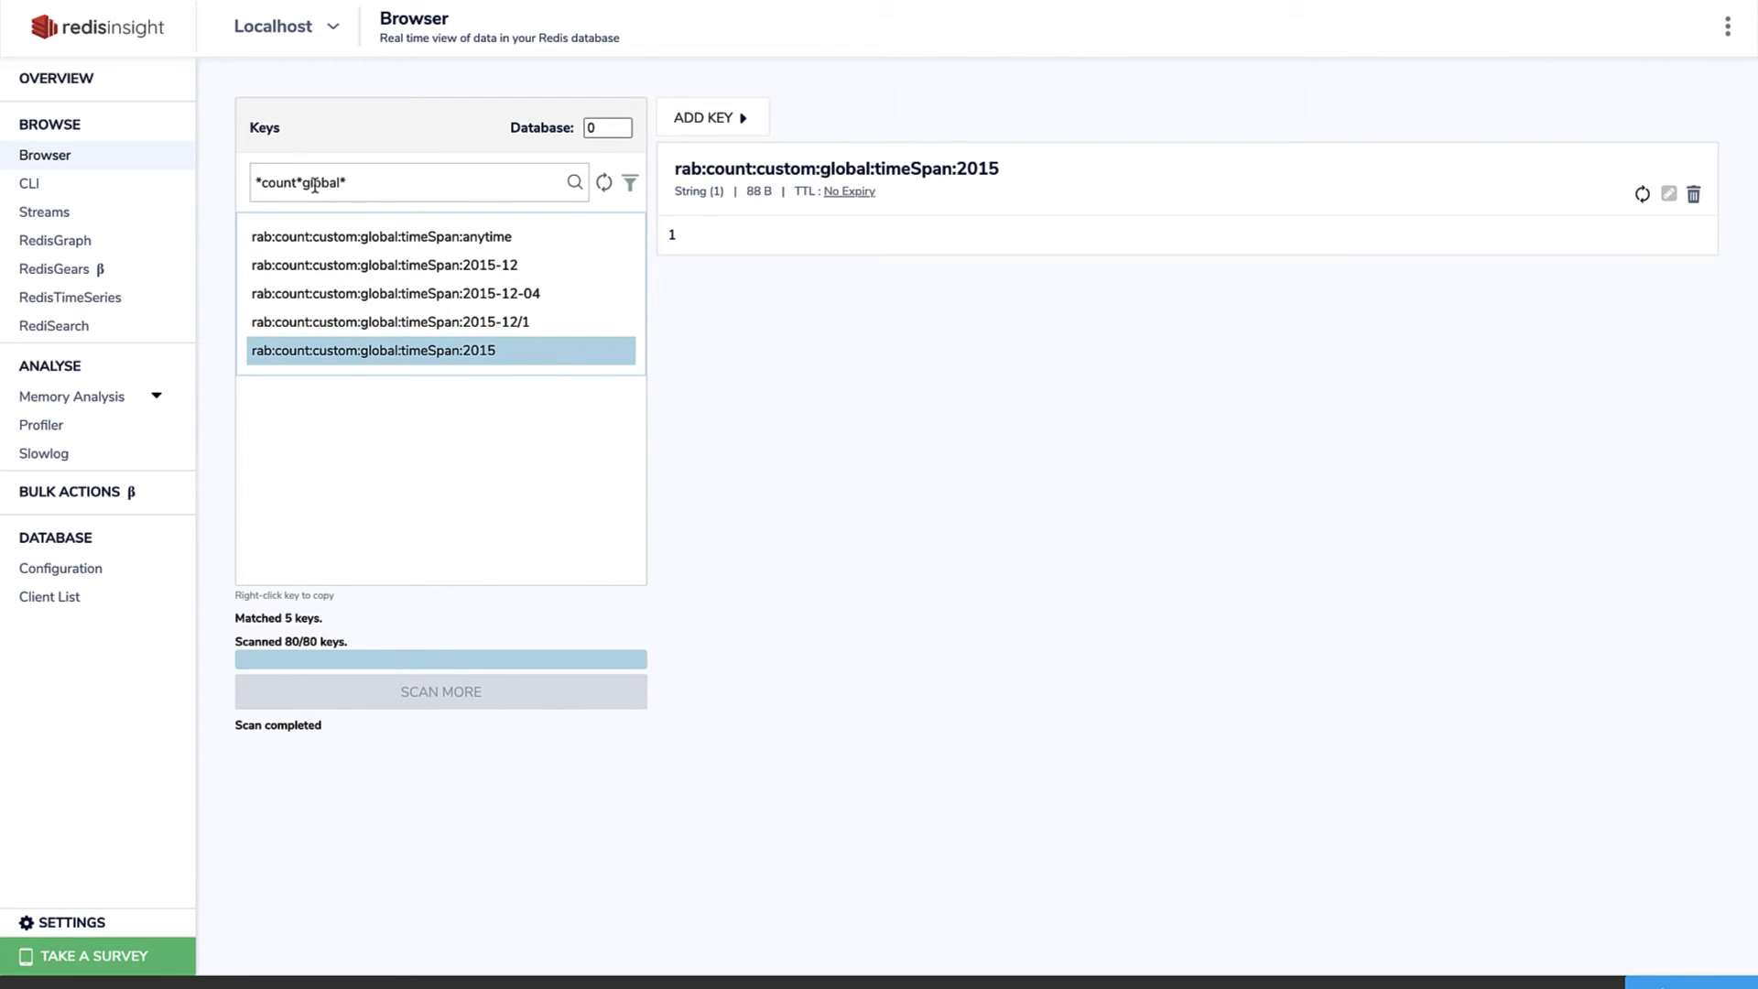
{"action": "double_click", "coordinate": [320, 183]}
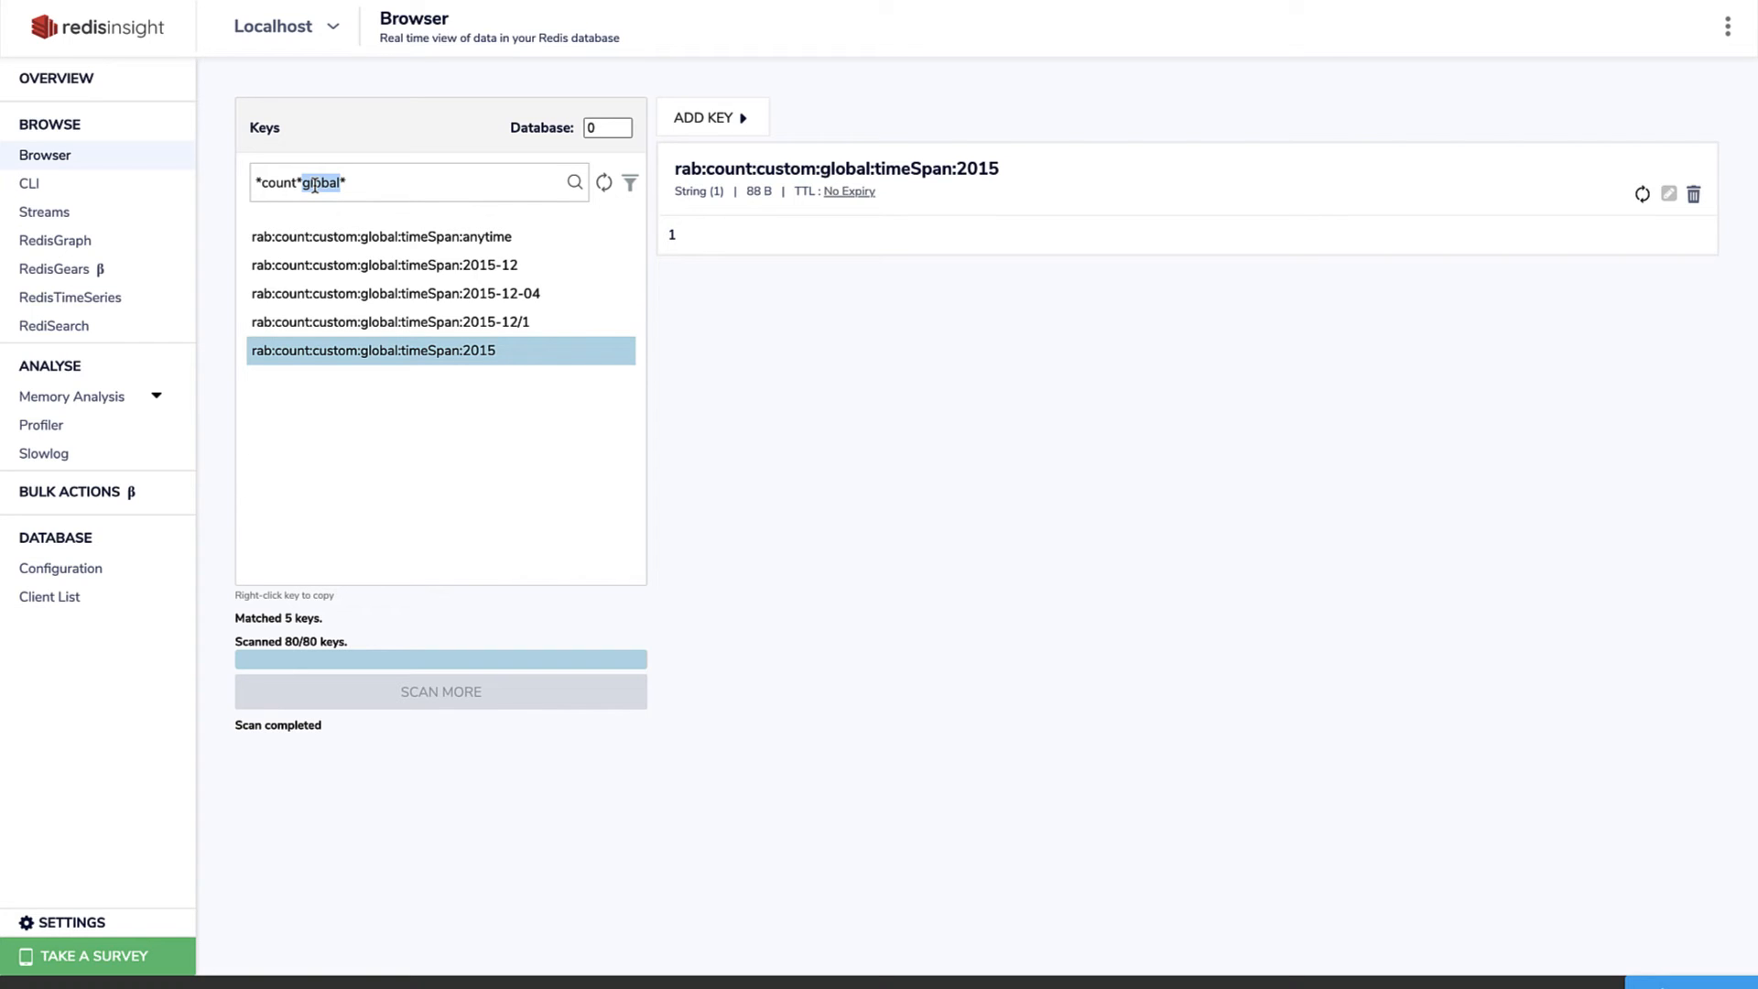
{"action": "type", "text": "*count:user:16*"}
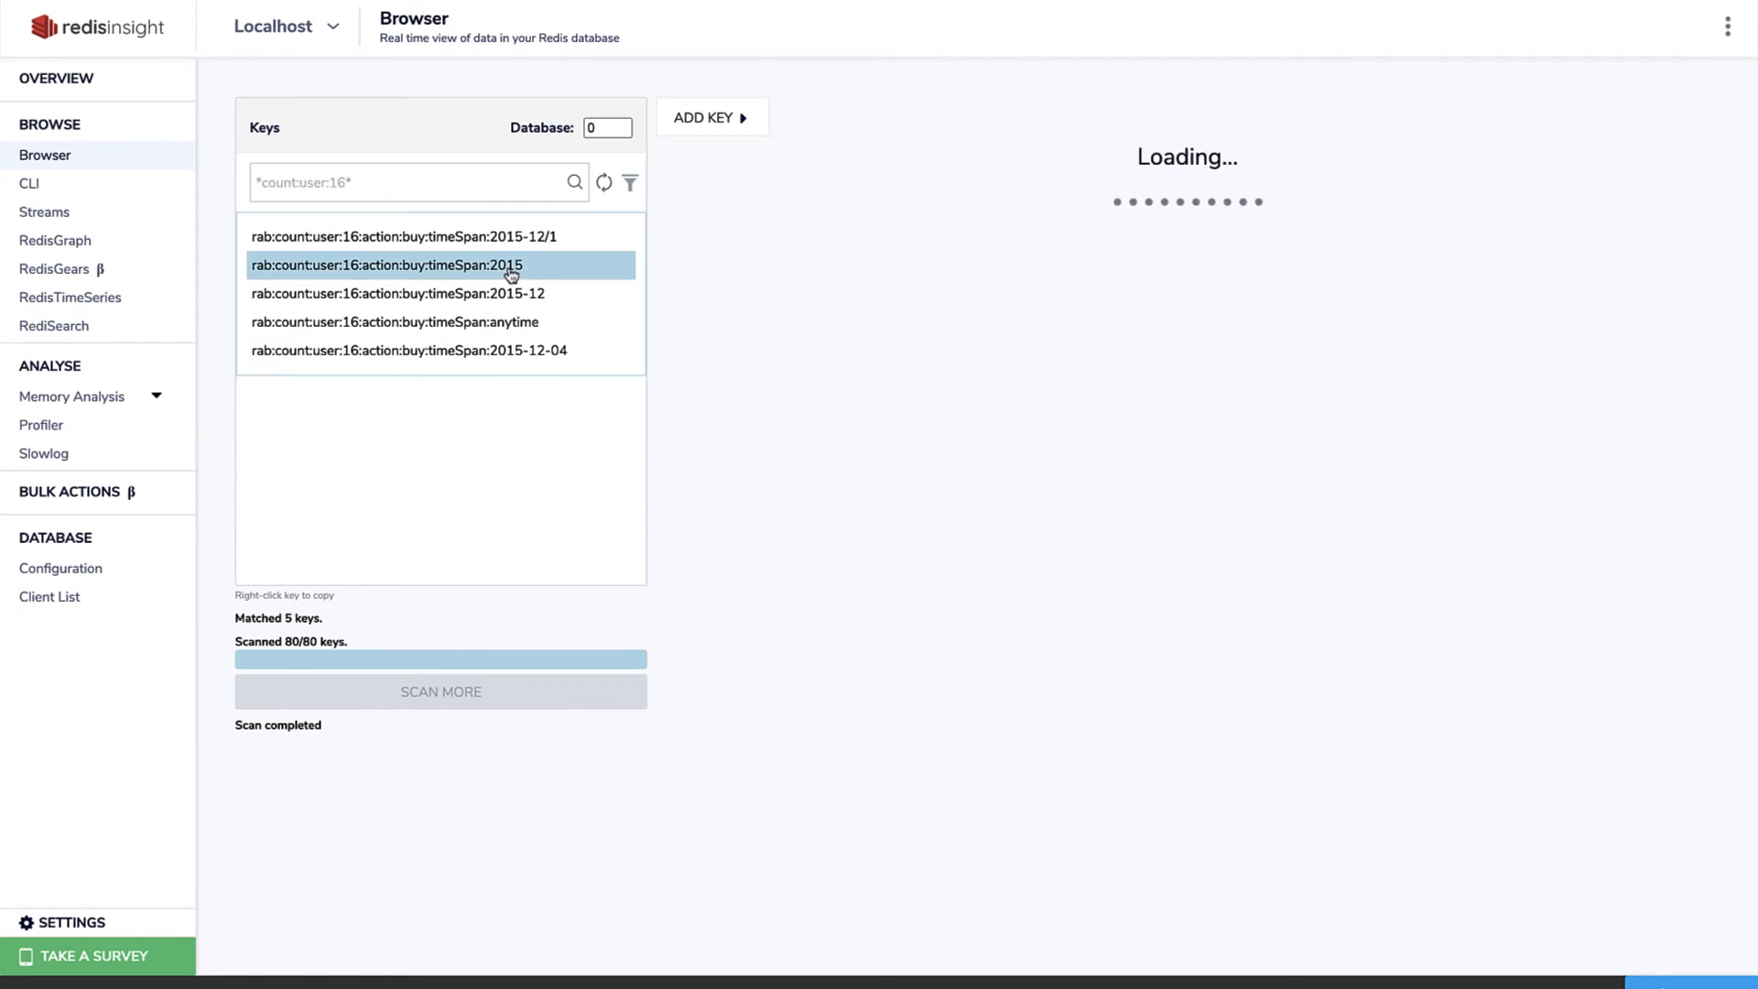
{"action": "left_click", "coordinate": [393, 323]}
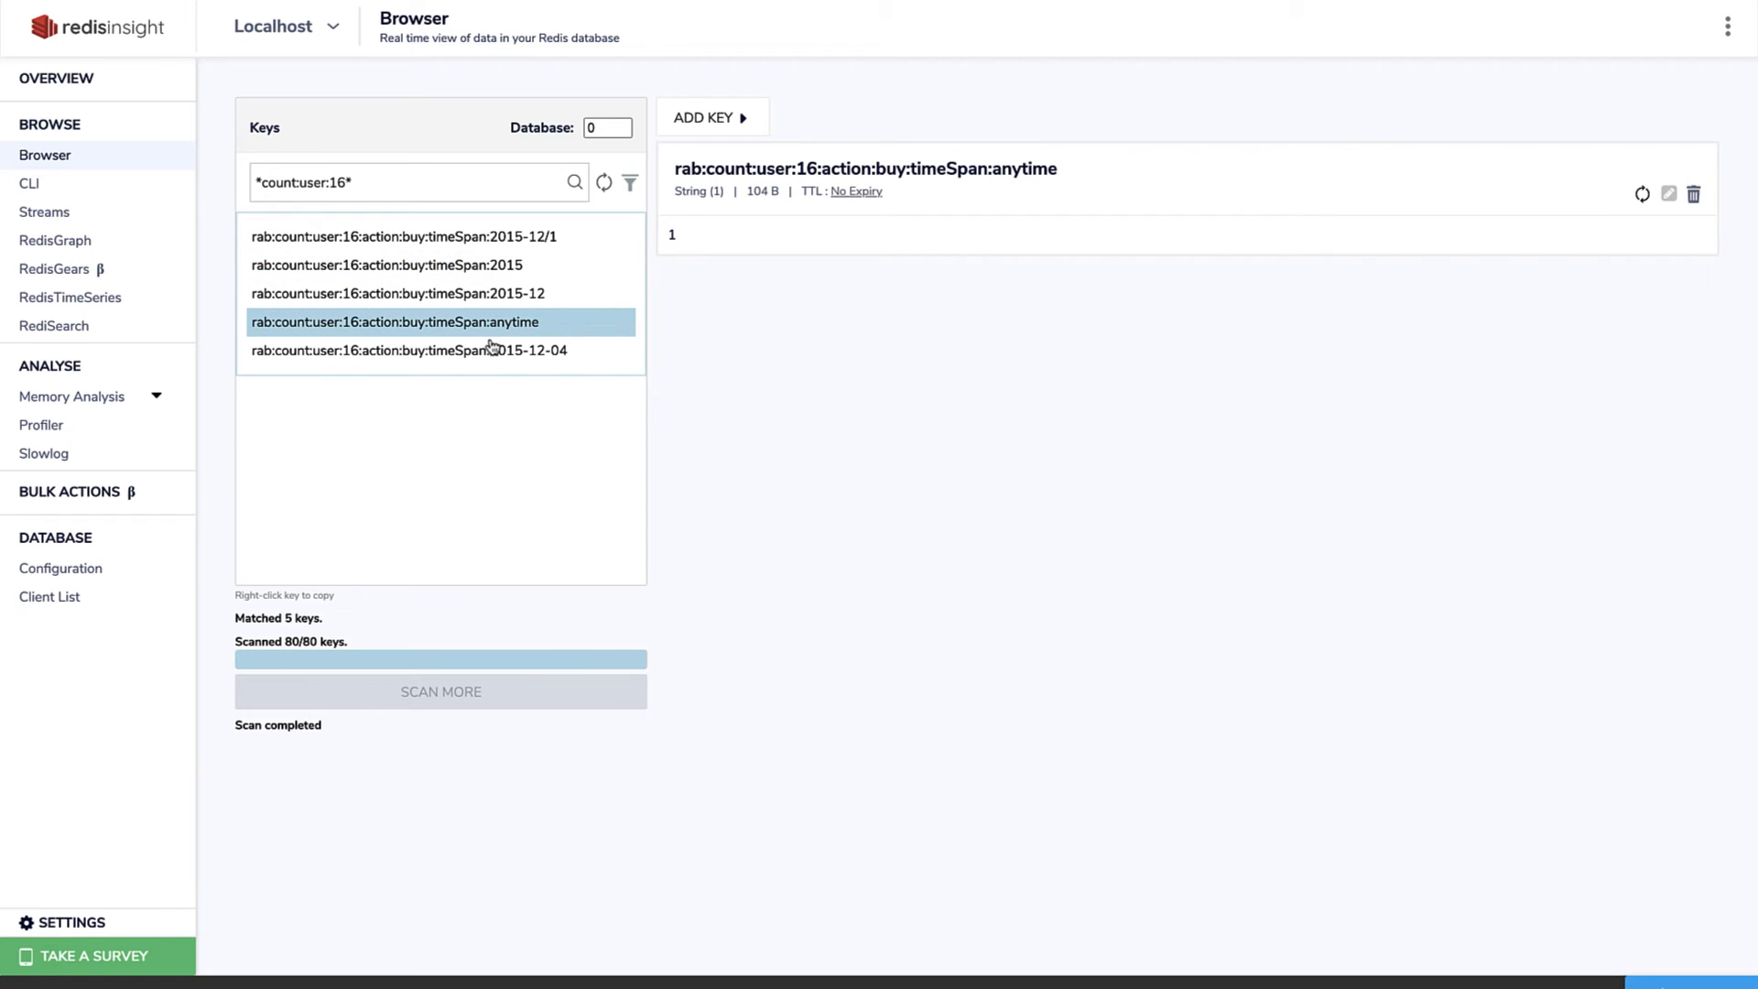
- View the facebook all-time purchase counter, then filter keys by *bitmap*
{"action": "type", "text": "*count*facebook*buy*"}
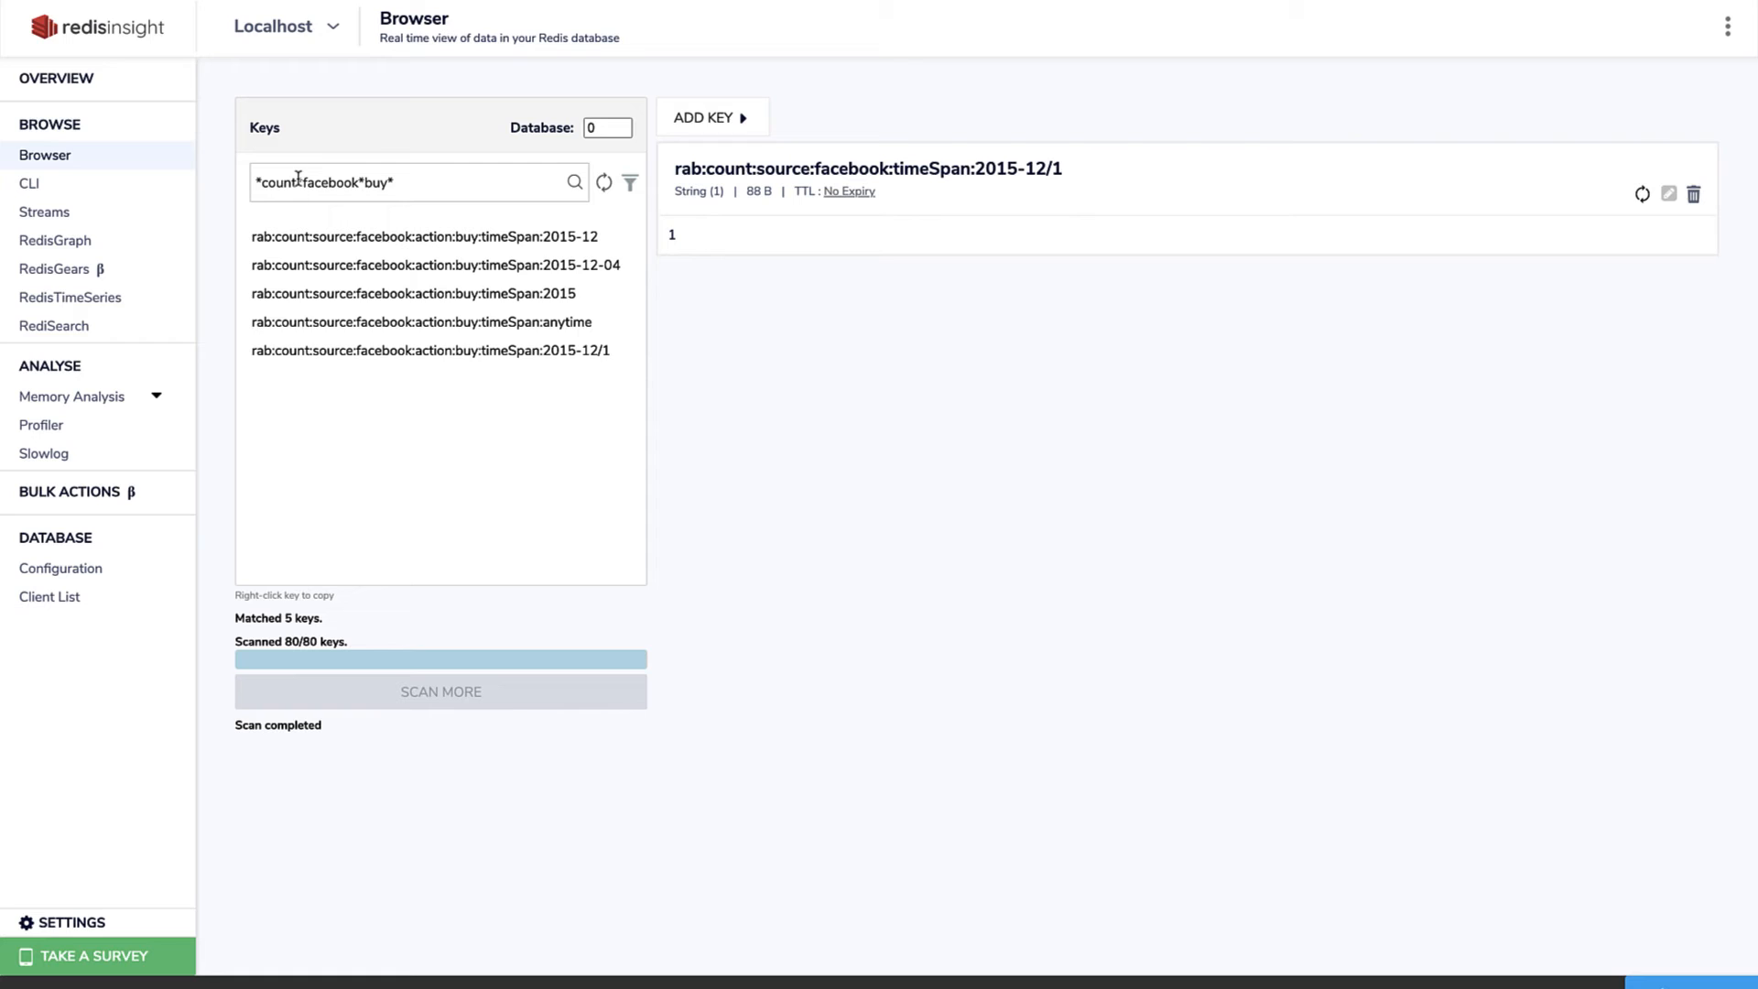
{"action": "mouse_move", "coordinate": [329, 231]}
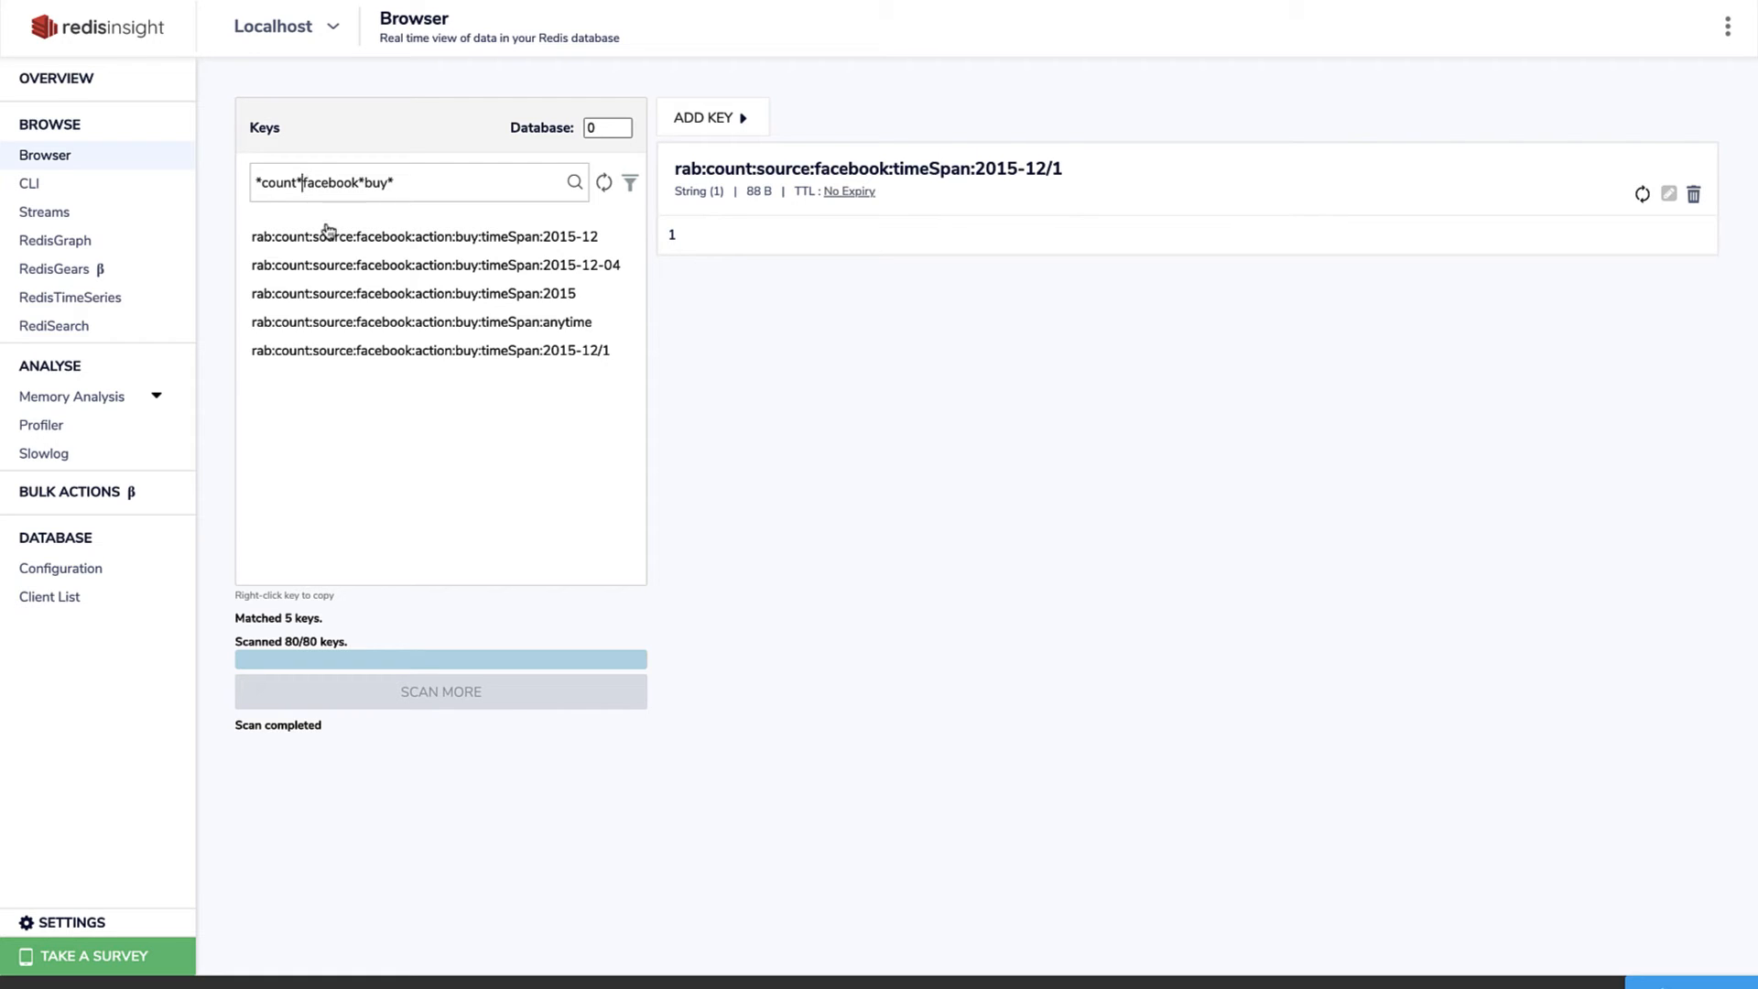
{"action": "left_click", "coordinate": [426, 321]}
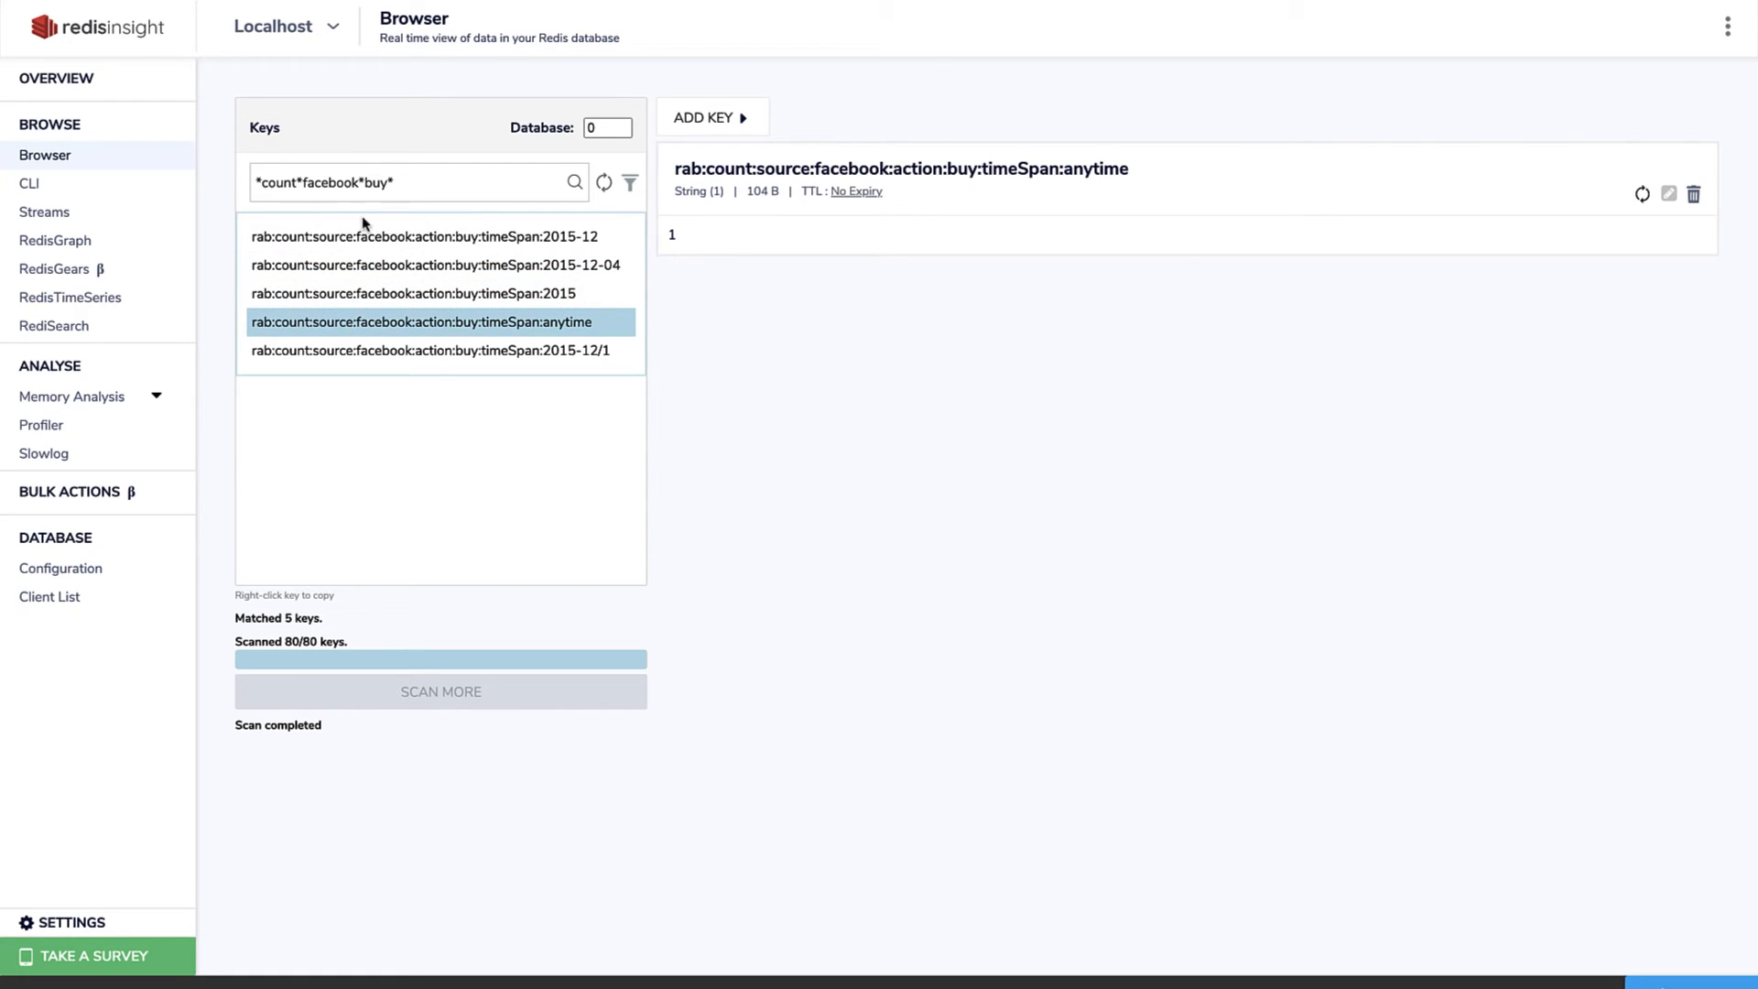
{"action": "type", "text": "*bitmap*"}
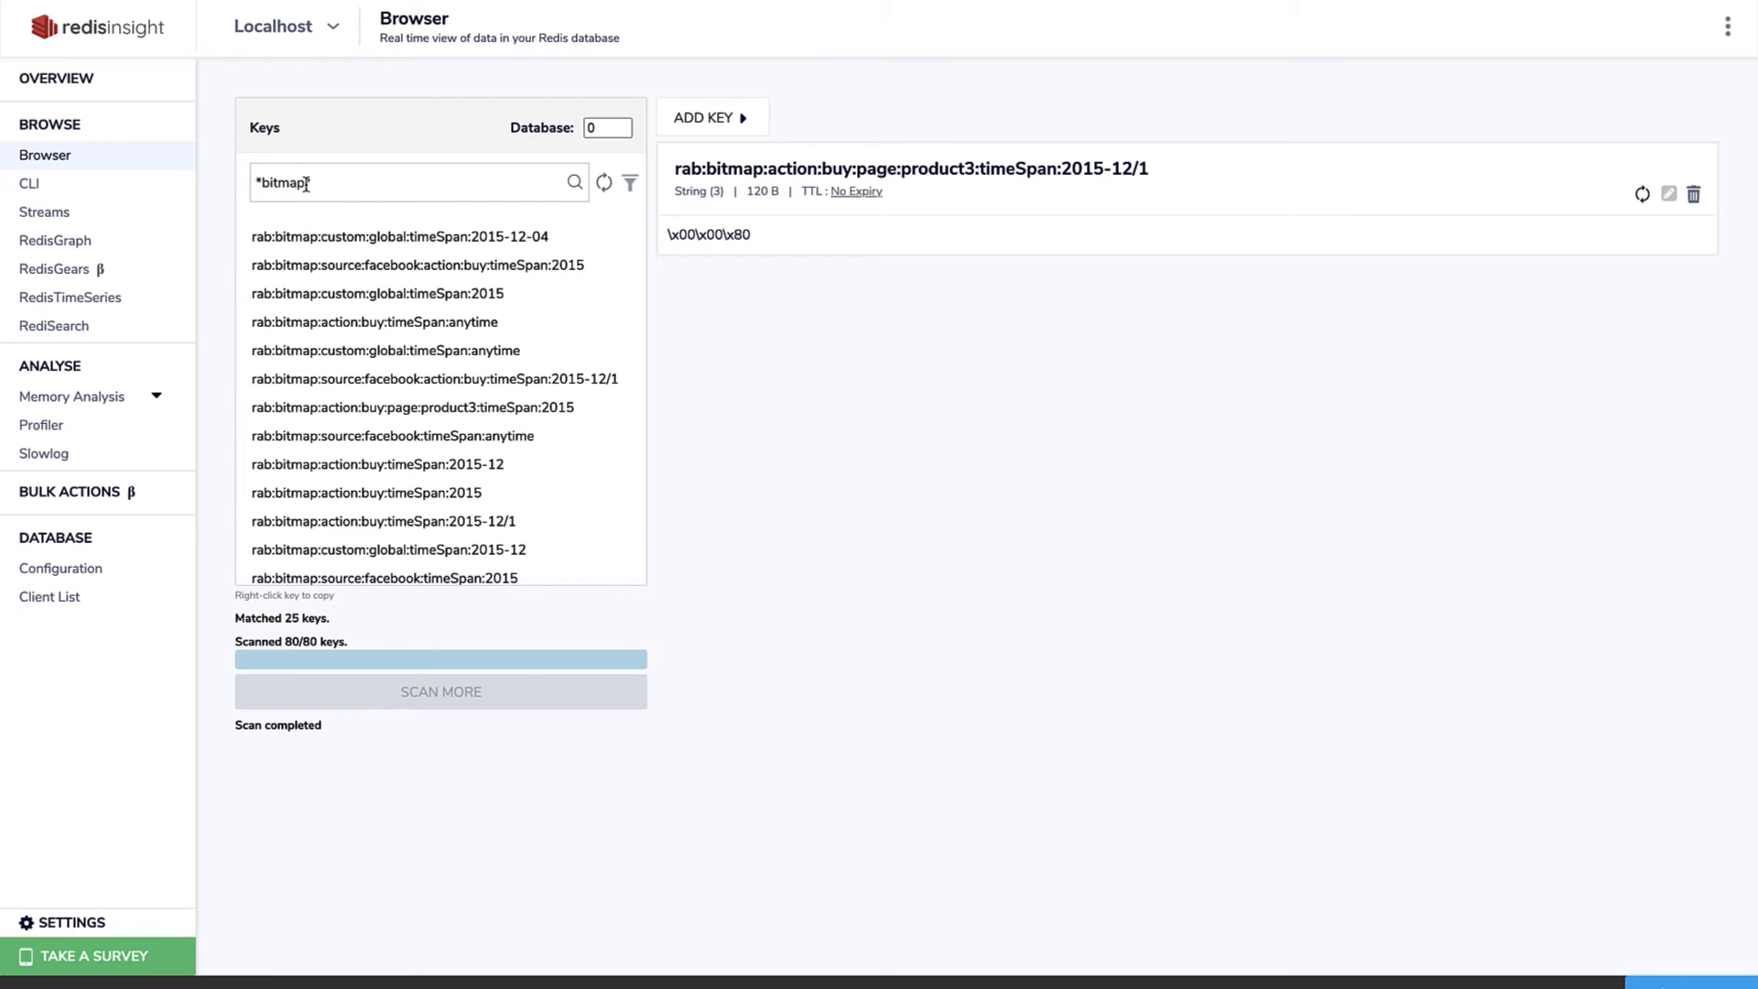
- Narrow the filter to *bitmap*global* and open the 2015-12-04 global bitmap (\x00\x00\x80)
{"action": "type", "text": "*"}
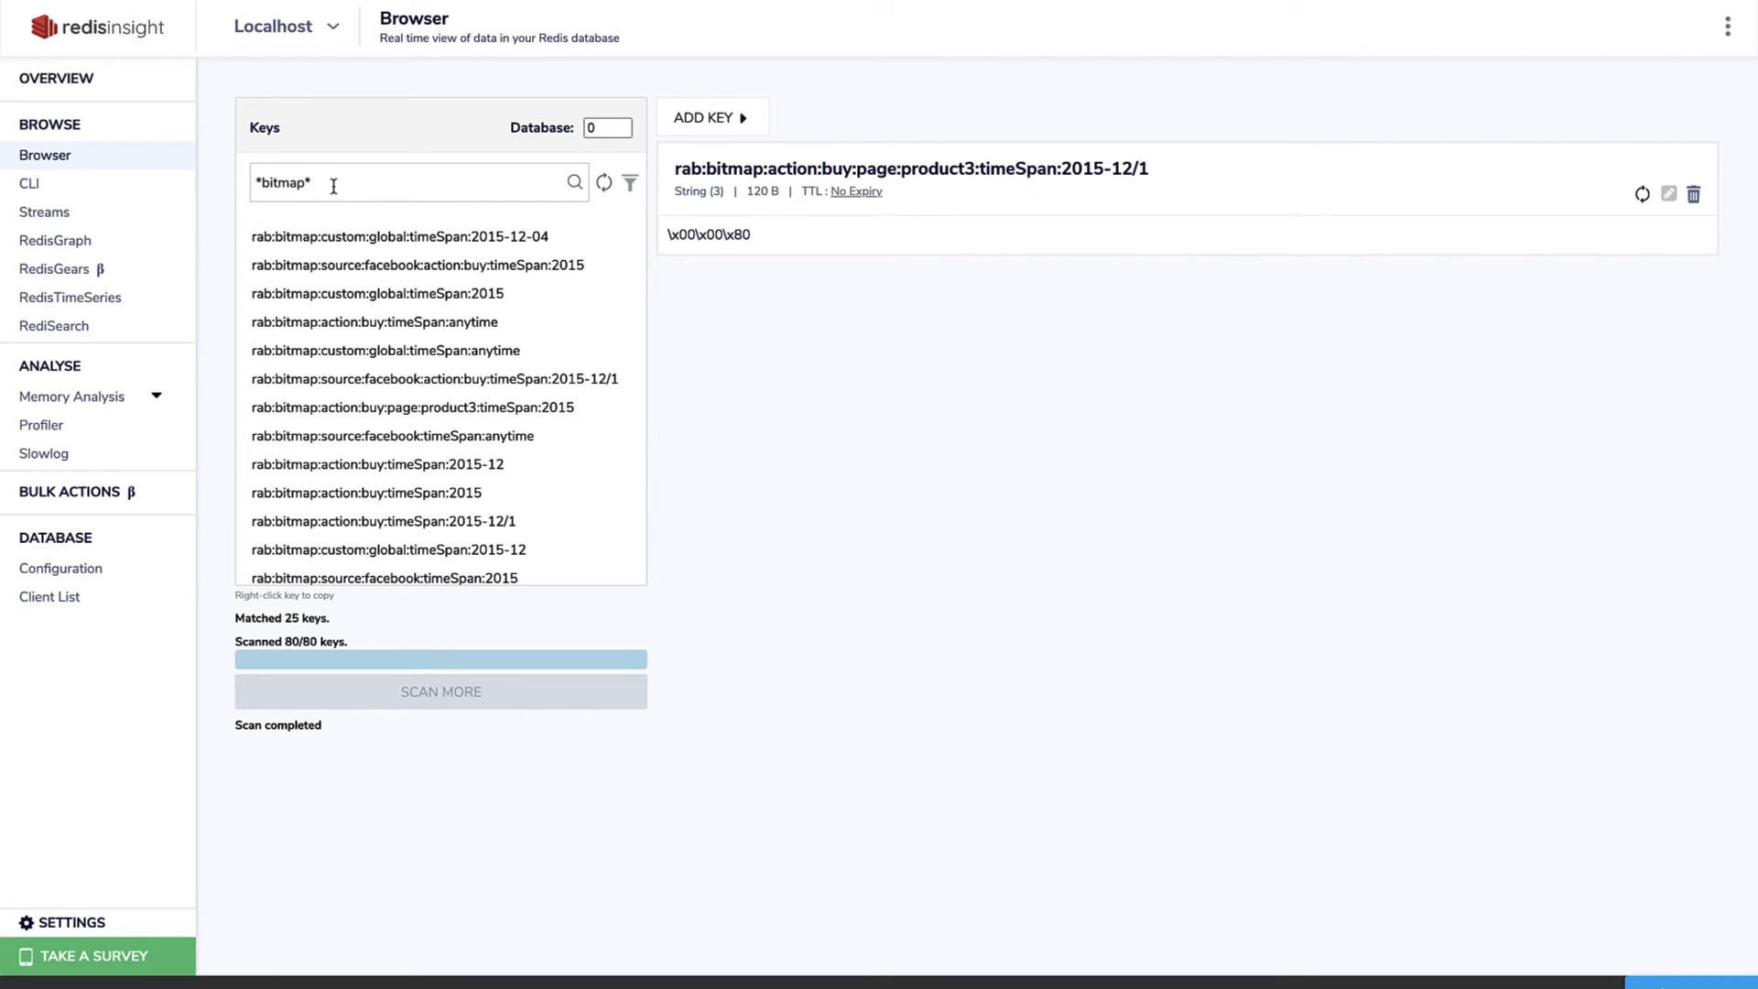
{"action": "type", "text": "global*"}
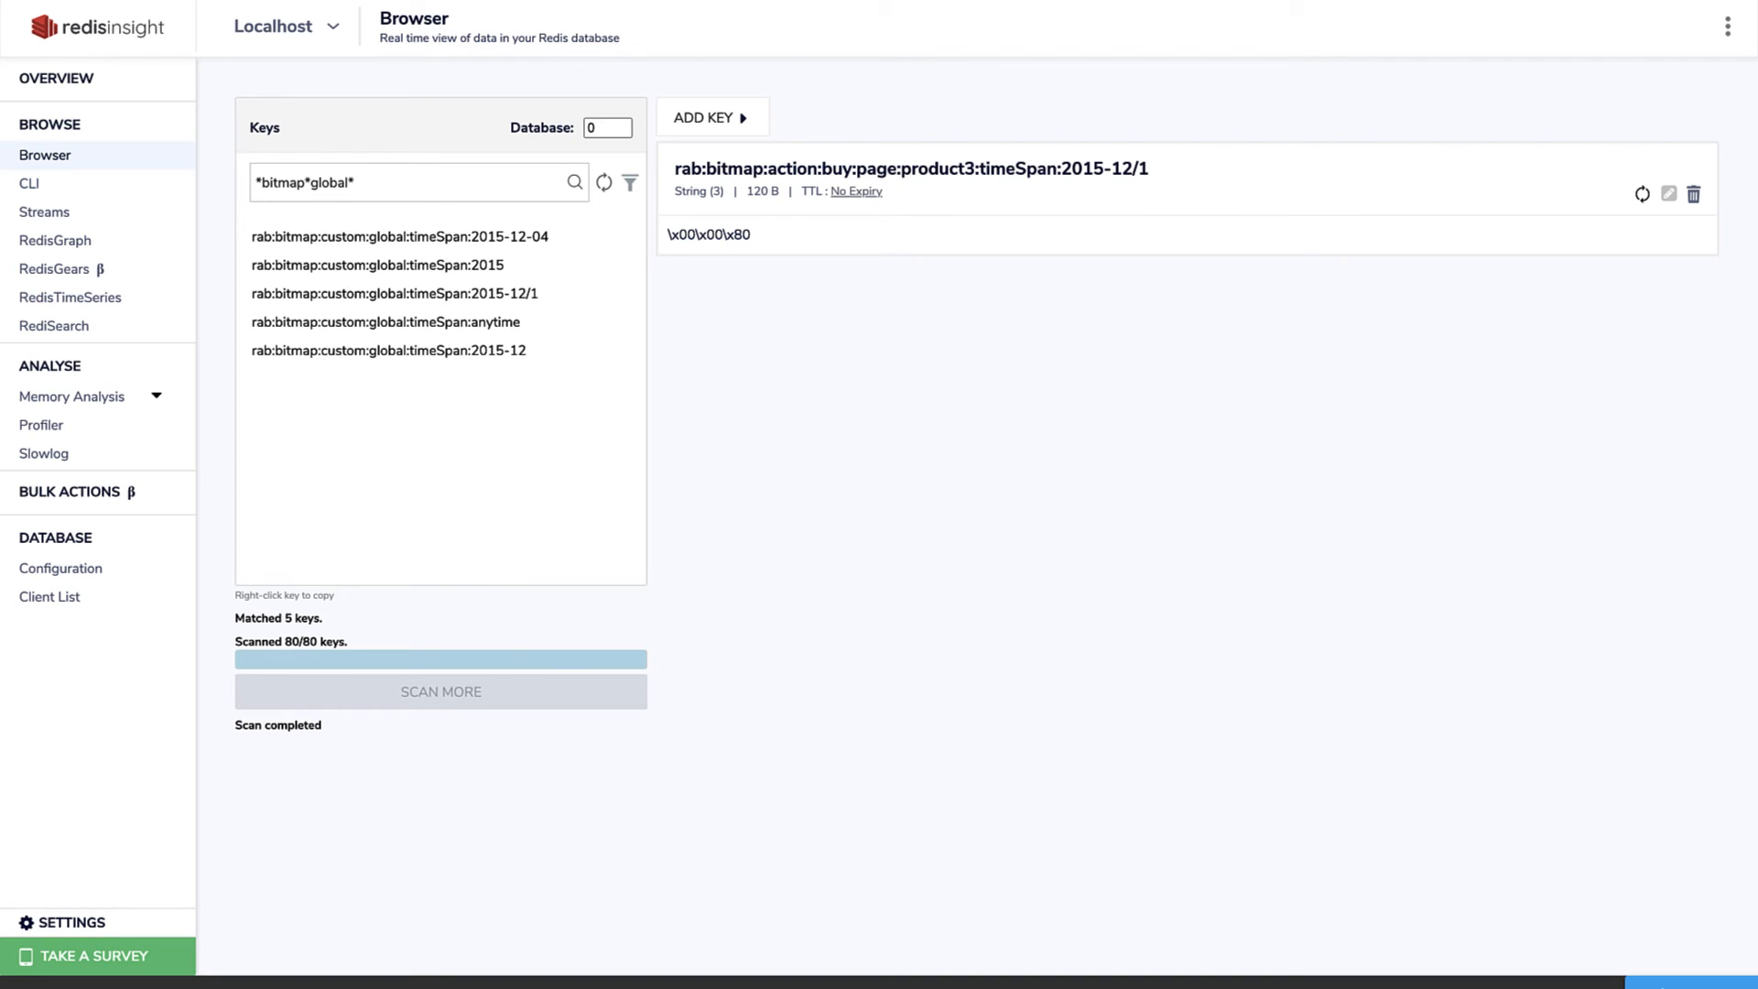
{"action": "left_click", "coordinate": [390, 237]}
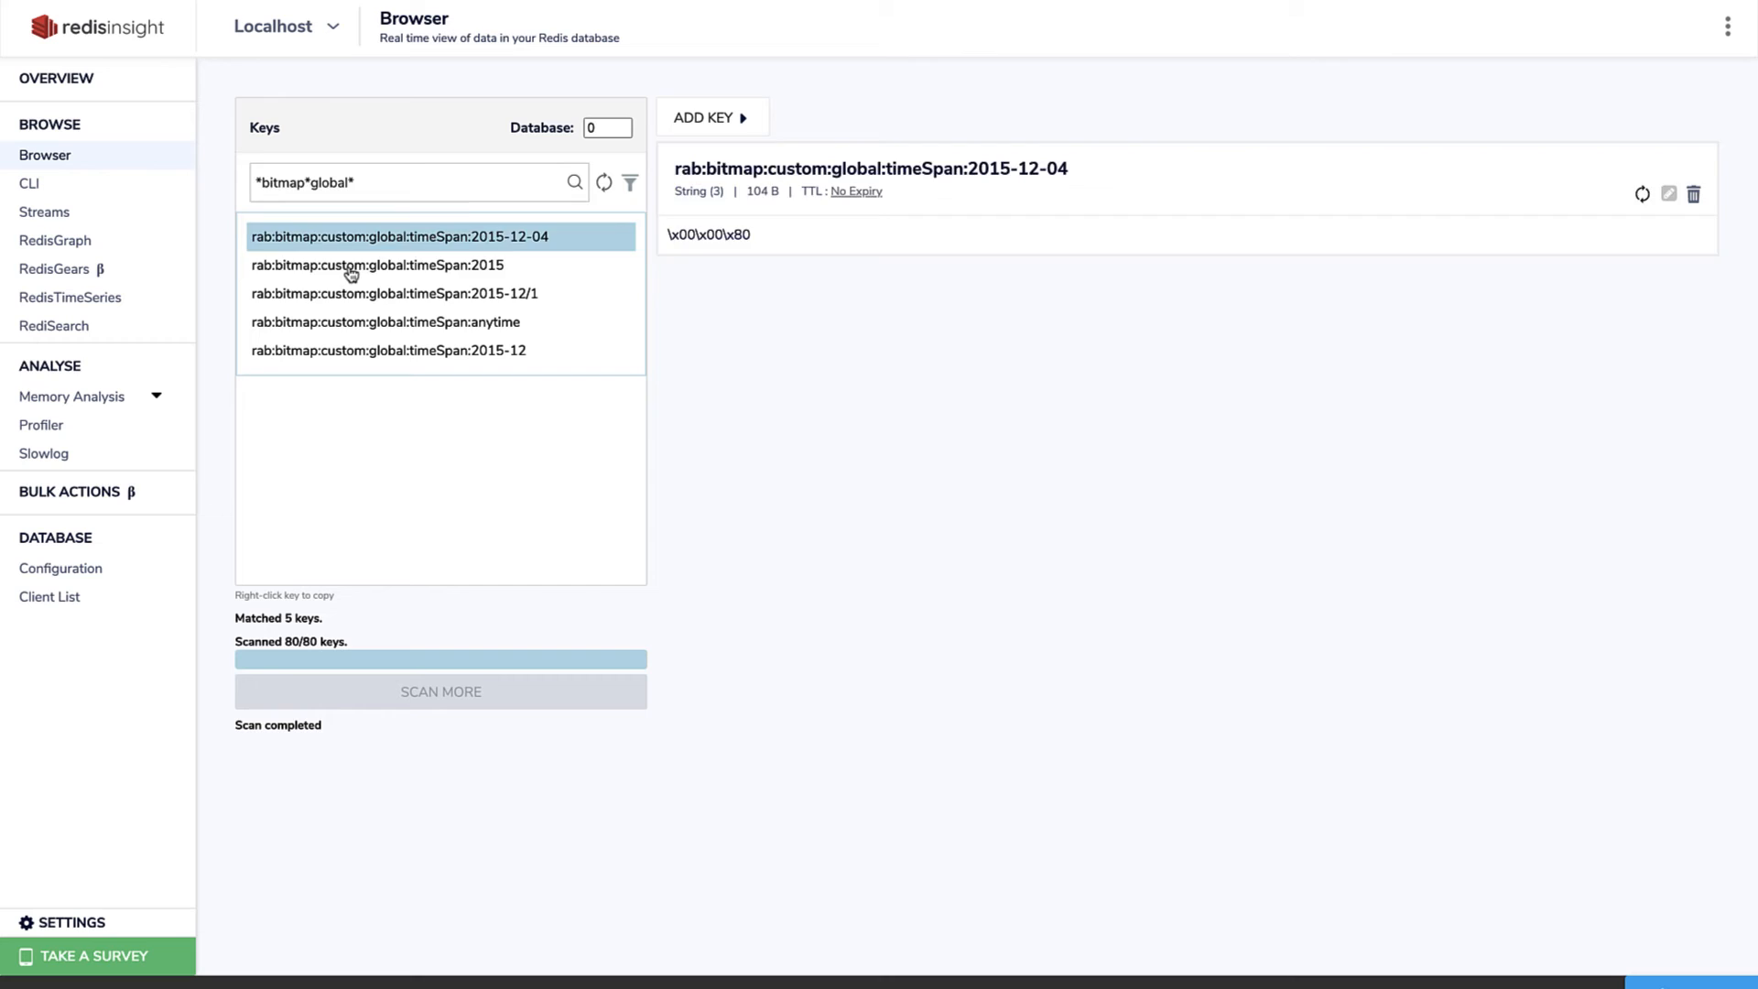
{"action": "left_click", "coordinate": [391, 293]}
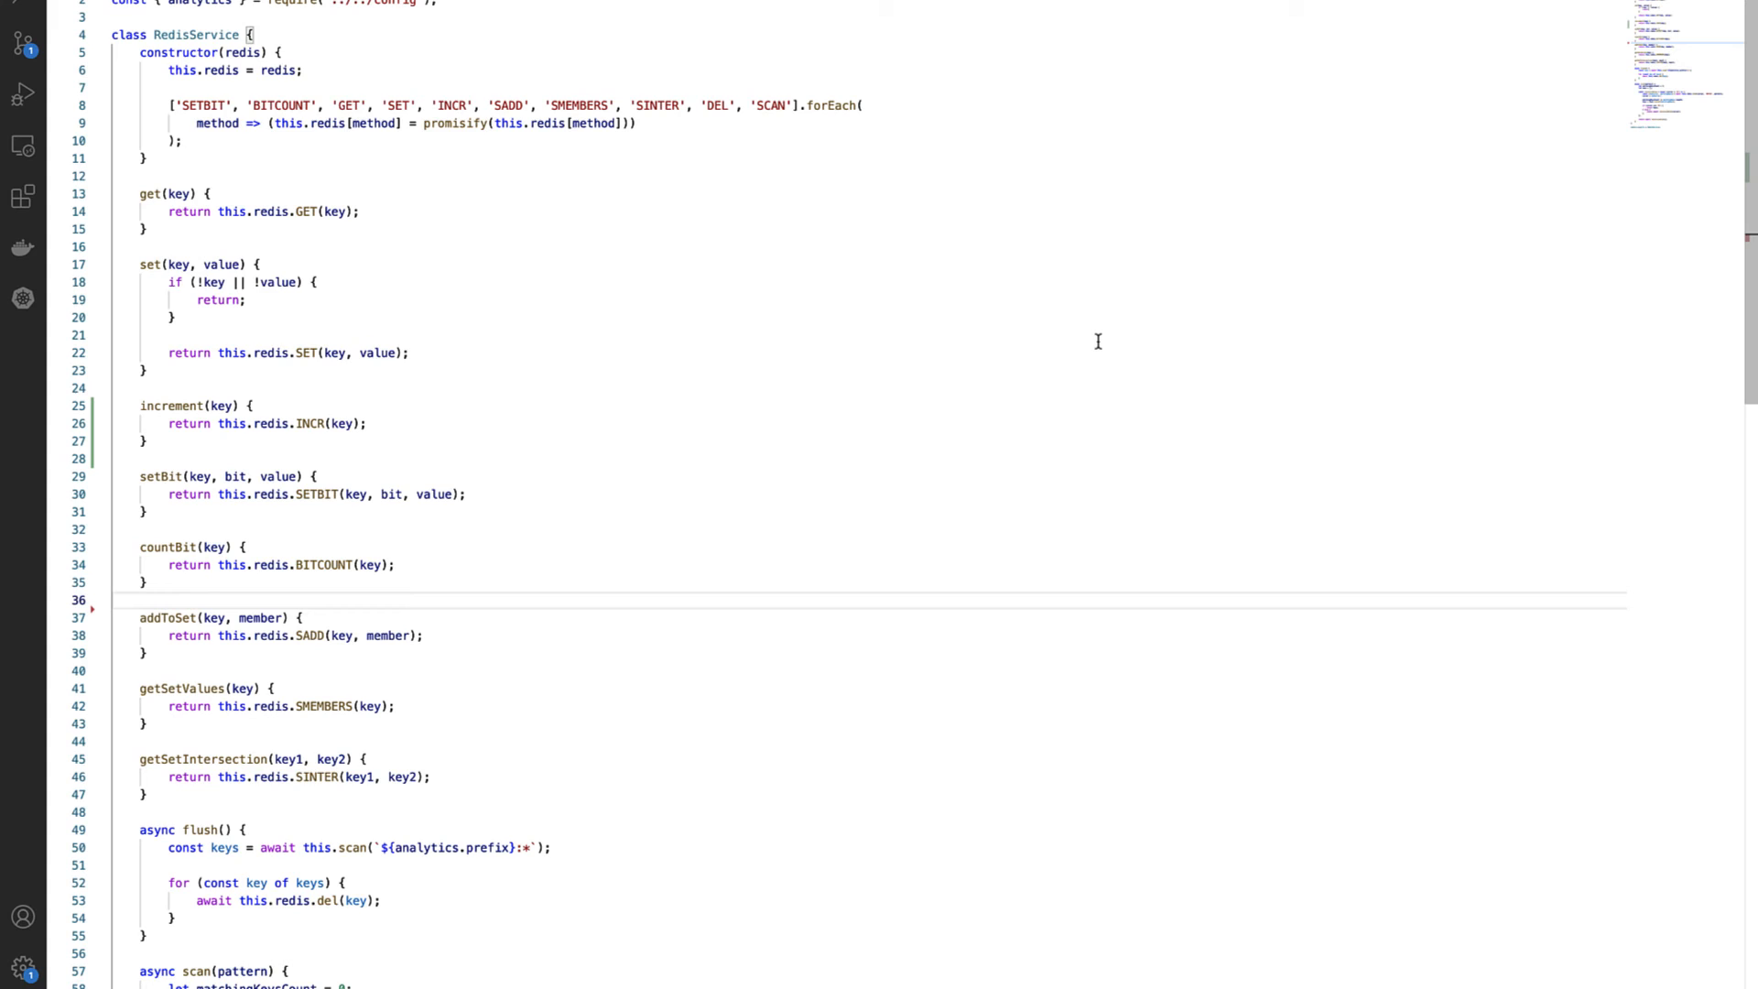
{"action": "left_click", "coordinate": [111, 598]}
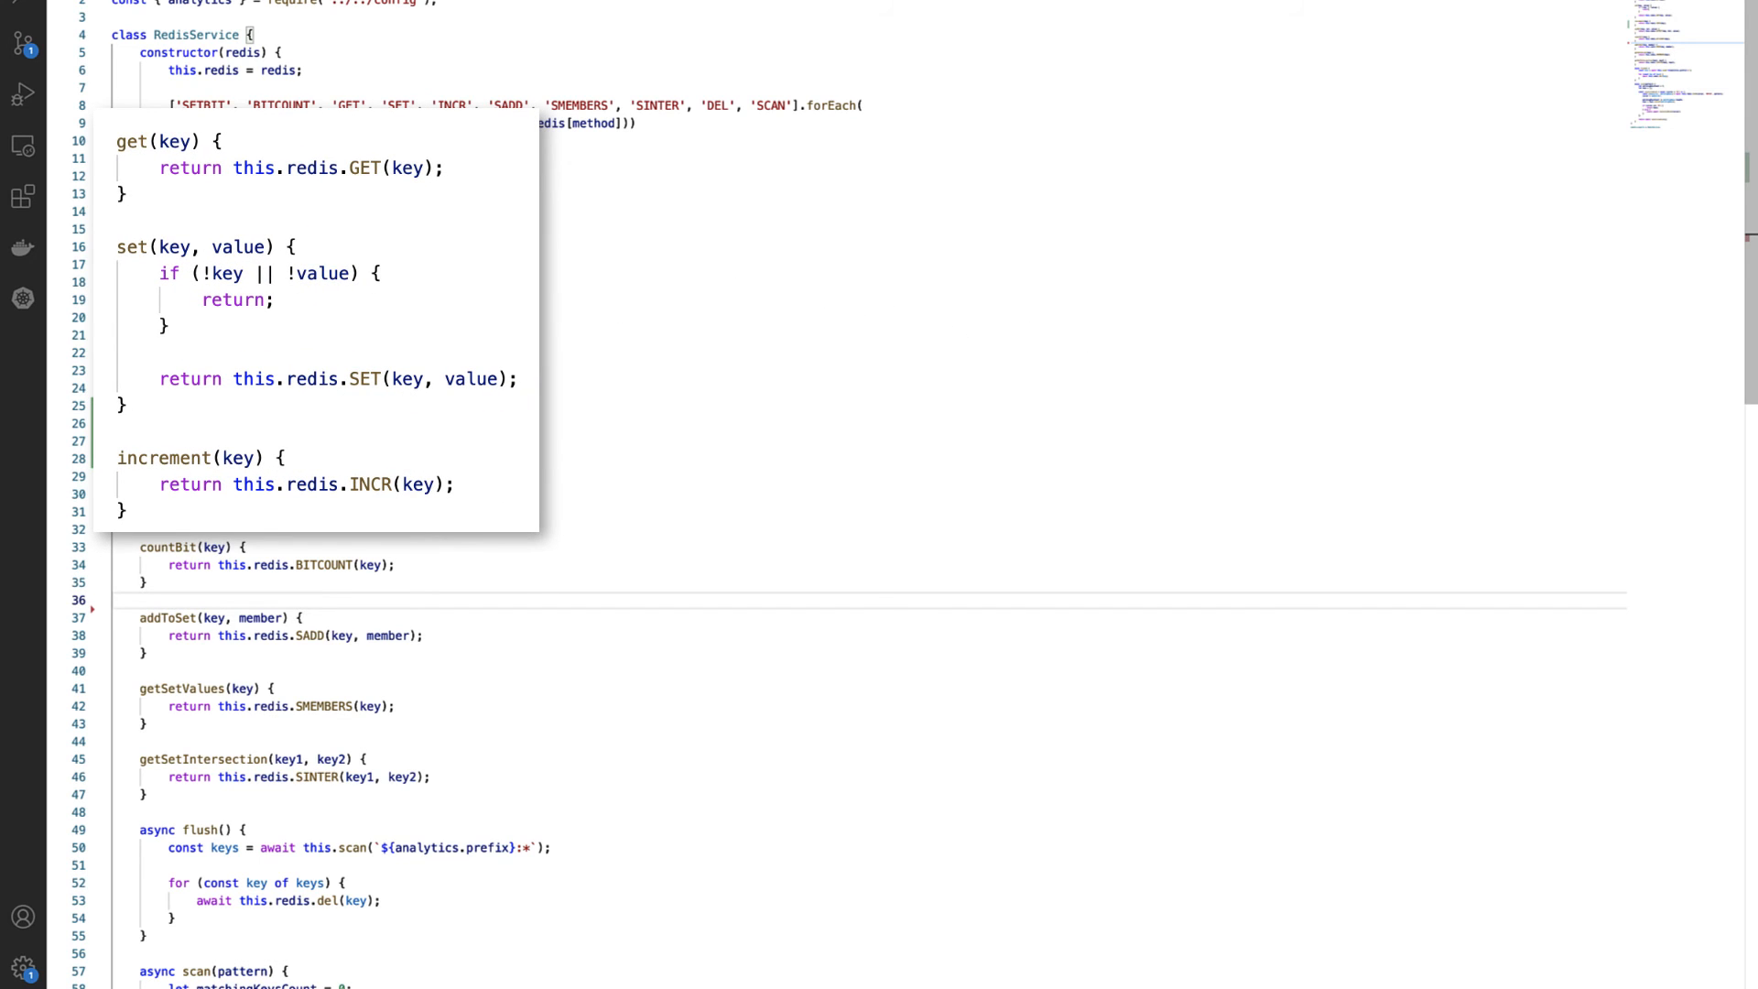
{"action": "left_click", "coordinate": [112, 600]}
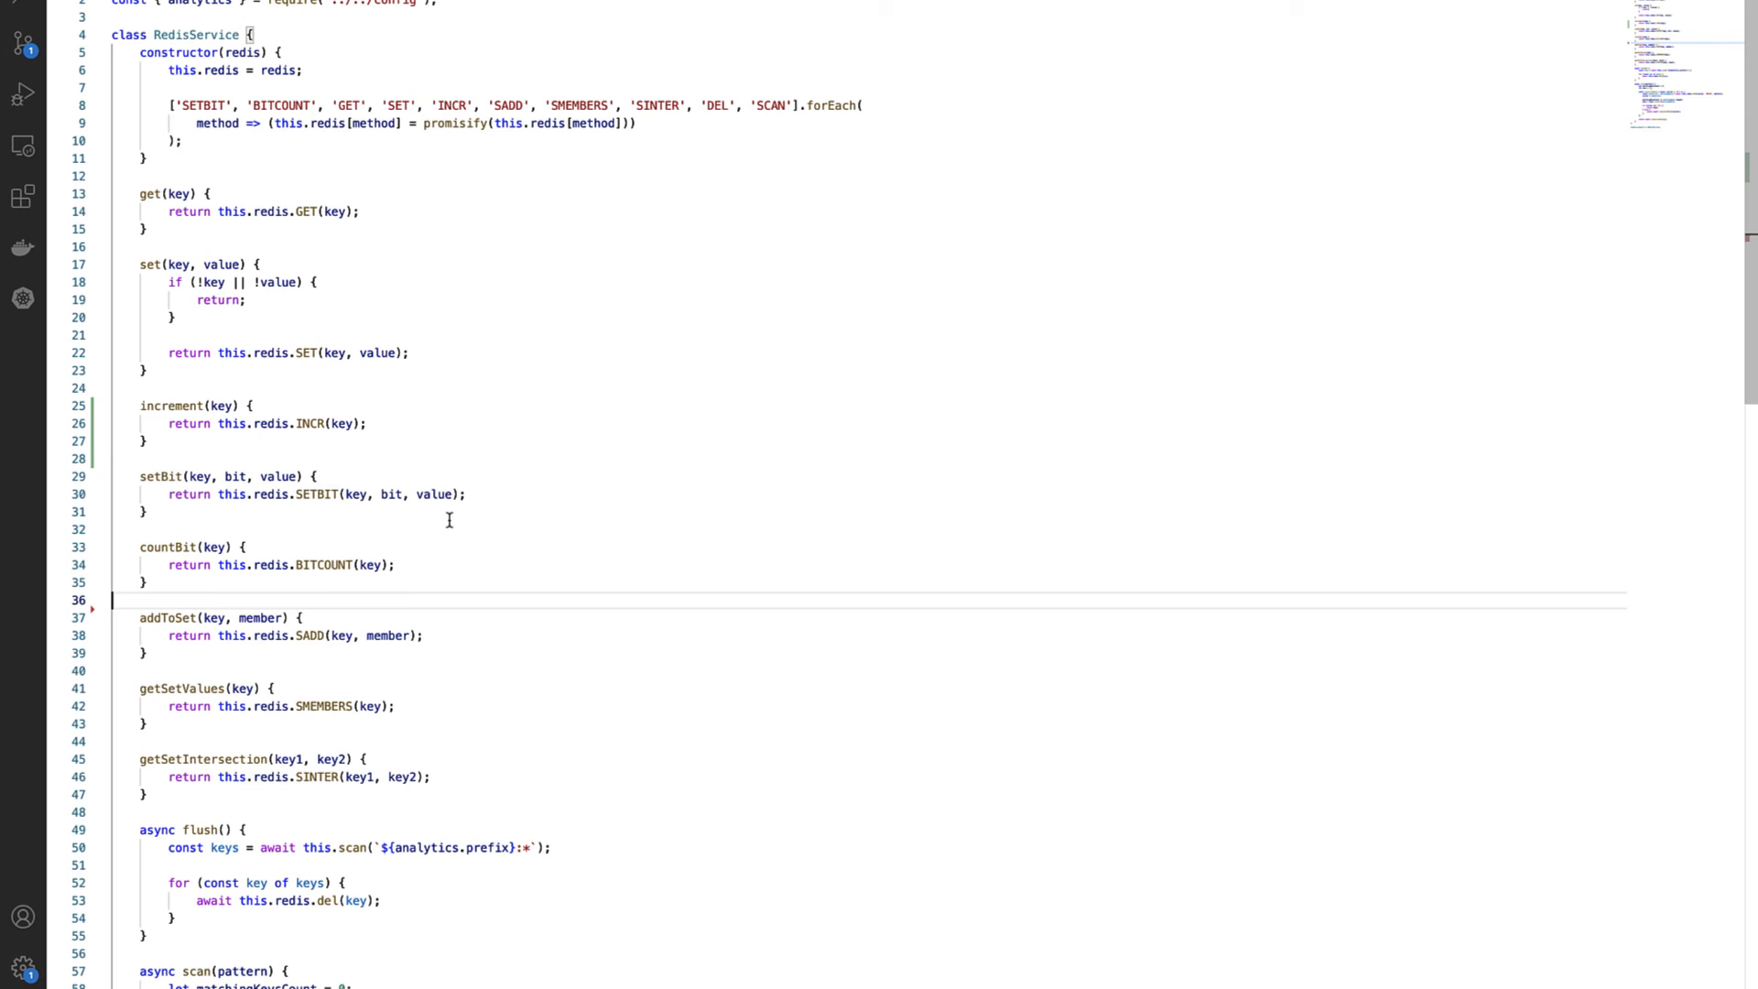
{"action": "mouse_move", "coordinate": [439, 595]}
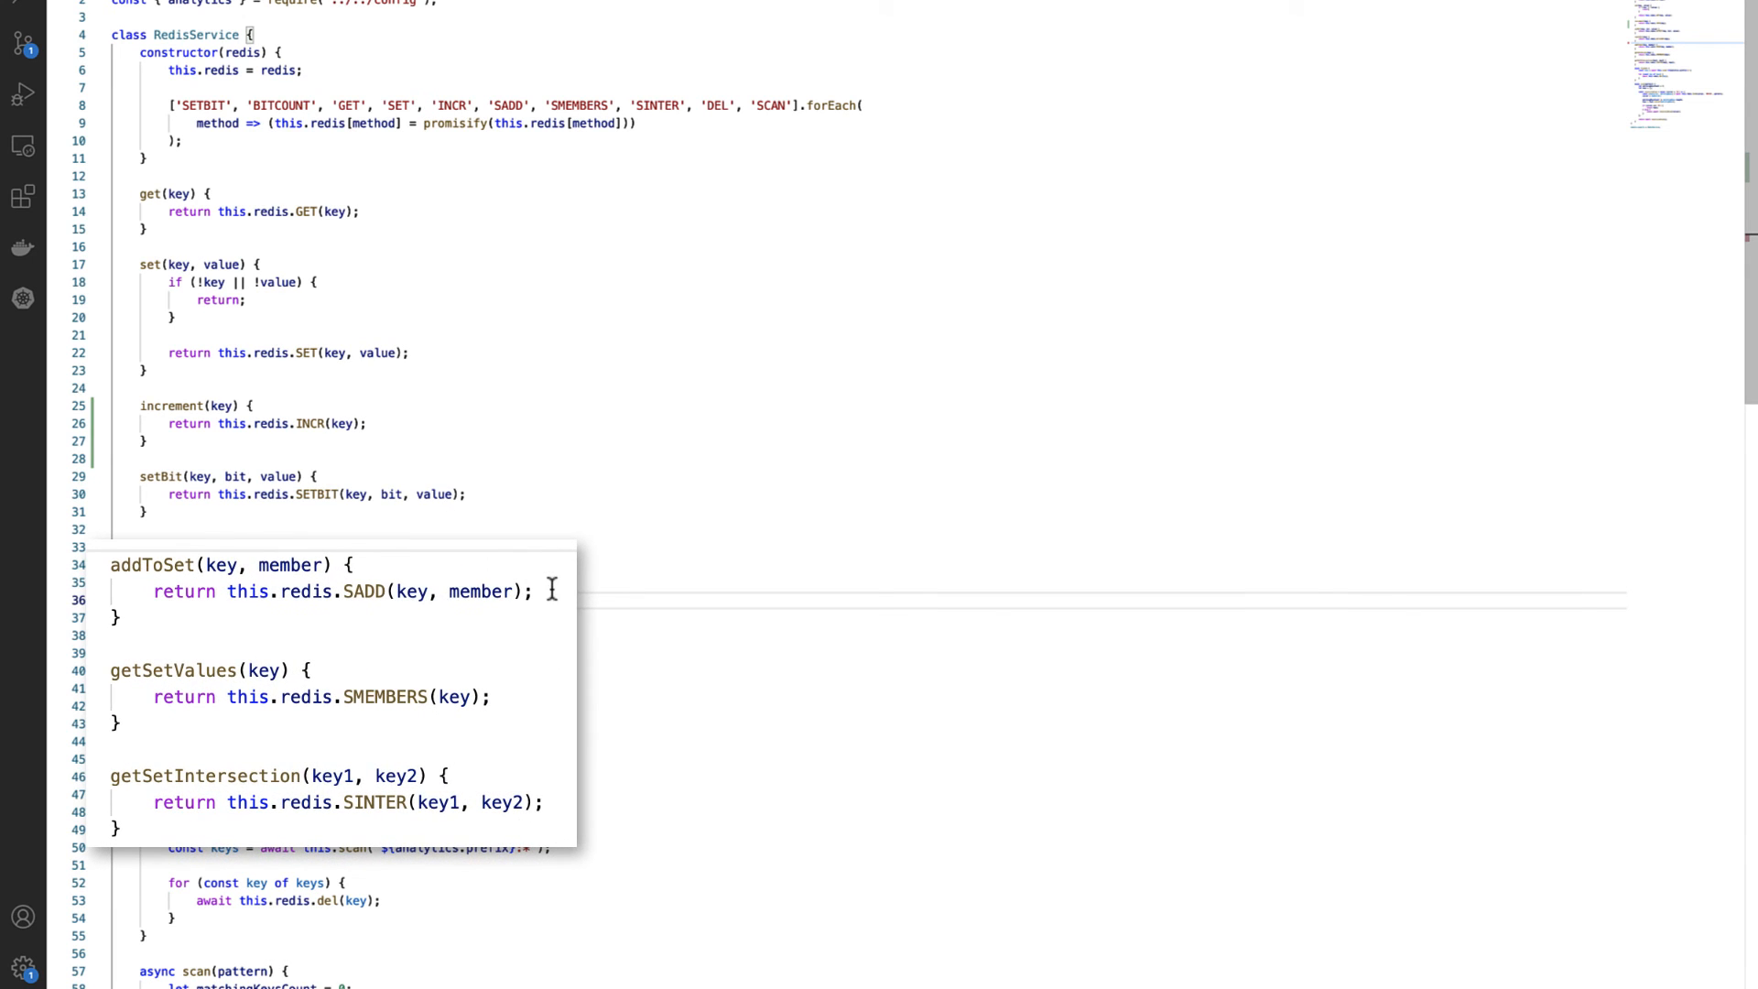
{"action": "mouse_move", "coordinate": [549, 611]}
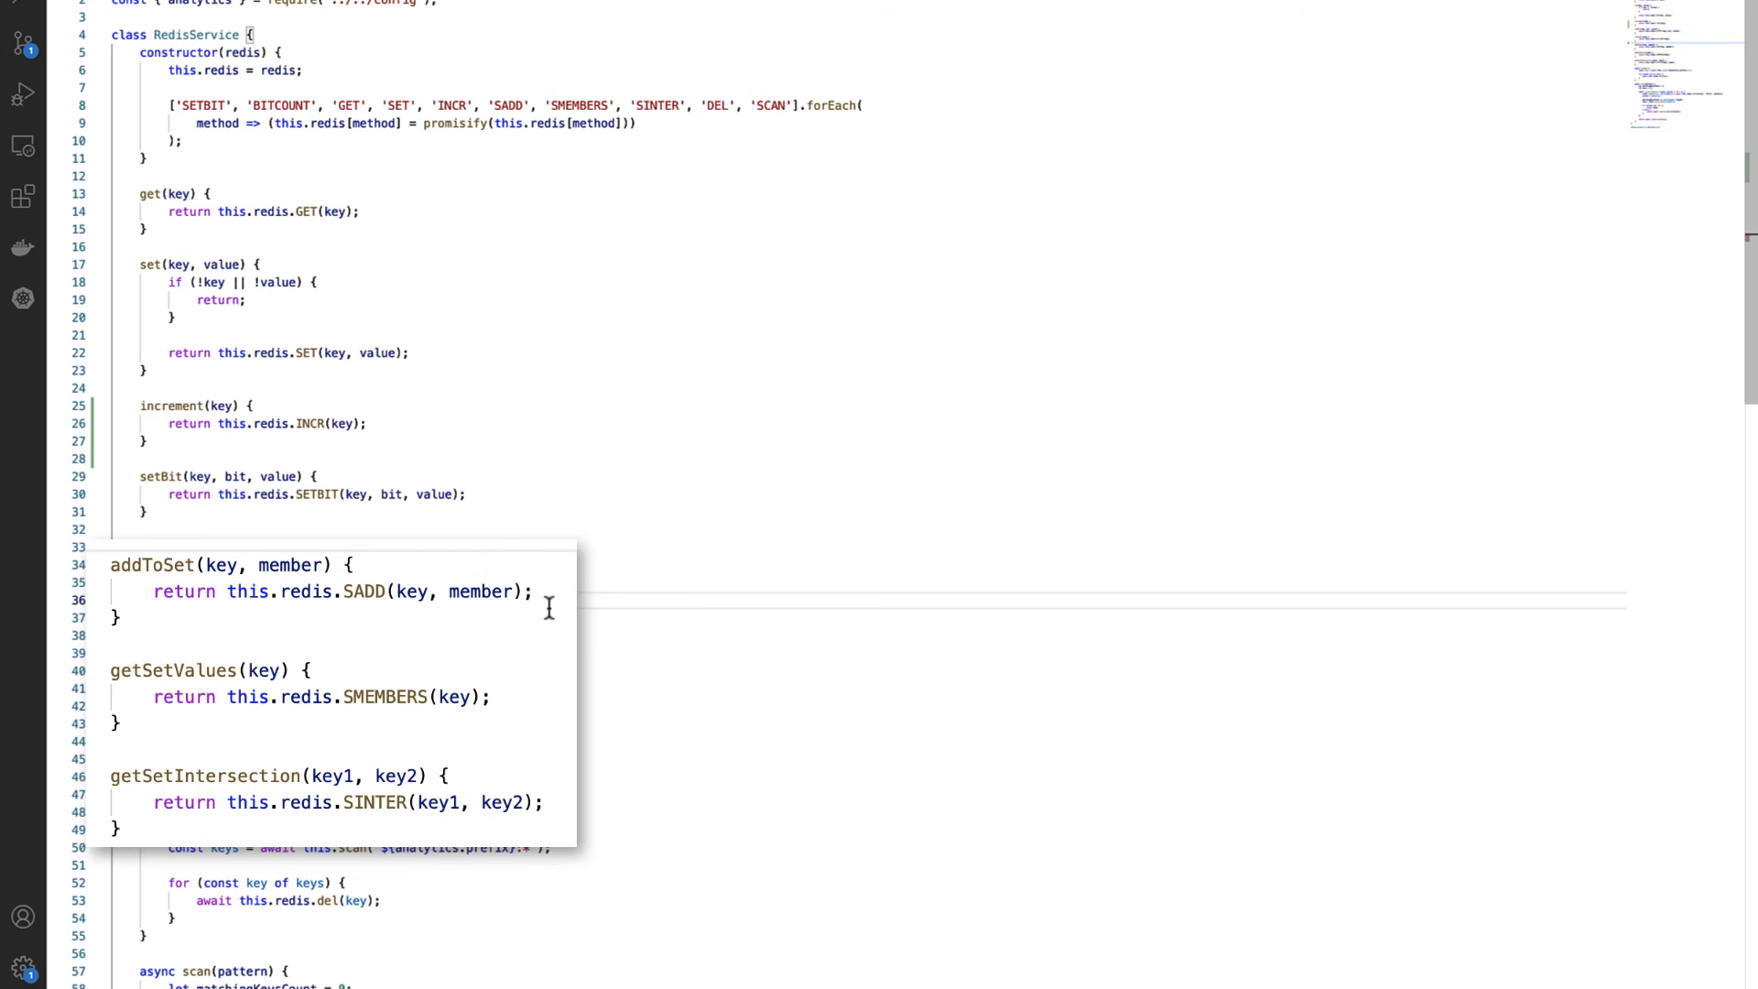
{"action": "mouse_move", "coordinate": [548, 620]}
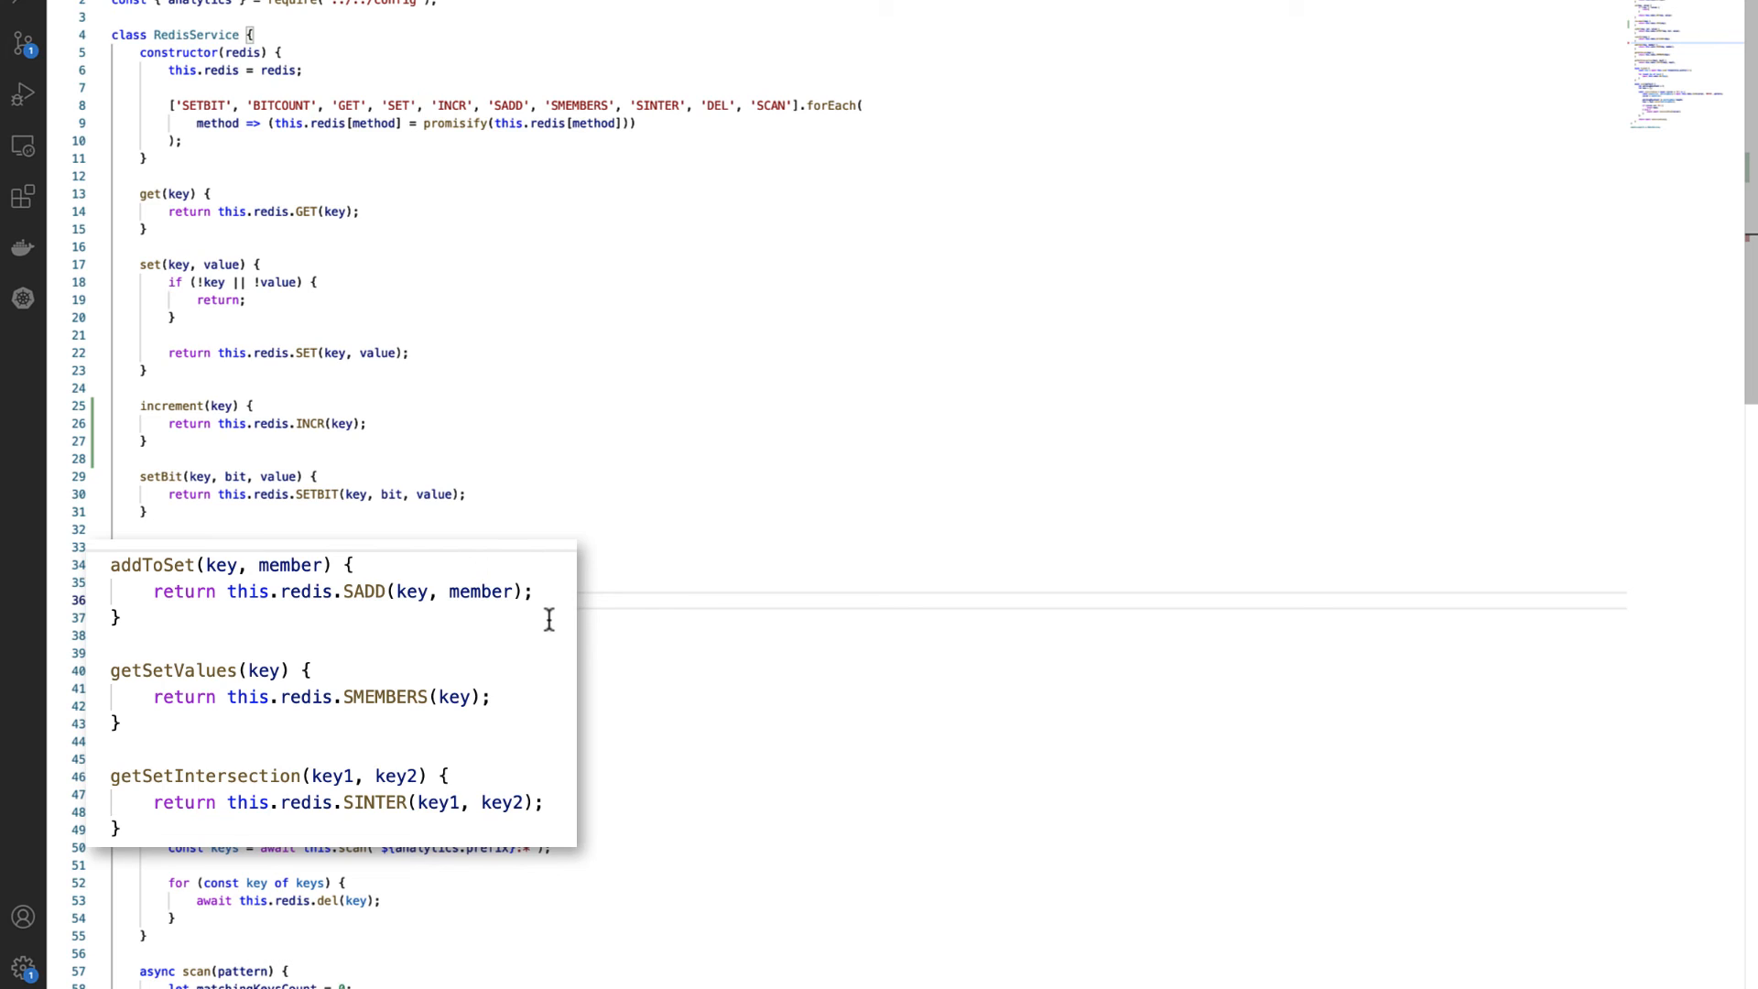
{"action": "mouse_move", "coordinate": [547, 639]}
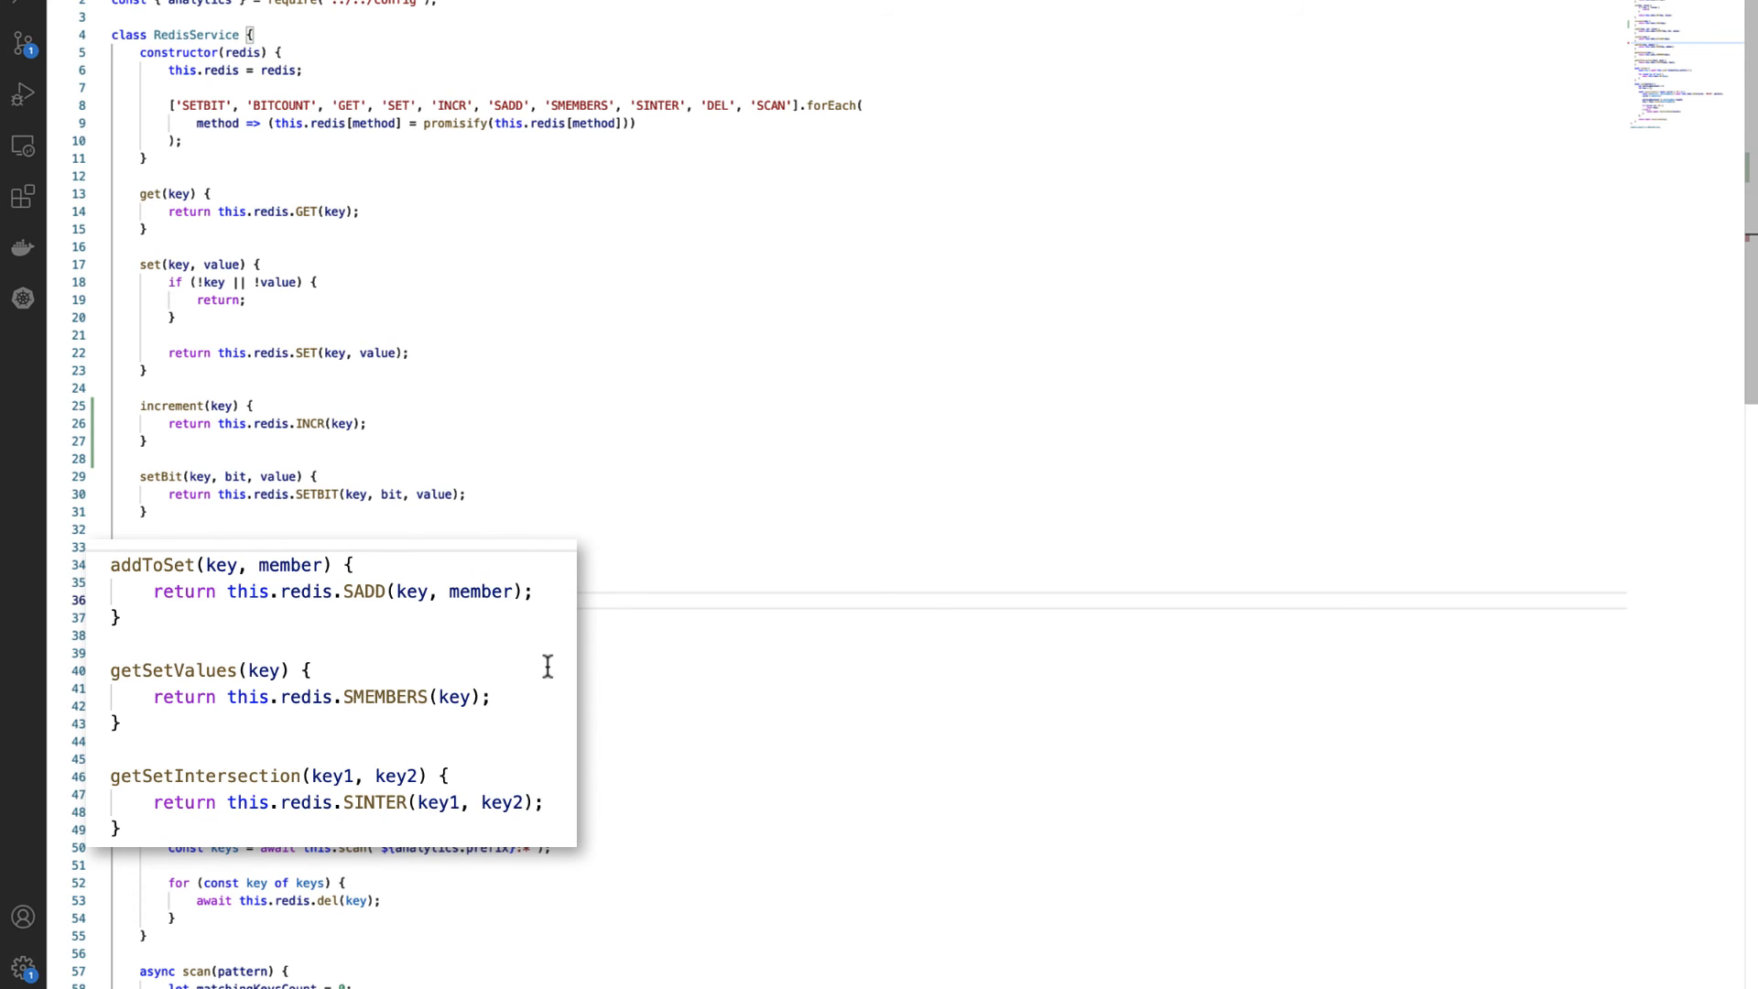
{"action": "mouse_move", "coordinate": [546, 685]}
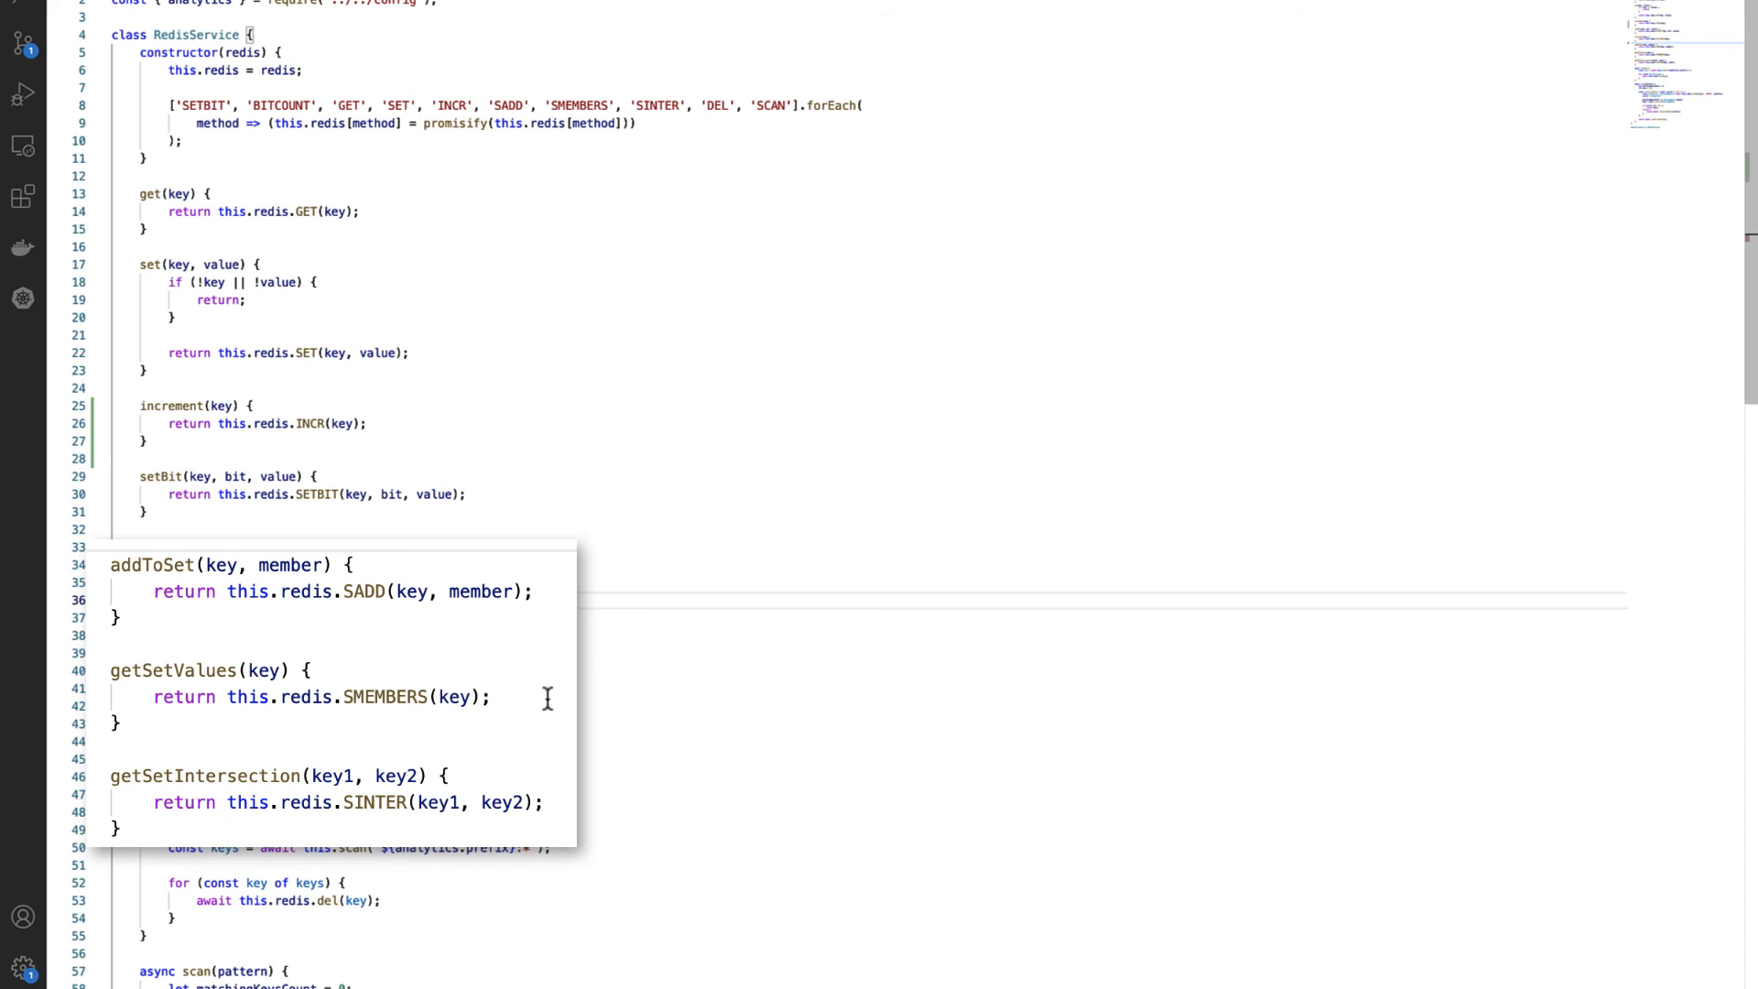
{"action": "mouse_move", "coordinate": [550, 719]}
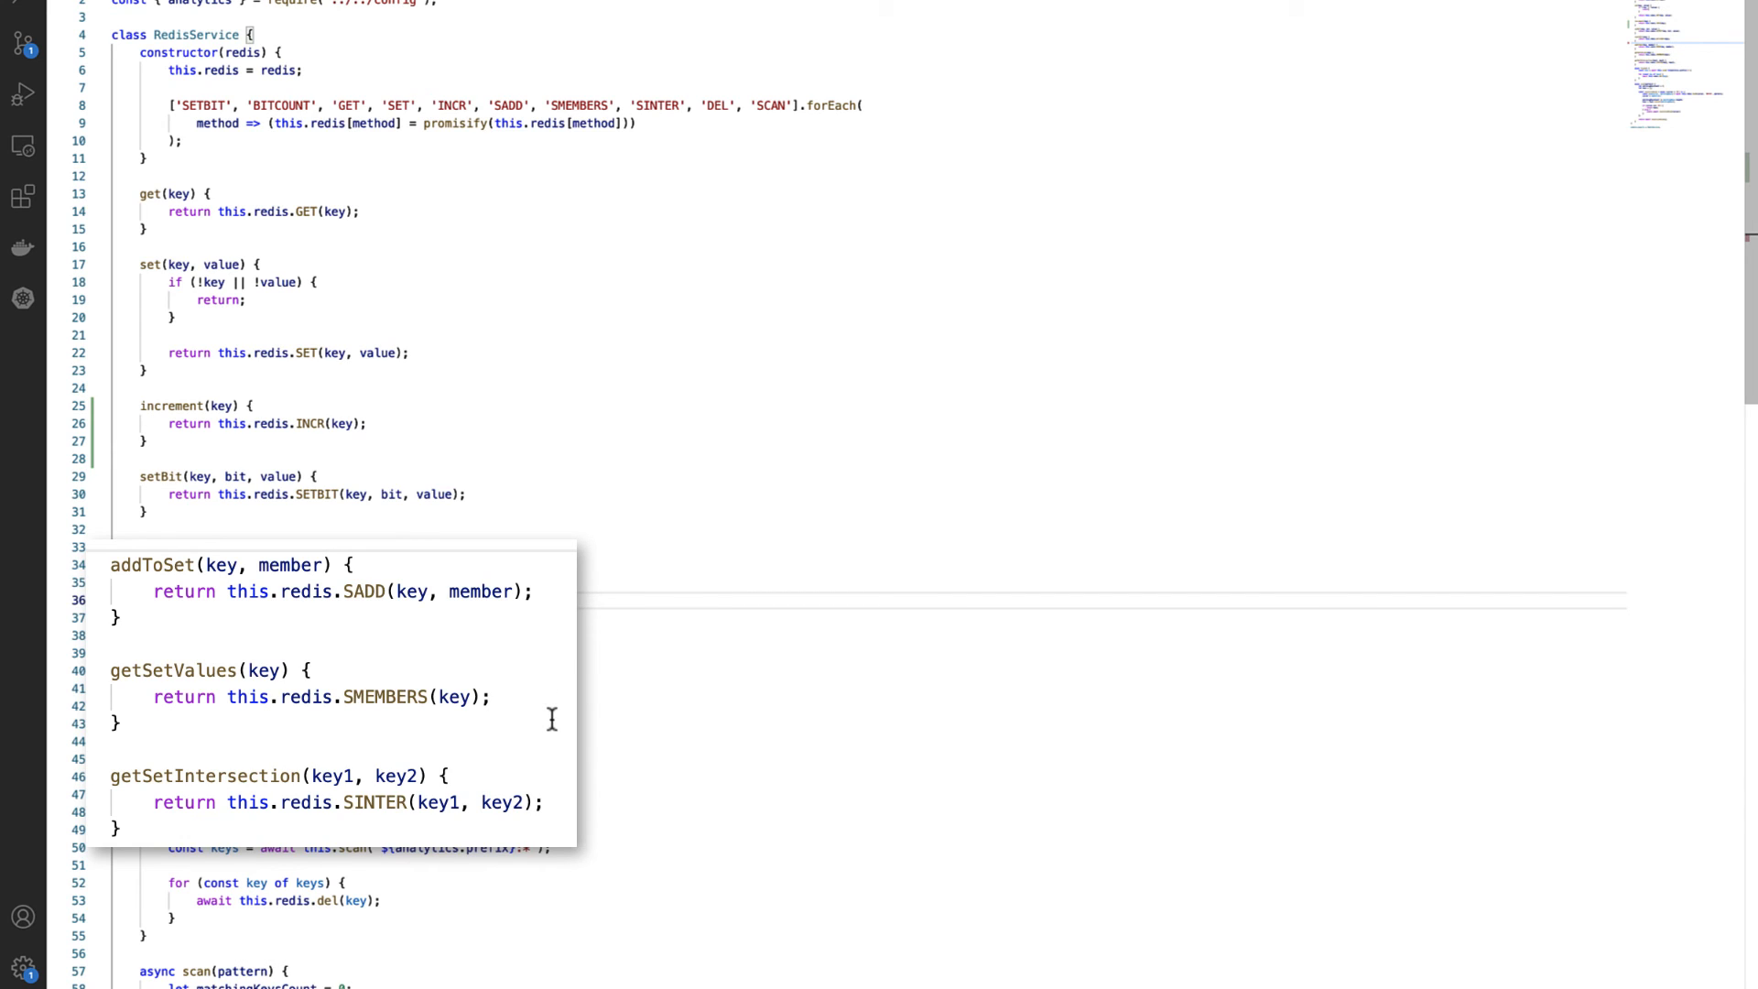
{"action": "mouse_move", "coordinate": [551, 741]}
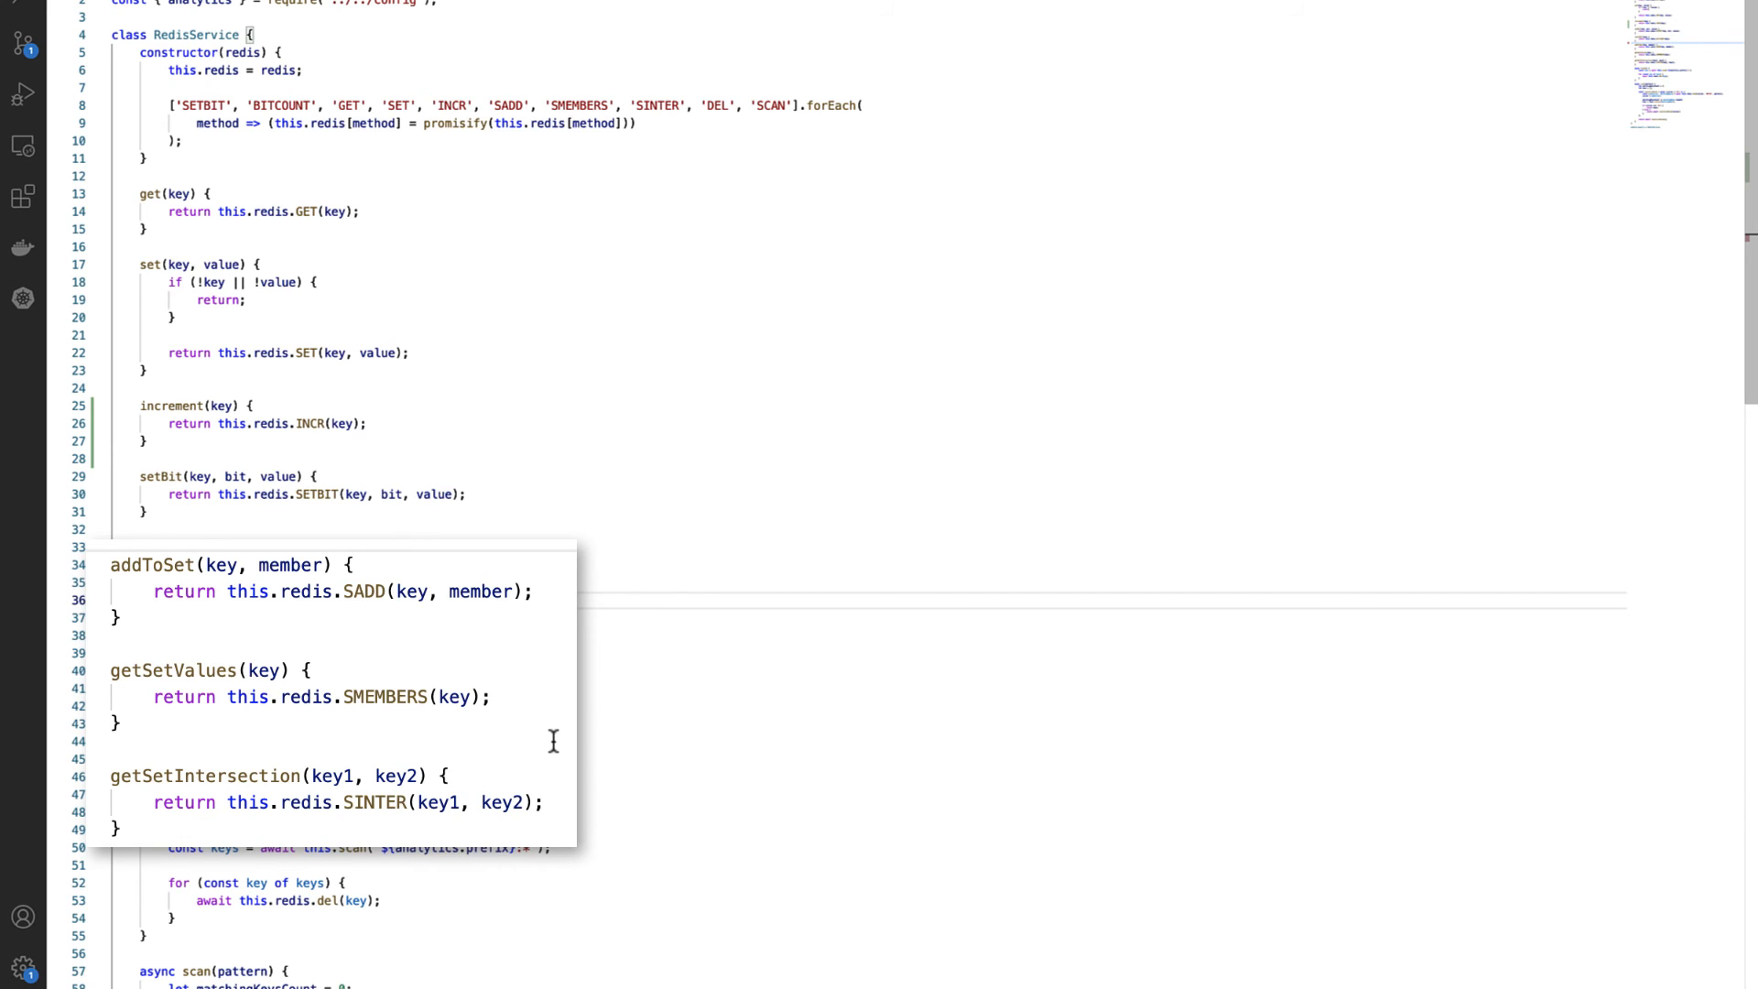